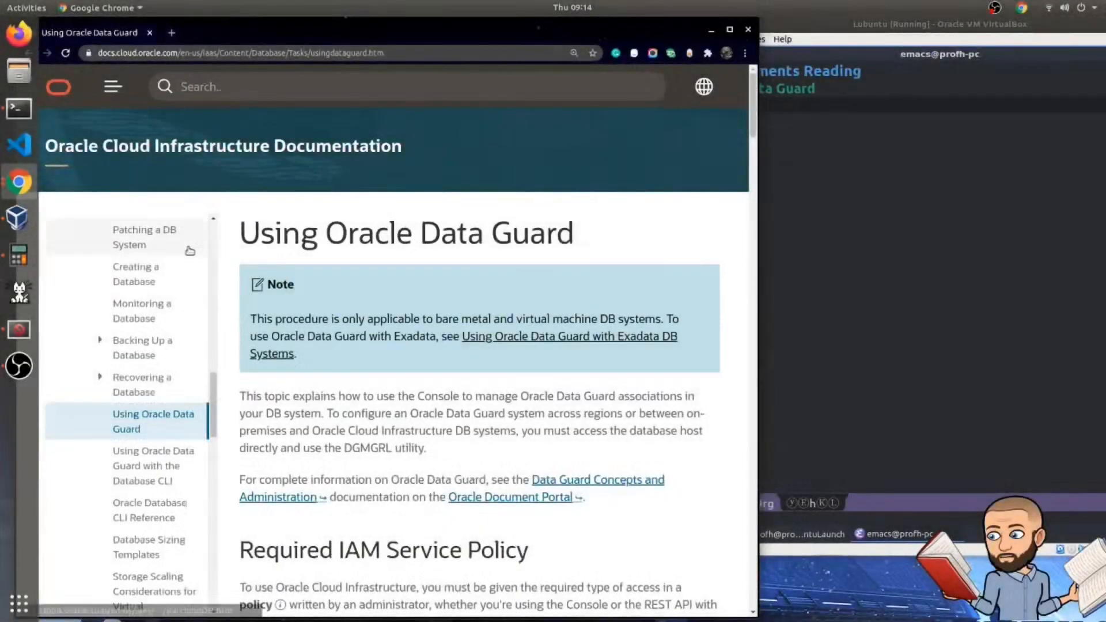
{"action": "mouse_move", "coordinate": [346, 295]}
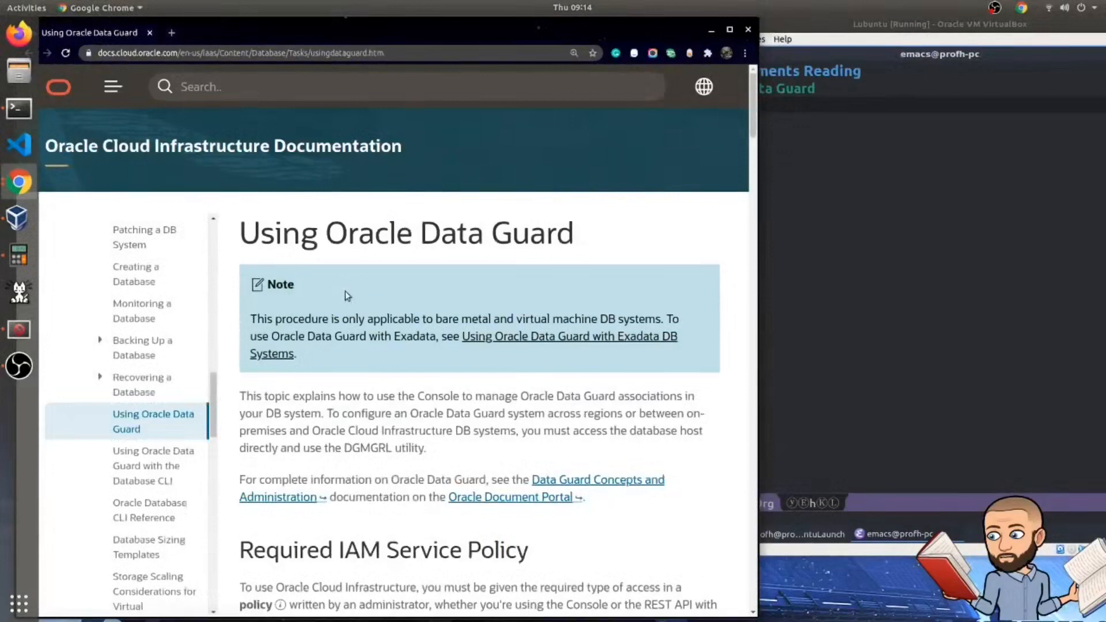
{"action": "mouse_move", "coordinate": [586, 256]}
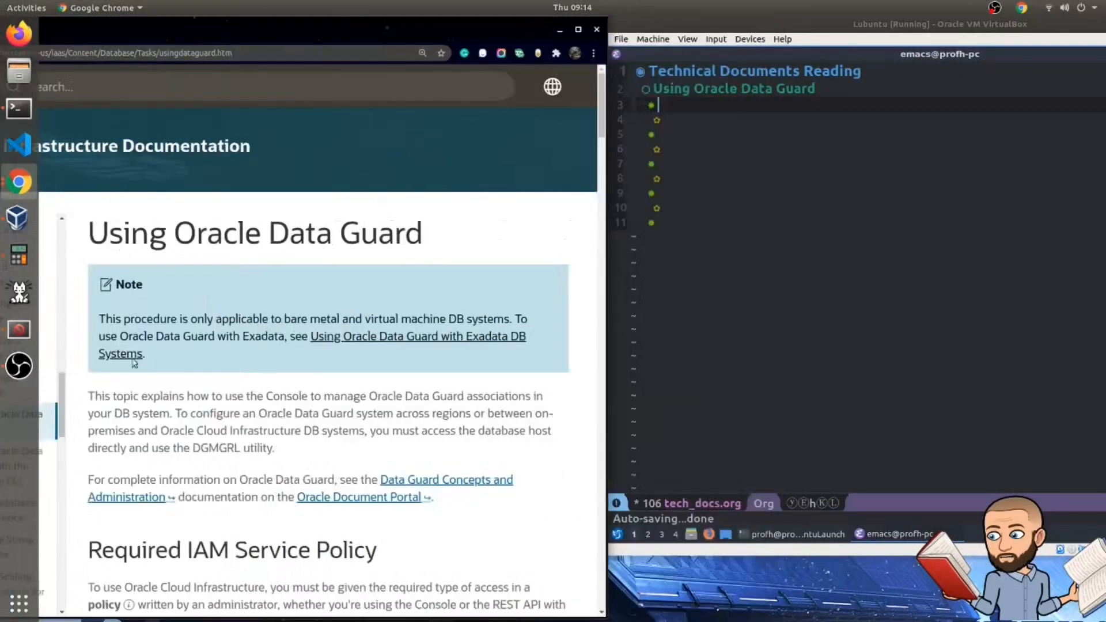
Step: Scroll down the Using Oracle Data Guard documentation page beside the notes
{"action": "scroll", "scroll_direction": "down", "scroll_amount": 3}
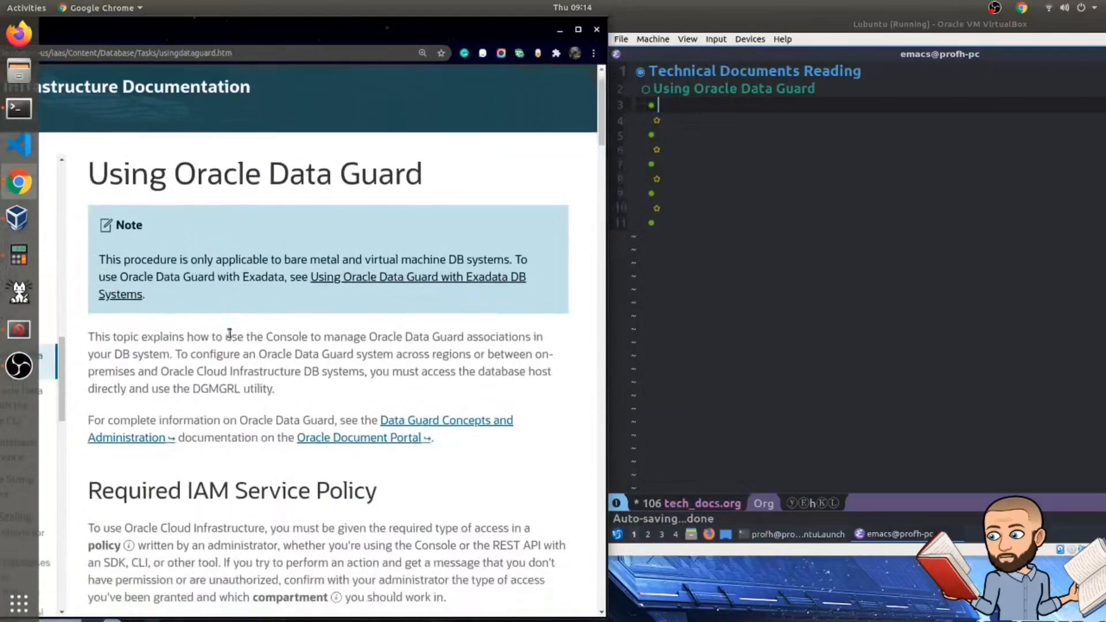
{"action": "scroll", "scroll_direction": "down", "scroll_amount": 3}
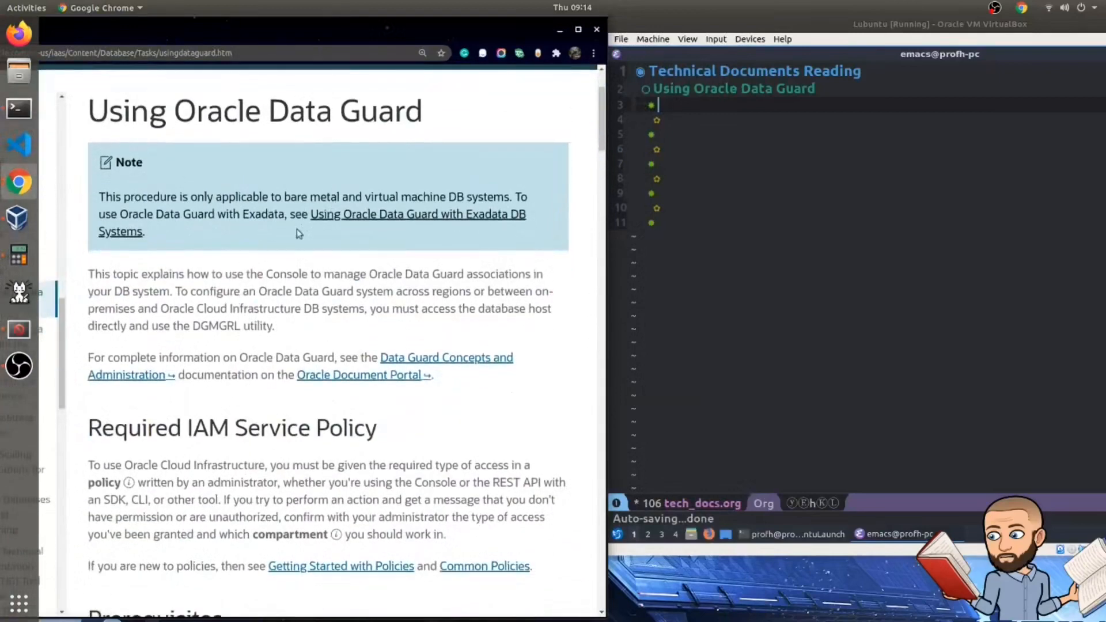
{"action": "mouse_move", "coordinate": [178, 261]}
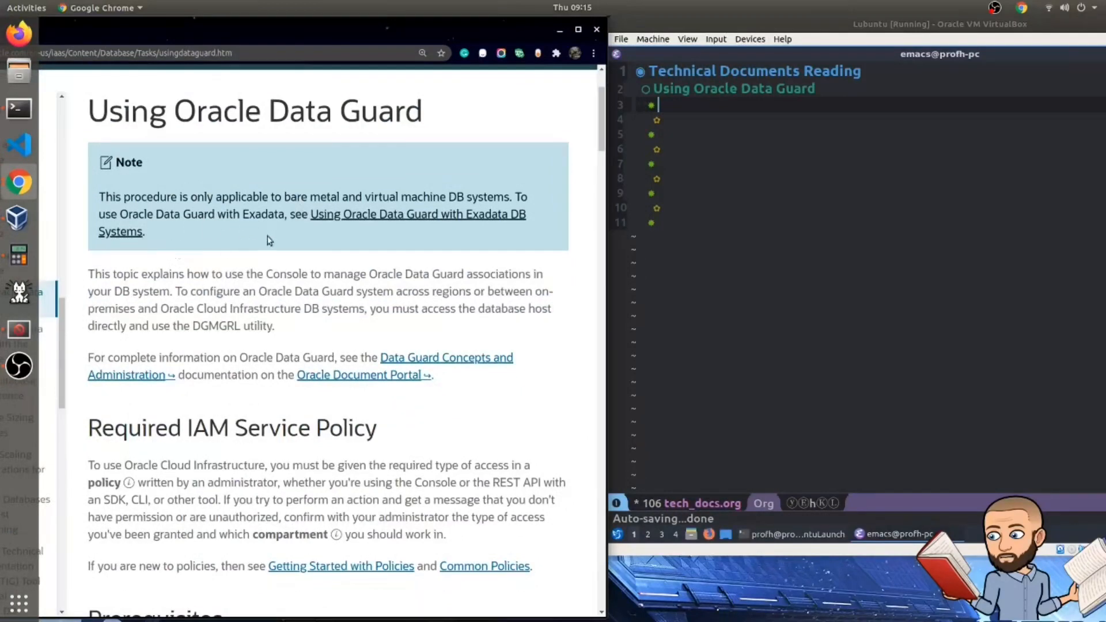
{"action": "mouse_move", "coordinate": [274, 234]}
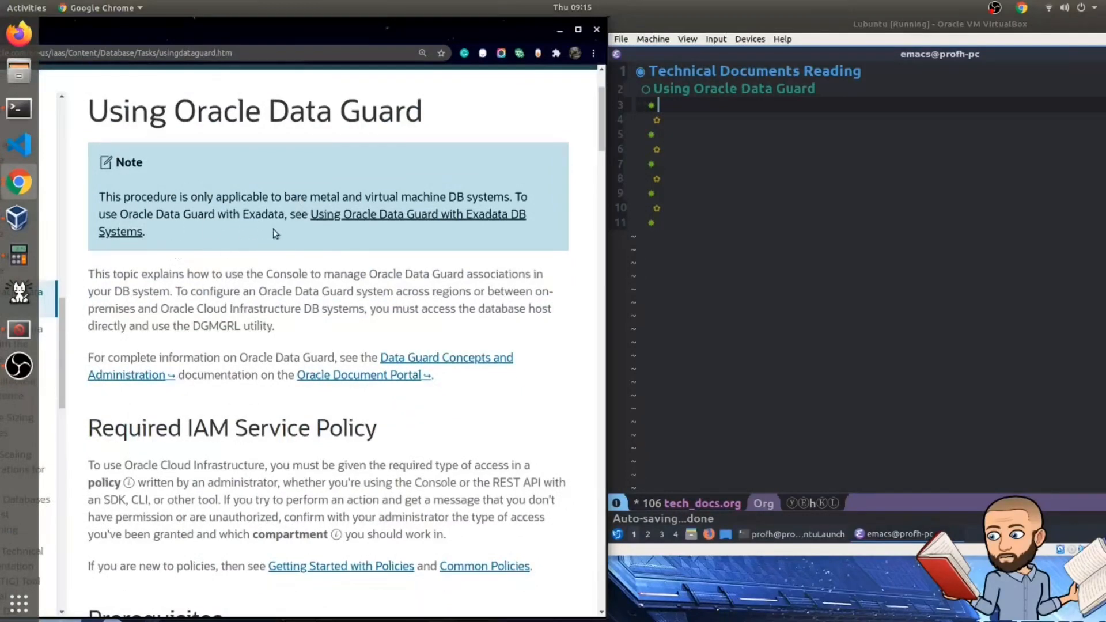
{"action": "mouse_move", "coordinate": [266, 271]}
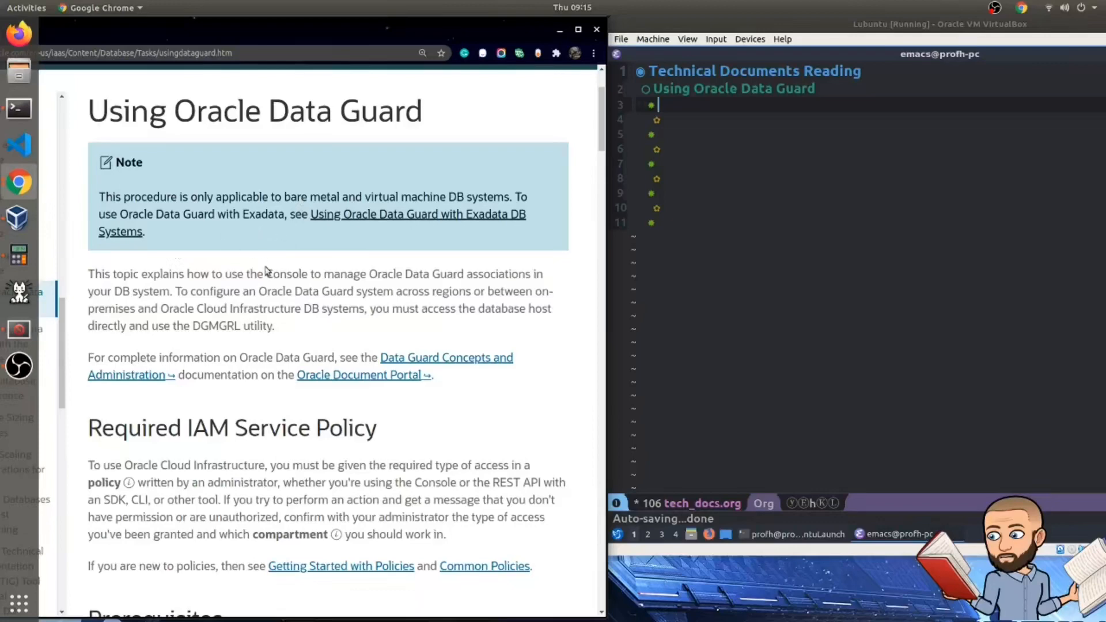
{"action": "scroll", "scroll_direction": "down", "scroll_amount": 3}
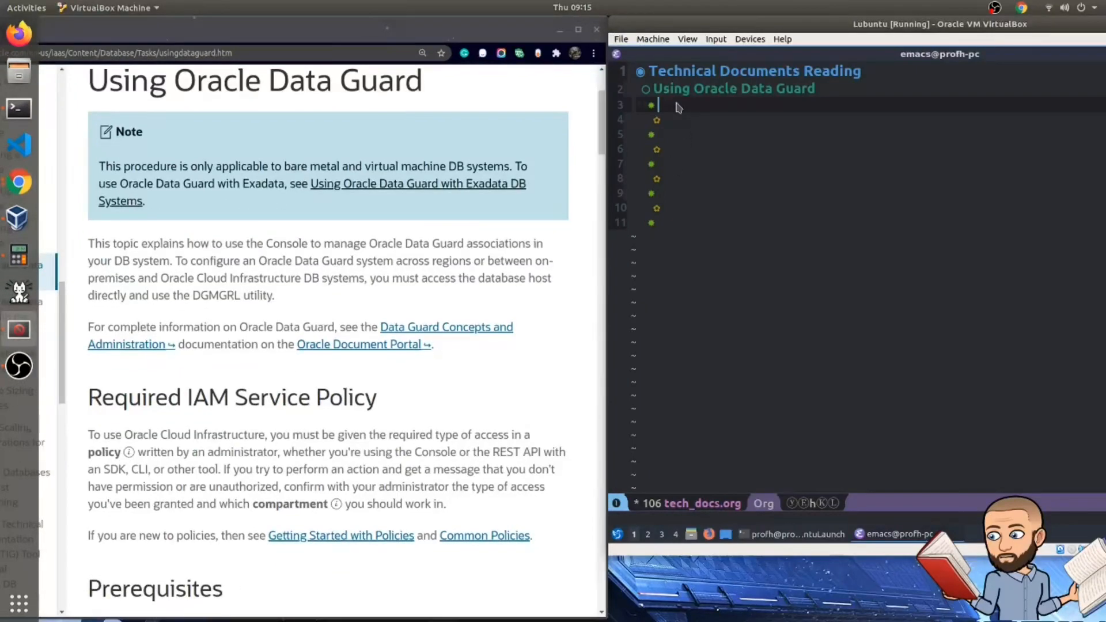
Step: Add the question 'What is this procedure applicable to?' and highlight the Data Guard association sentences in the docs
{"action": "type", "text": "What is this procedure applicable to?"}
{"action": "left_click", "coordinate": [879, 120]}
{"action": "type", "text": "Only bare metala nd VM DB systems (to use Exadata go somewhere else)"}
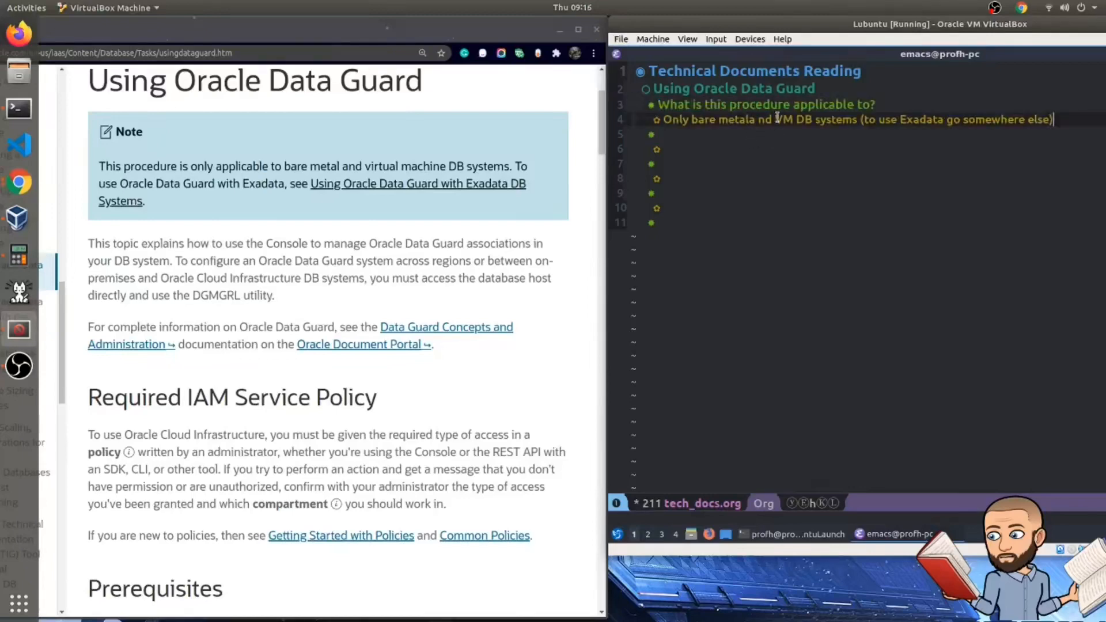
{"action": "mouse_move", "coordinate": [734, 157]}
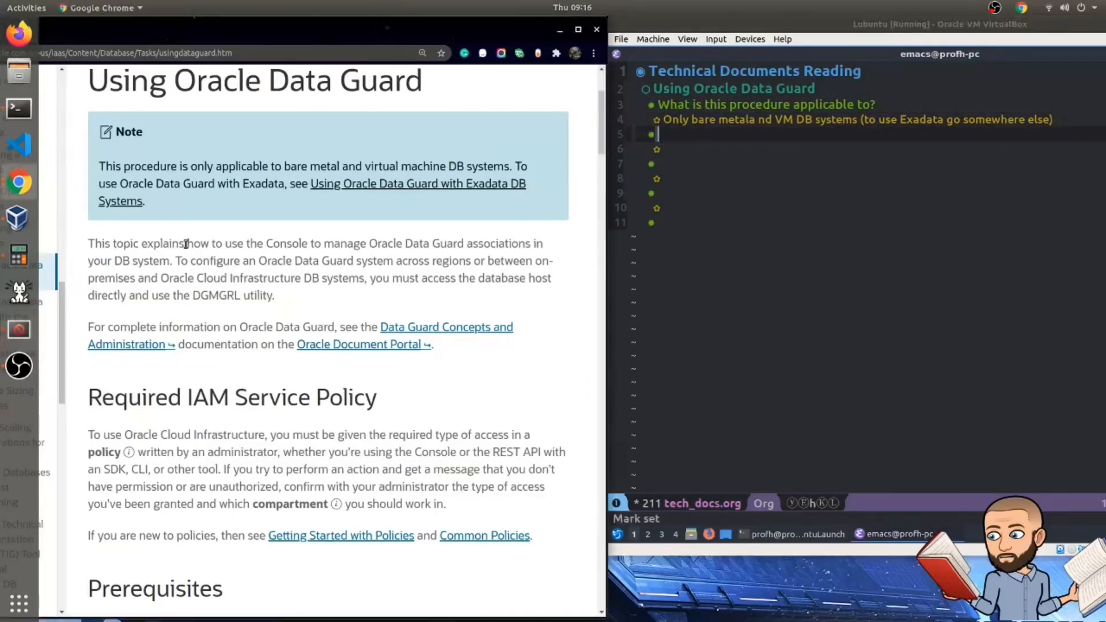
{"action": "left_click_drag", "start_coordinate": [184, 243], "coordinate": [282, 278]}
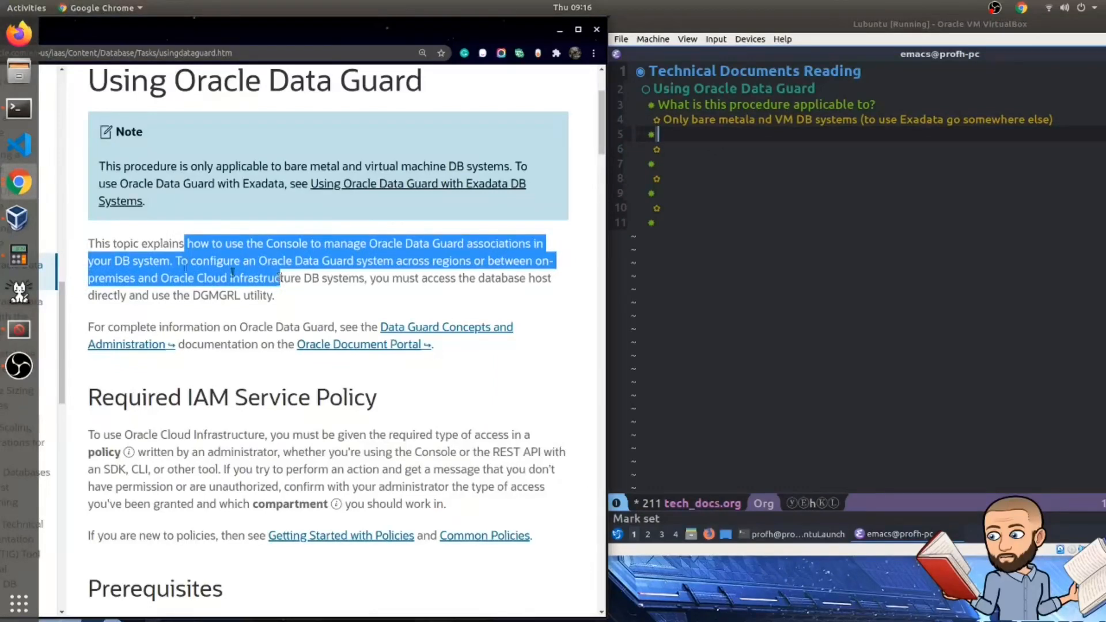
{"action": "left_click_drag", "start_coordinate": [277, 278], "coordinate": [277, 295]}
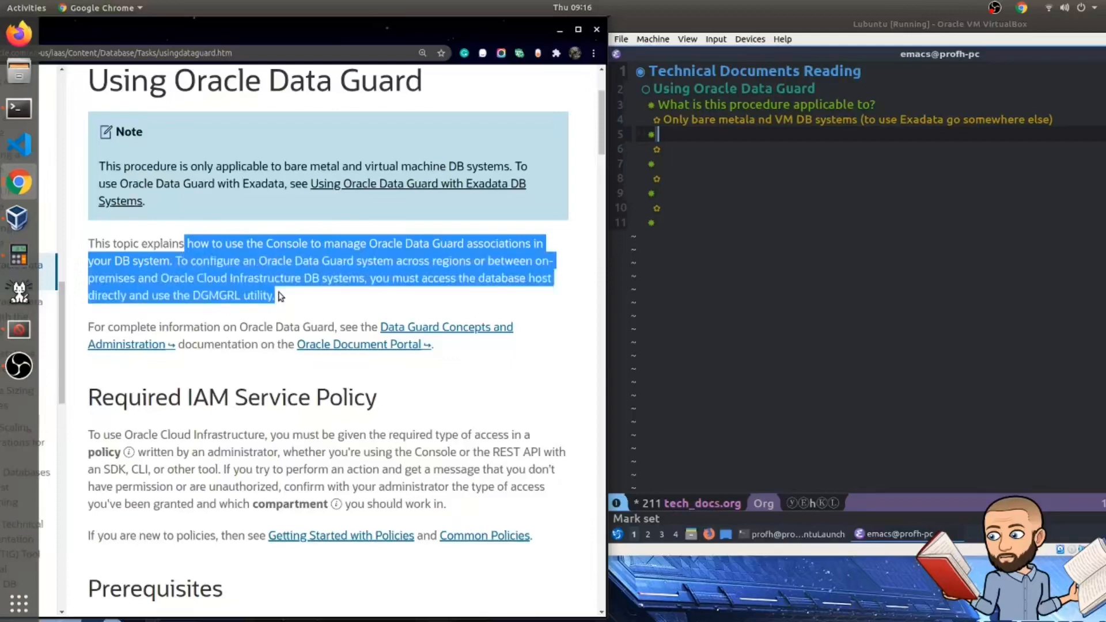
{"action": "mouse_move", "coordinate": [454, 298]}
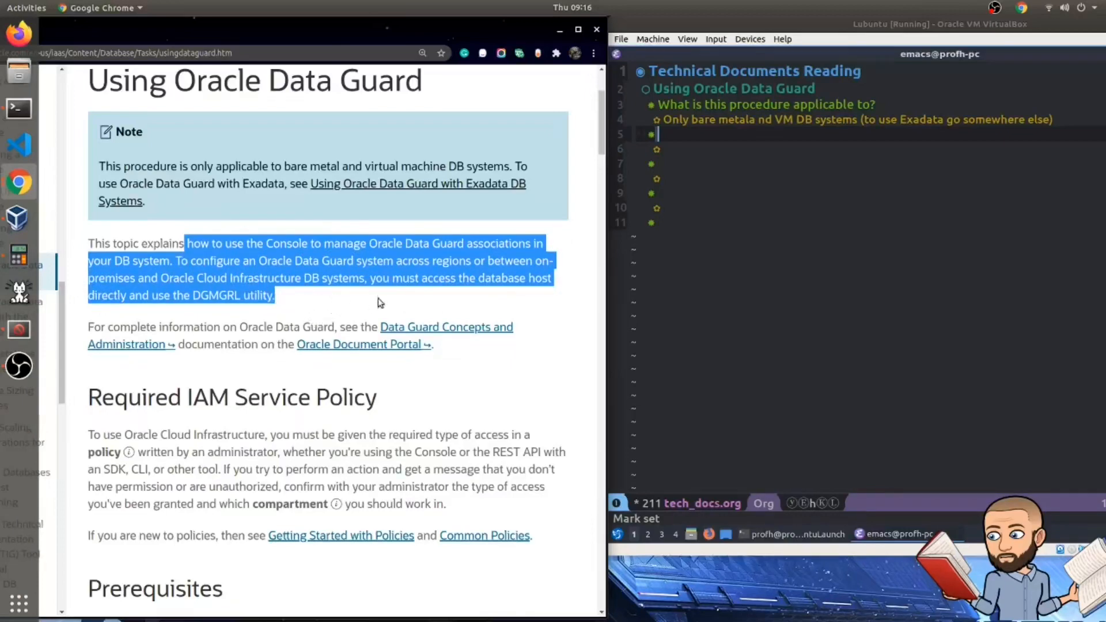
{"action": "mouse_move", "coordinate": [391, 303]}
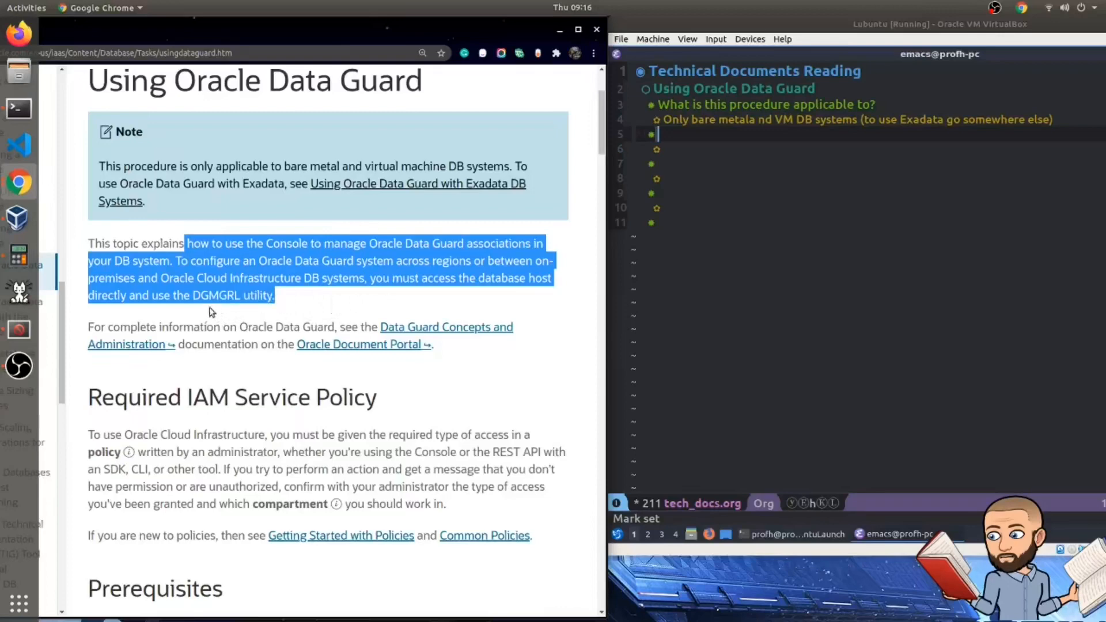
{"action": "mouse_move", "coordinate": [260, 307]}
{"action": "type", "text": "How do you access the db host?"}
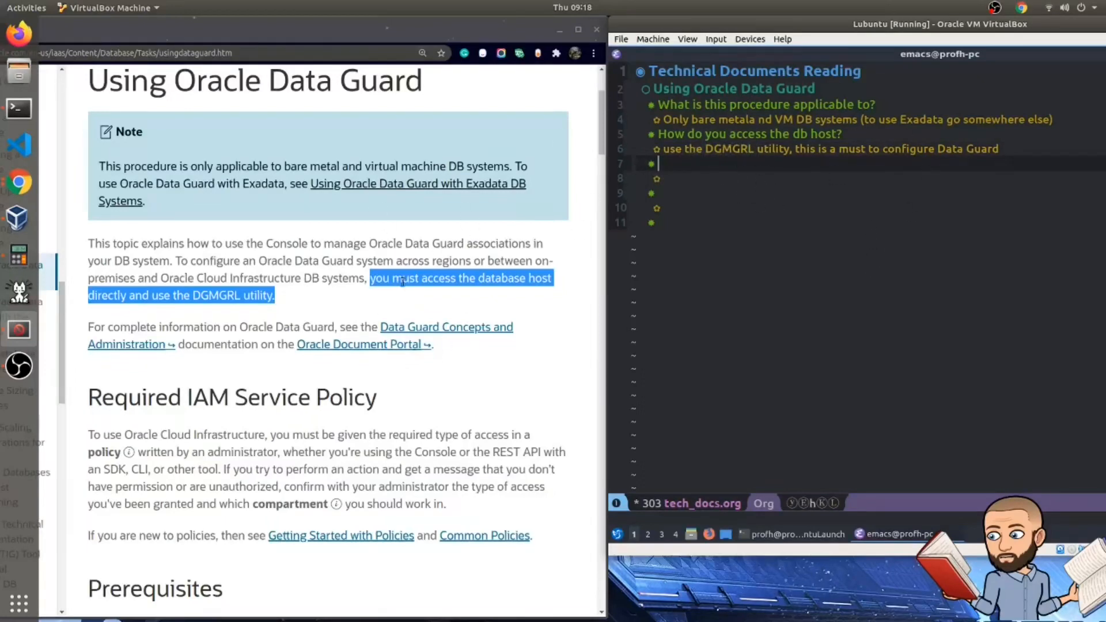
Step: Scroll the documentation page down past the DGMGRL utility paragraph
{"action": "scroll", "scroll_direction": "down", "scroll_amount": 3}
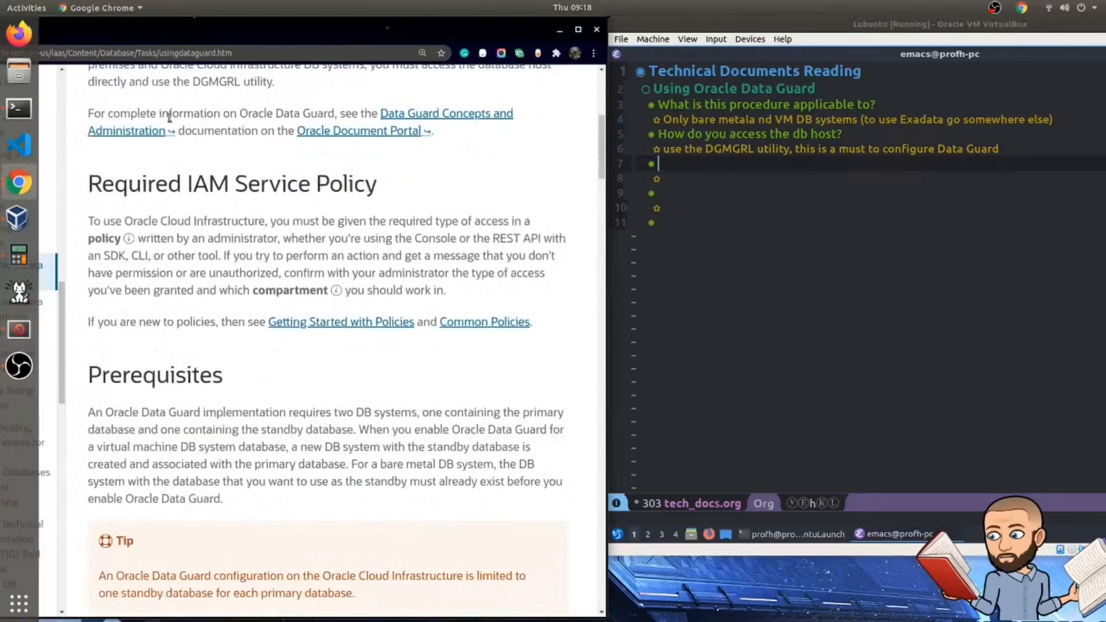
{"action": "left_click_drag", "start_coordinate": [188, 113], "coordinate": [164, 130]}
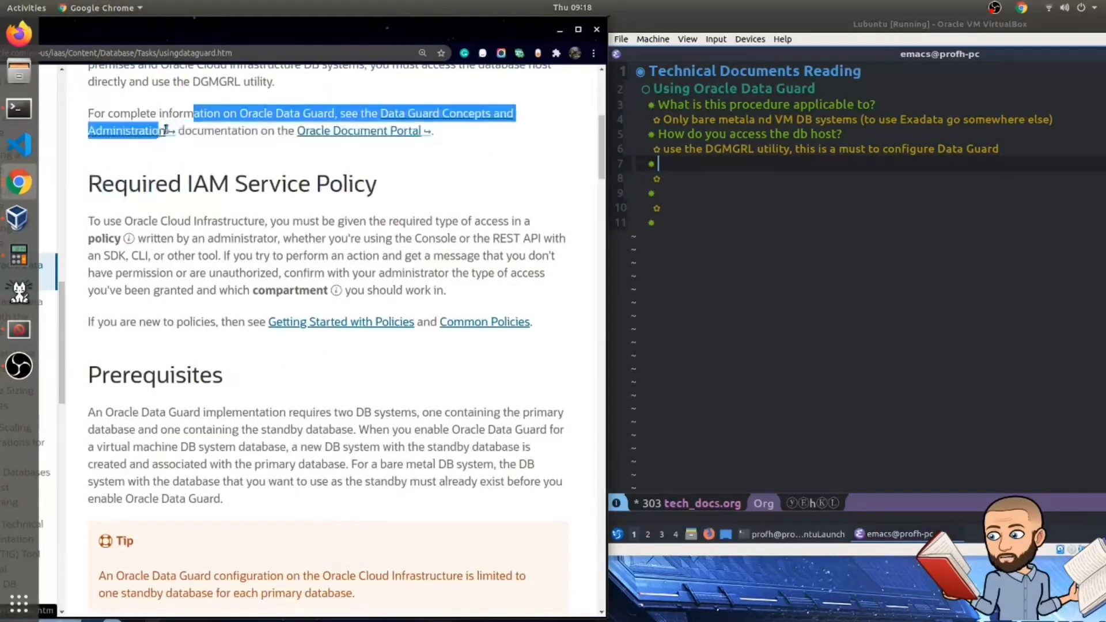
{"action": "left_click", "coordinate": [173, 197]}
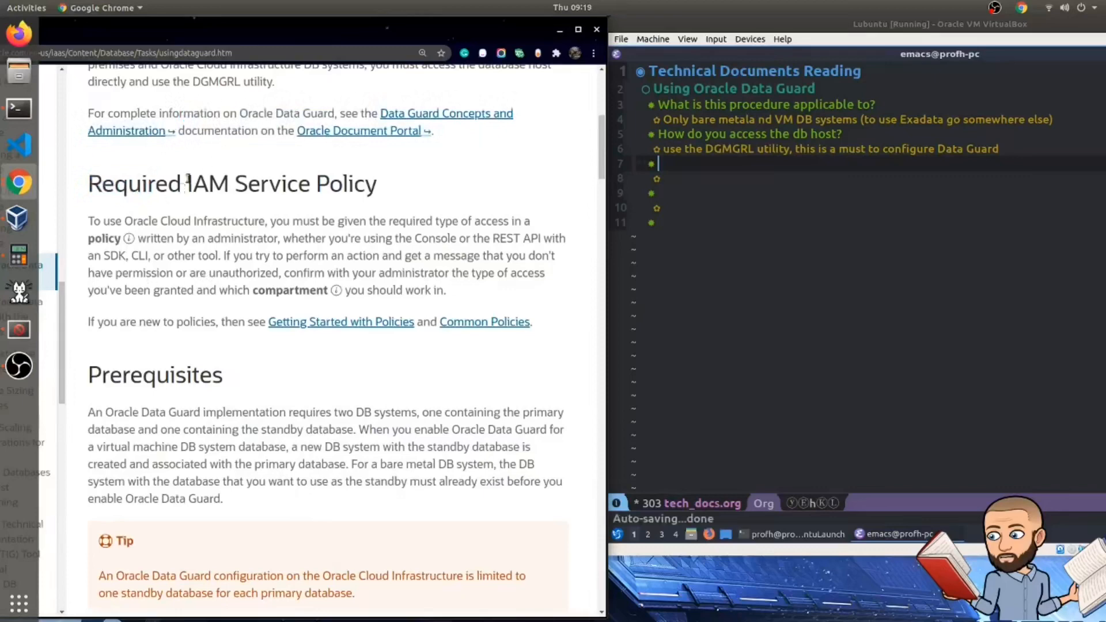
{"action": "mouse_move", "coordinate": [313, 196]}
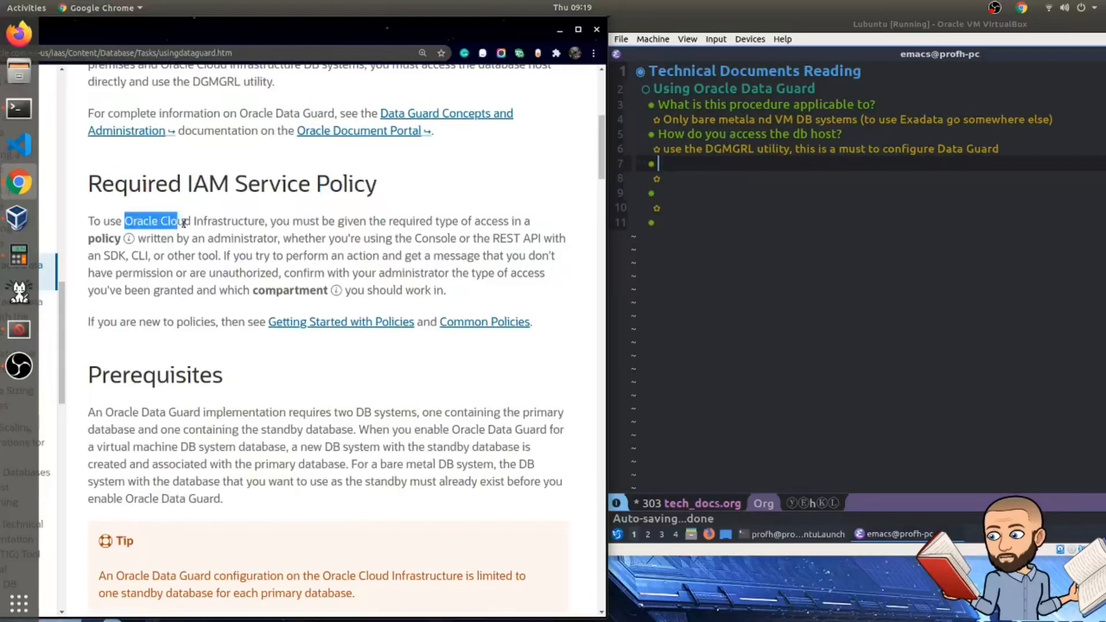
{"action": "left_click_drag", "start_coordinate": [180, 221], "coordinate": [419, 221]}
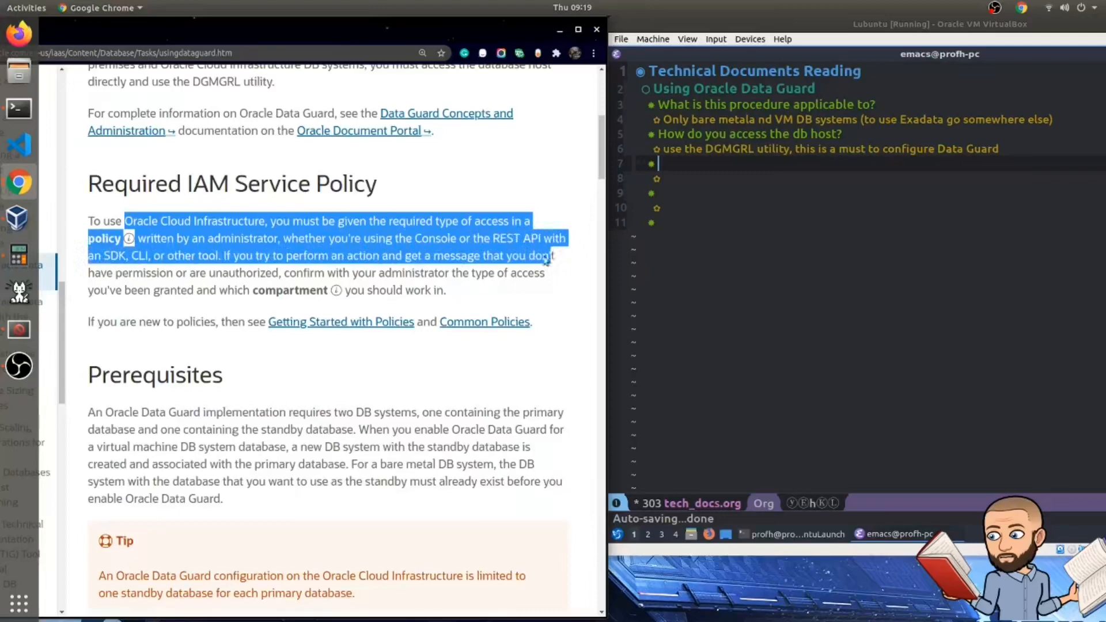
{"action": "left_click_drag", "start_coordinate": [546, 256], "coordinate": [148, 256]}
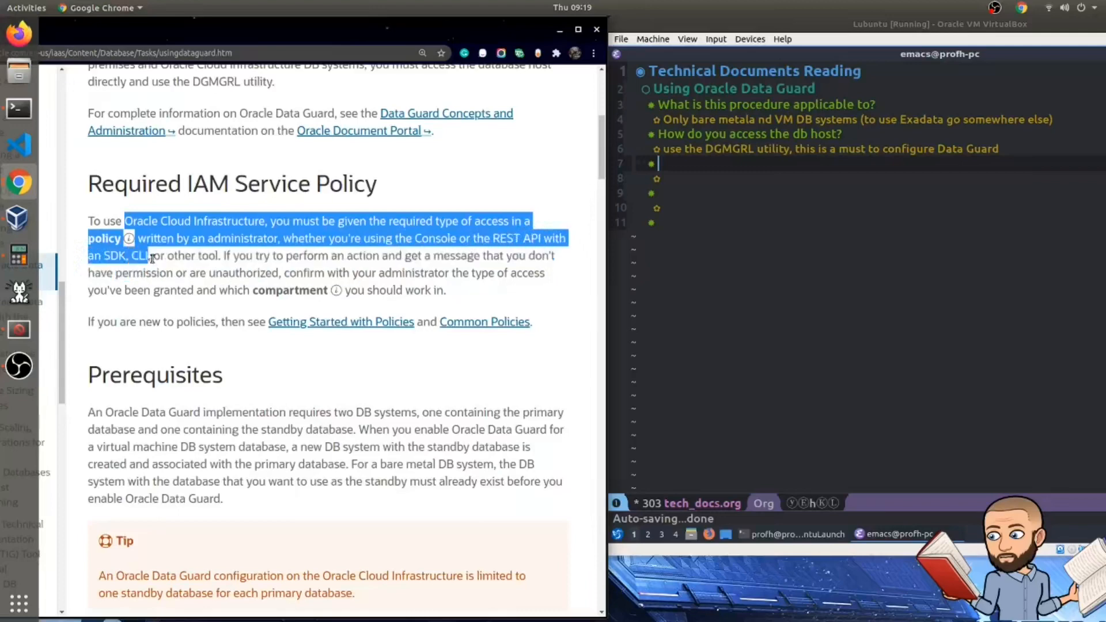
{"action": "left_click_drag", "start_coordinate": [150, 256], "coordinate": [219, 256]}
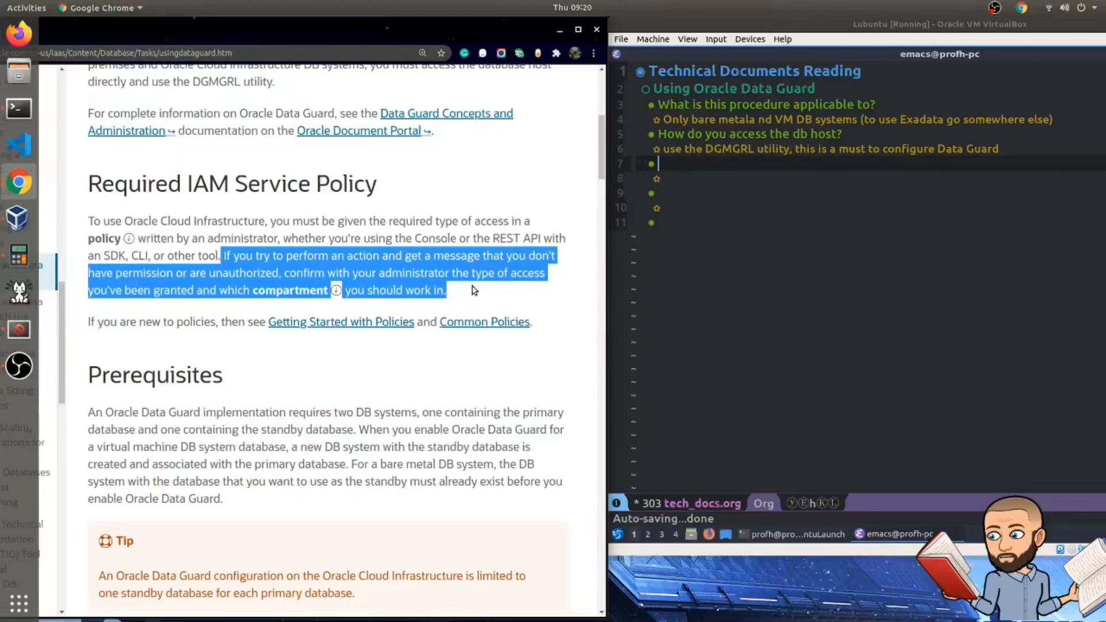
Step: Scroll the documentation down to the Prerequisites section and its Tip on standby limits
{"action": "scroll", "scroll_direction": "down", "scroll_amount": 3}
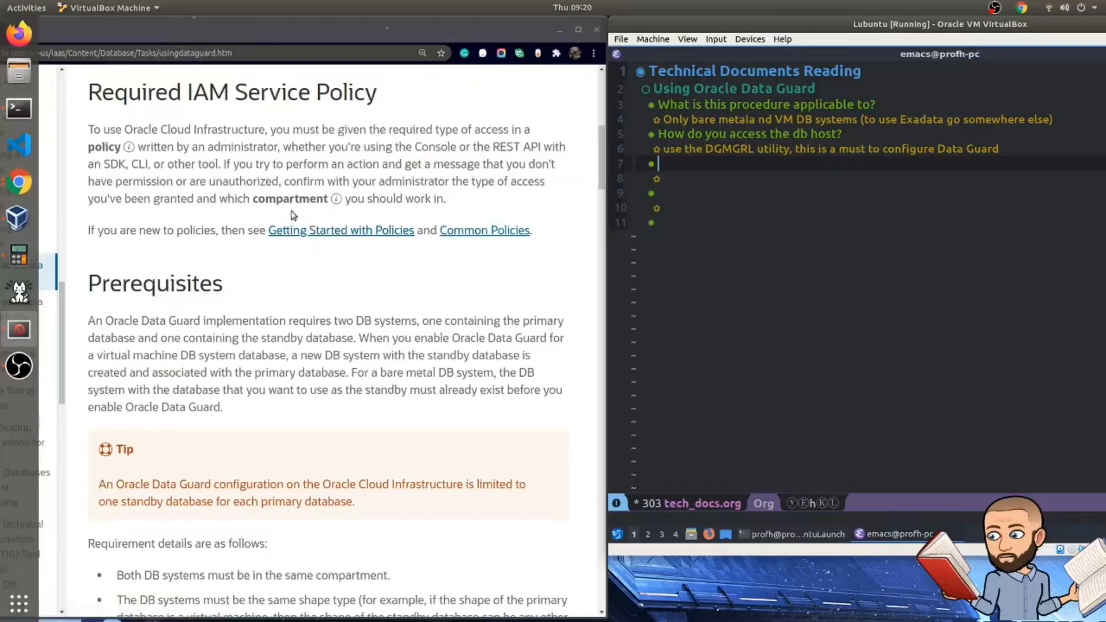
{"action": "mouse_move", "coordinate": [345, 196]}
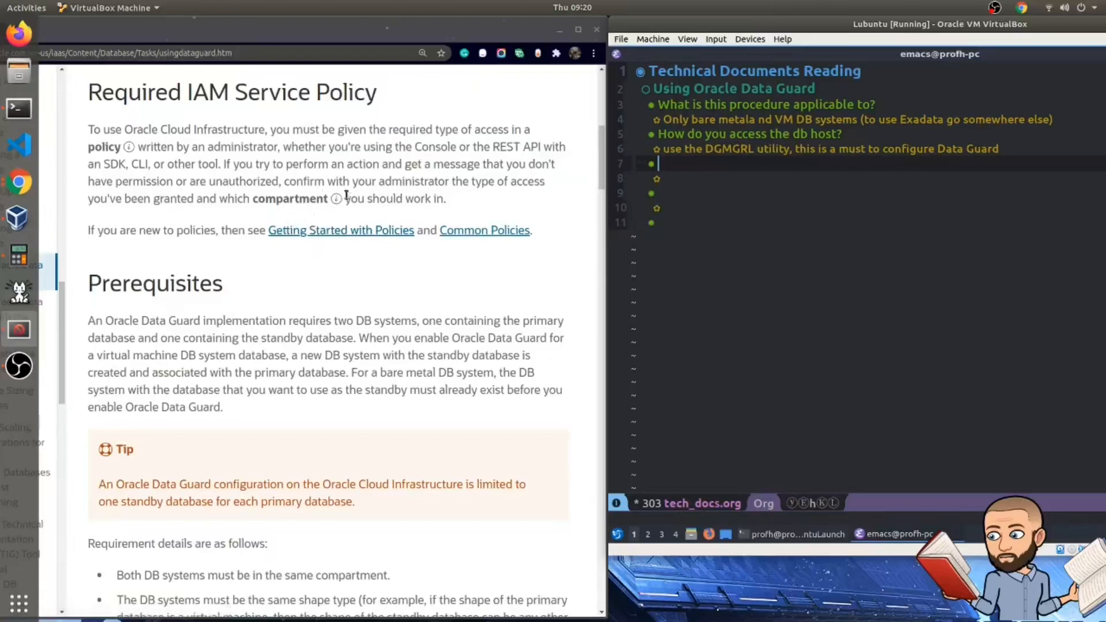
{"action": "mouse_move", "coordinate": [337, 200]}
{"action": "type", "text": "What is a compartment in Oracle DB infrastructure language?"}
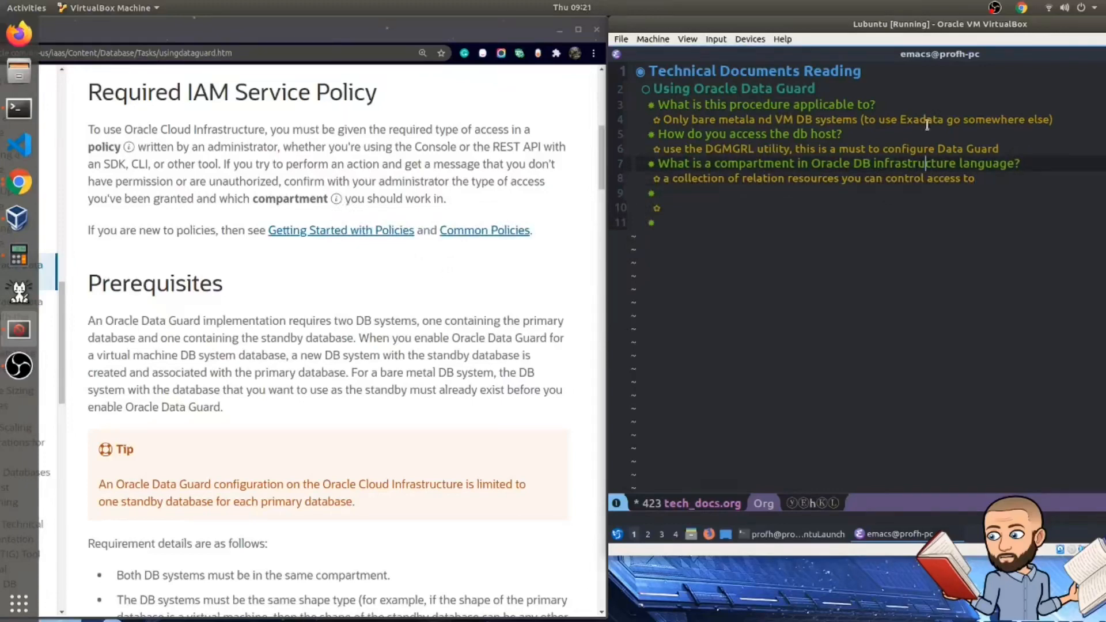
{"action": "mouse_move", "coordinate": [517, 269]}
{"action": "type", "text": "ed"}
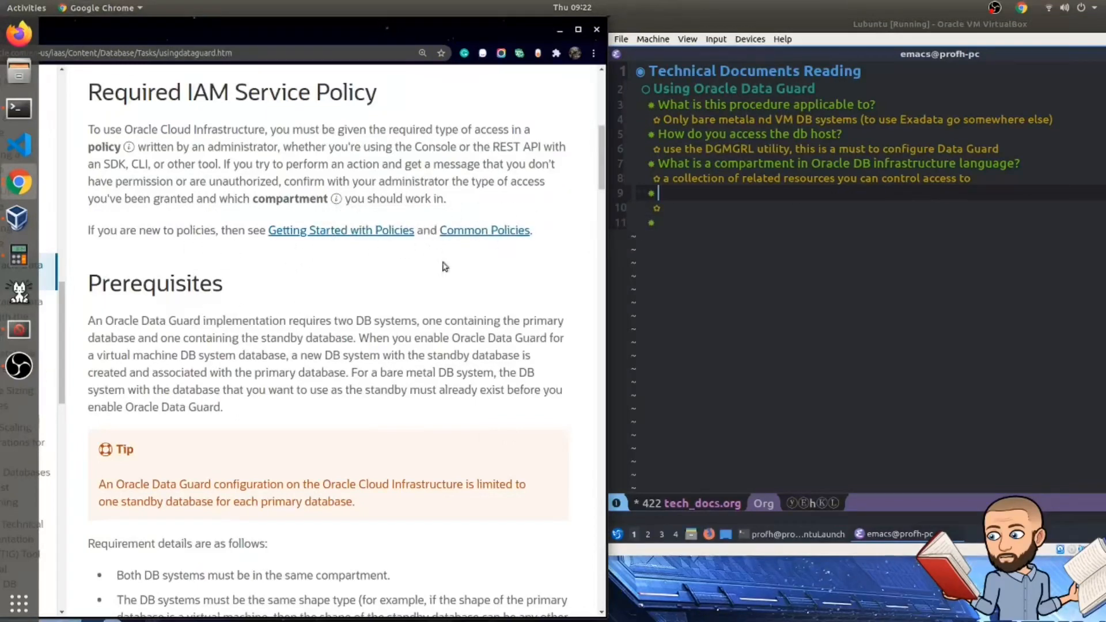
Step: Highlight the Prerequisites sentence on pre-existing bare metal standby systems
{"action": "scroll", "scroll_direction": "down", "scroll_amount": 3}
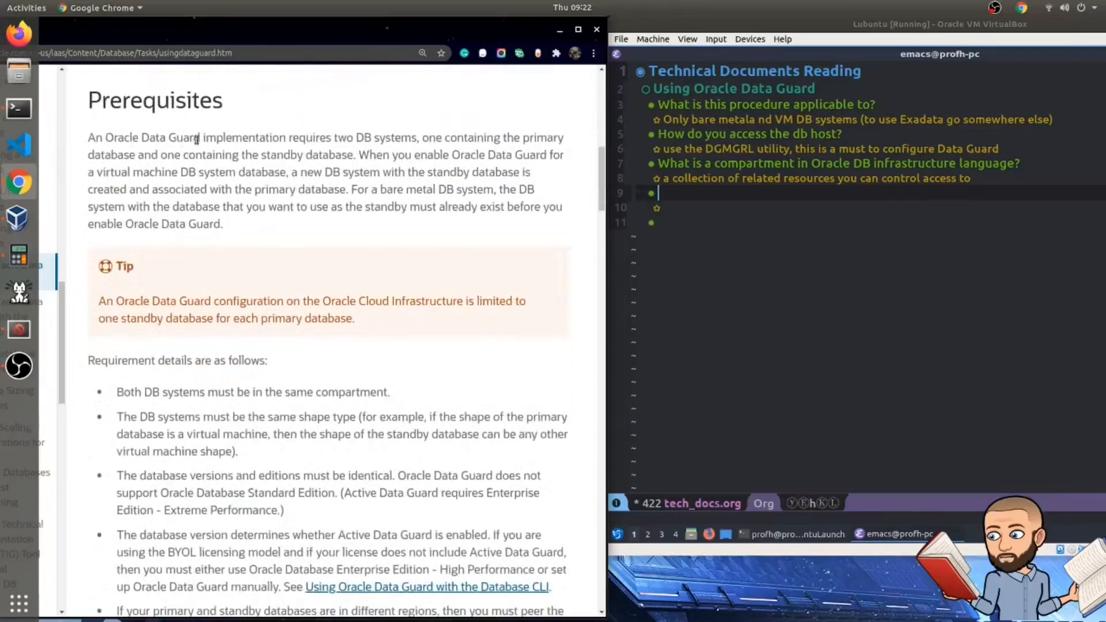
{"action": "left_click_drag", "start_coordinate": [200, 138], "coordinate": [287, 172]}
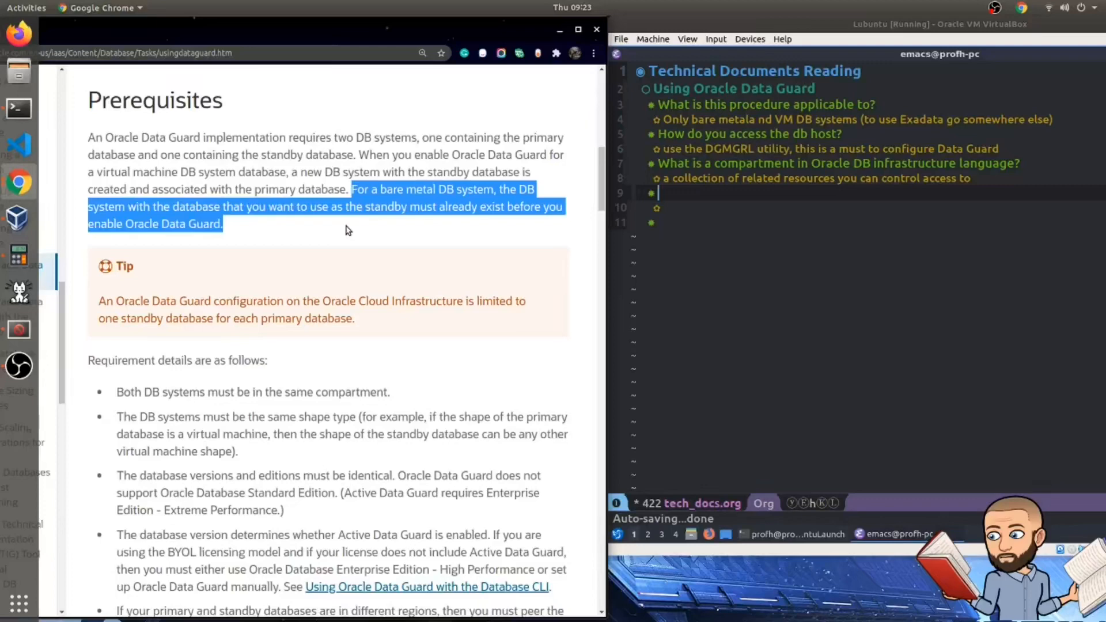
{"action": "mouse_move", "coordinate": [392, 236]}
{"action": "type", "text": "What's the difference between bare metal and vm dbs when using ODG?"}
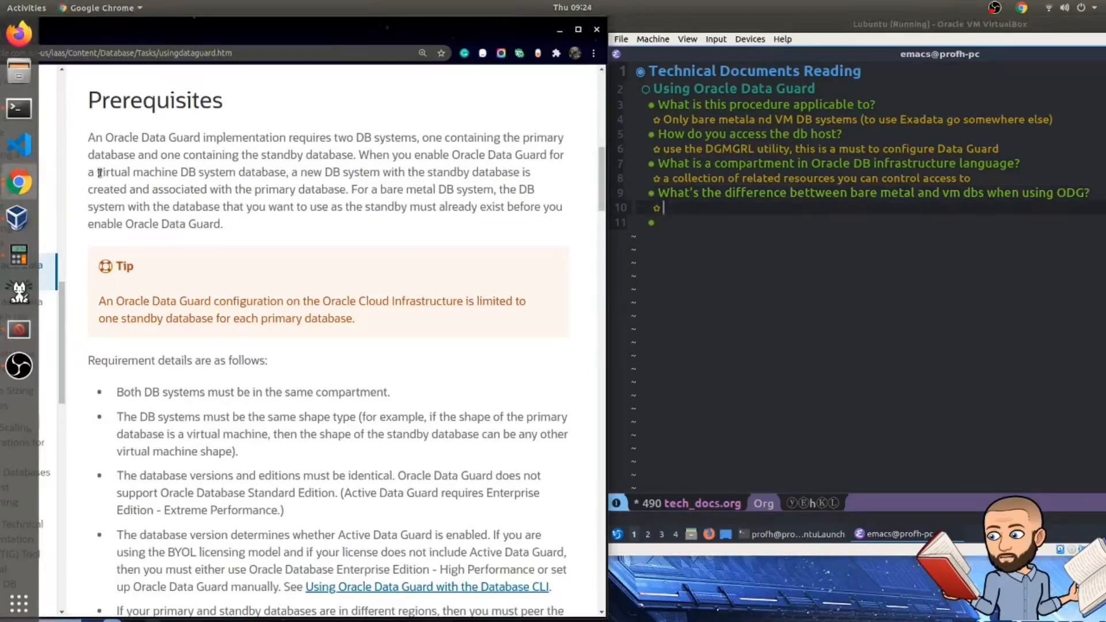
Step: Highlight the VM and bare metal standby sentences, then begin the answer 'For VMs' in the notes
{"action": "left_click_drag", "start_coordinate": [97, 172], "coordinate": [237, 172]}
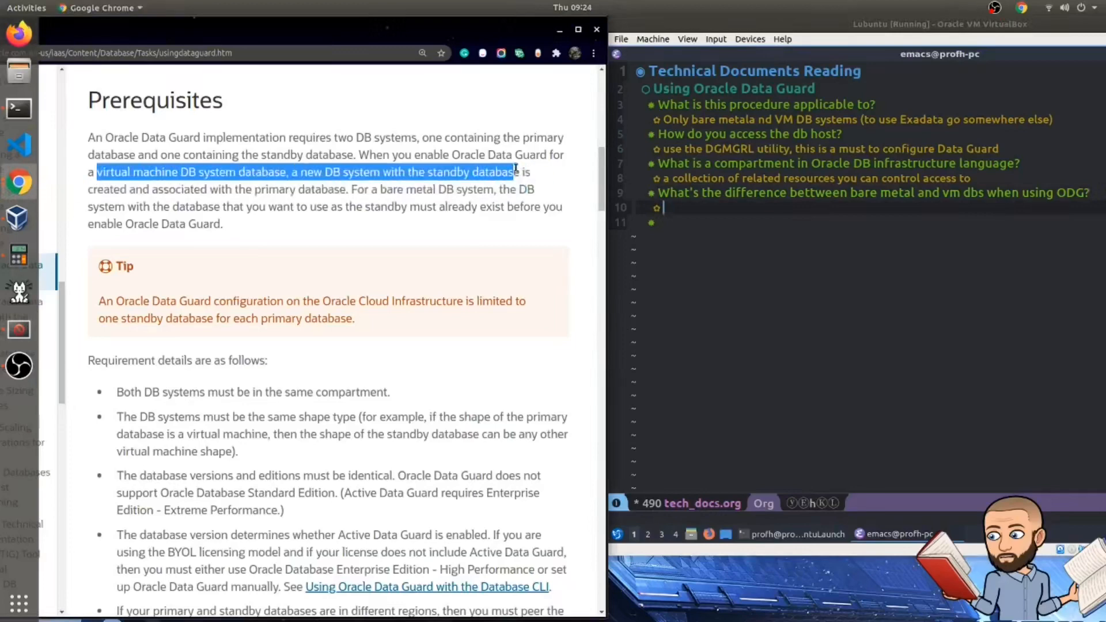
{"action": "left_click_drag", "start_coordinate": [515, 172], "coordinate": [259, 189]}
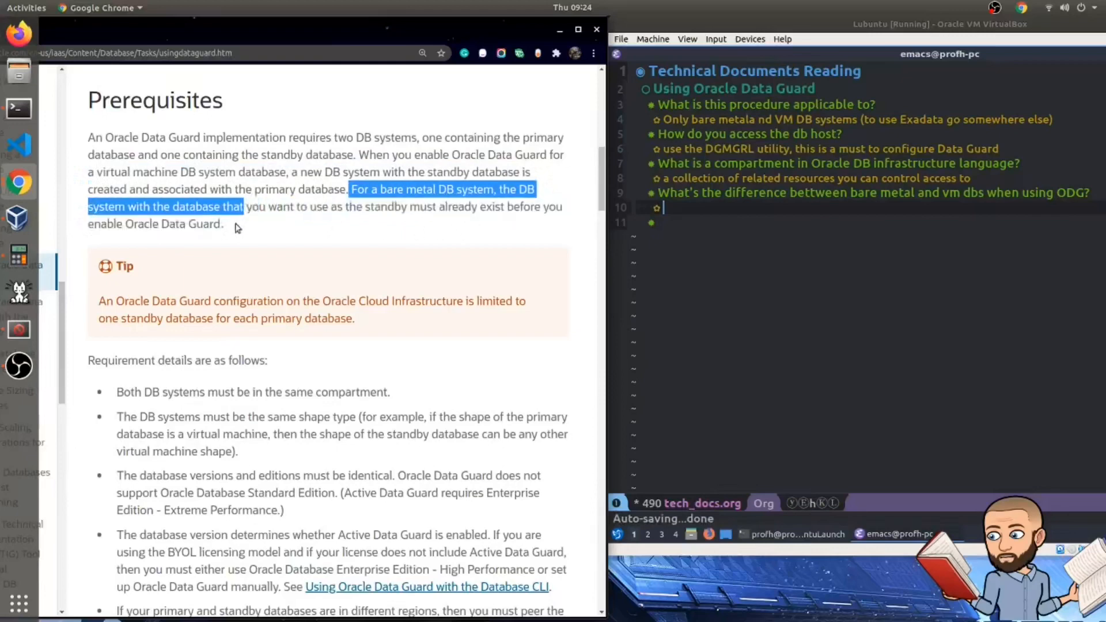
{"action": "left_click_drag", "start_coordinate": [243, 206], "coordinate": [222, 223]}
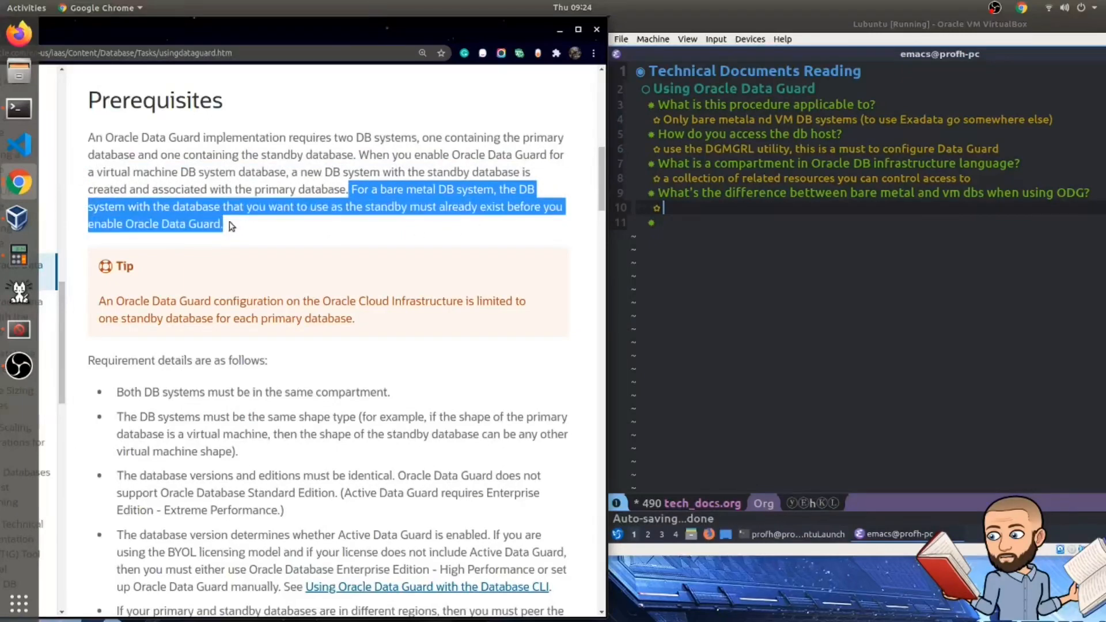
{"action": "type", "text": "For VMs"}
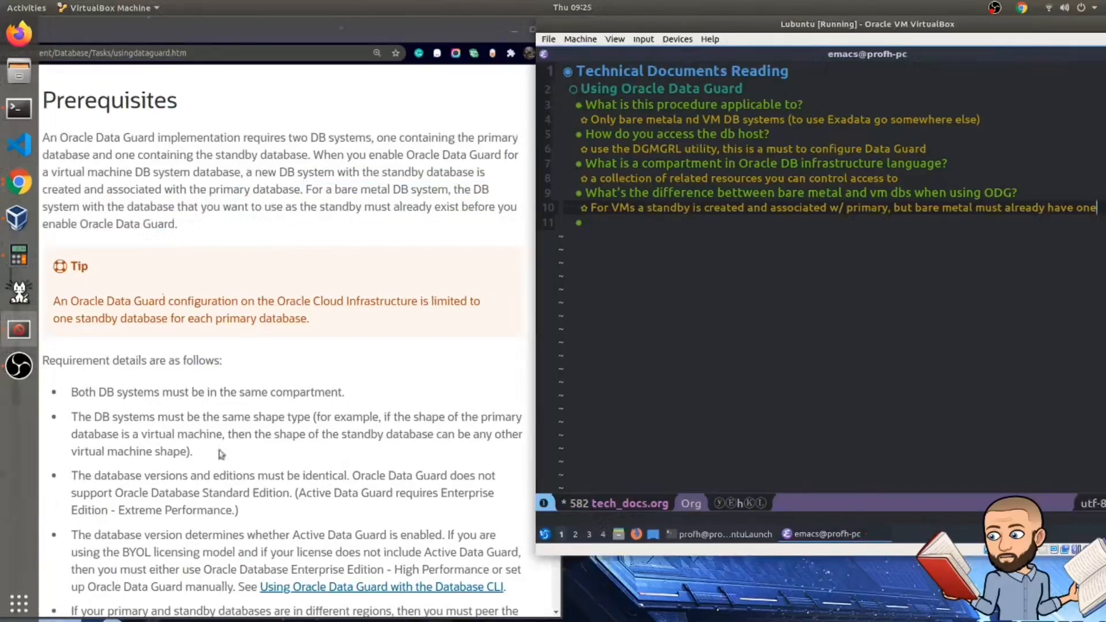
{"action": "mouse_move", "coordinate": [464, 128]}
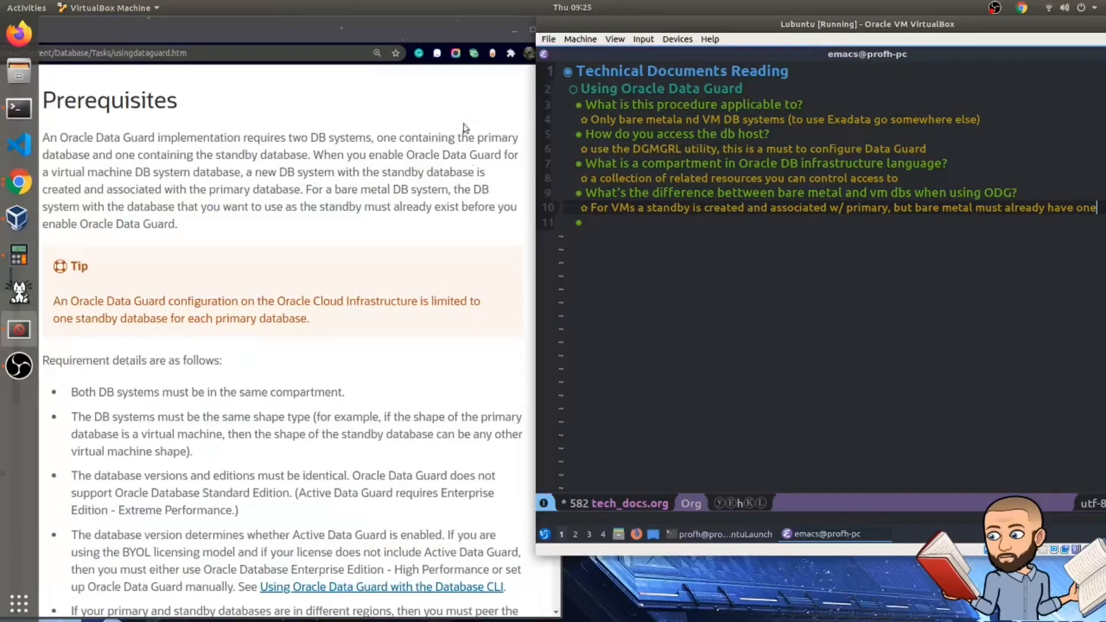
{"action": "mouse_move", "coordinate": [683, 212]}
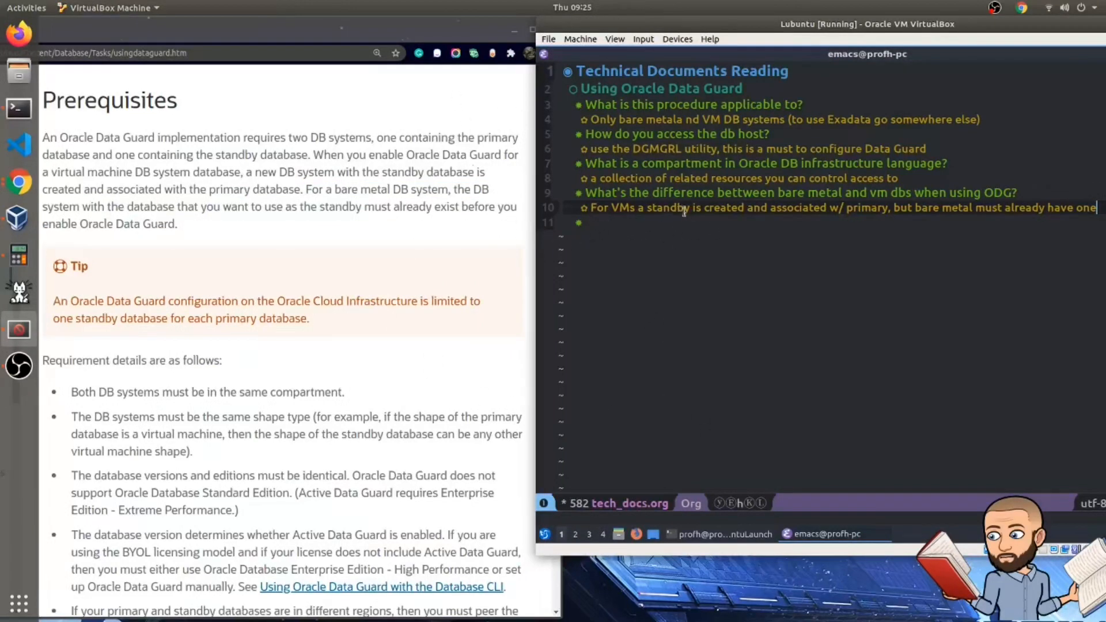
{"action": "mouse_move", "coordinate": [910, 223]}
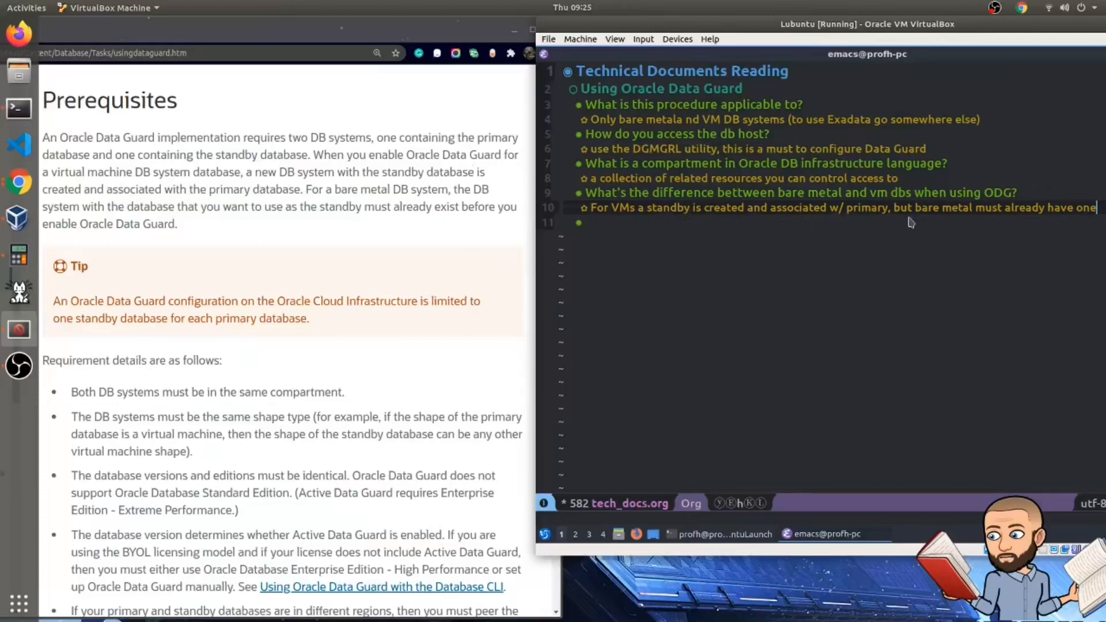
{"action": "mouse_move", "coordinate": [884, 284]}
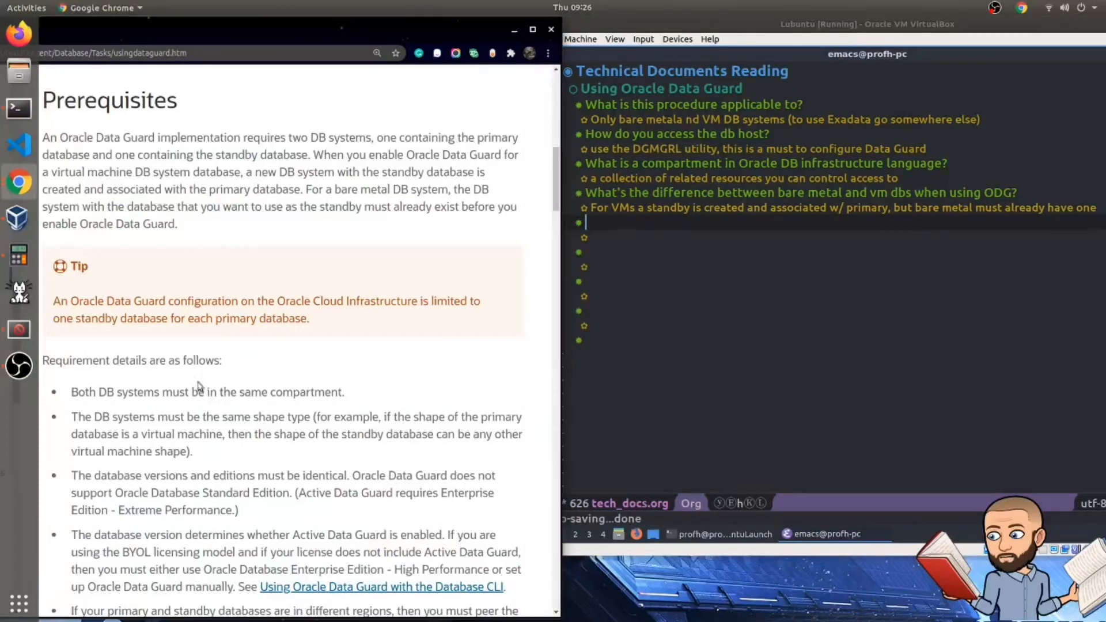
Step: Scroll to the shape type requirement and add the "shape" question to the notes before returning to the docs
{"action": "scroll", "scroll_direction": "down", "scroll_amount": 3}
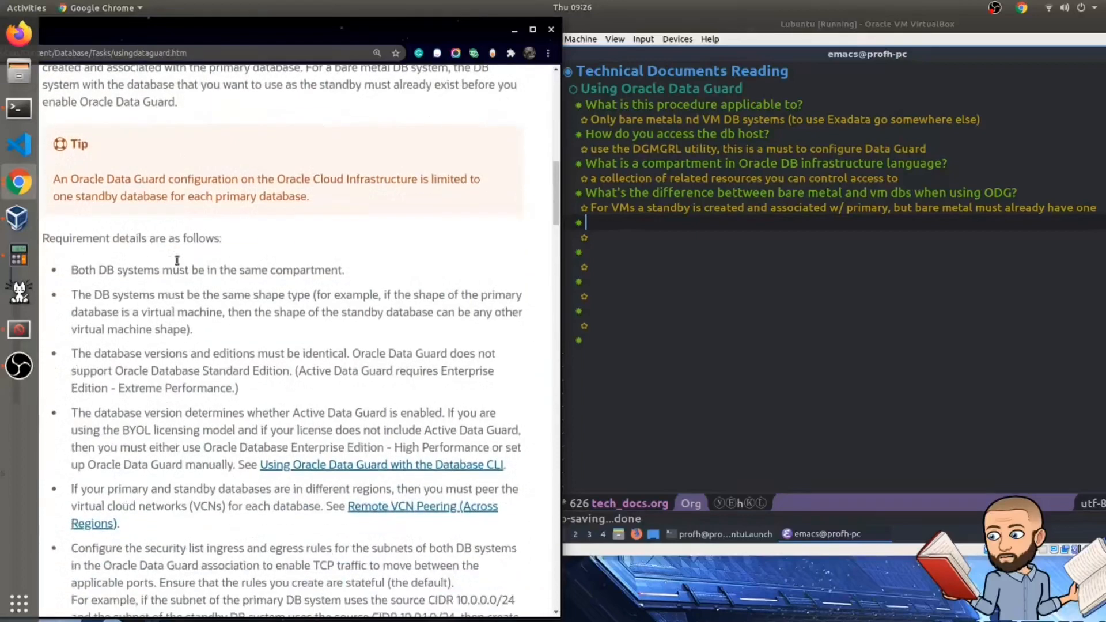
{"action": "scroll", "scroll_direction": "down", "scroll_amount": 3}
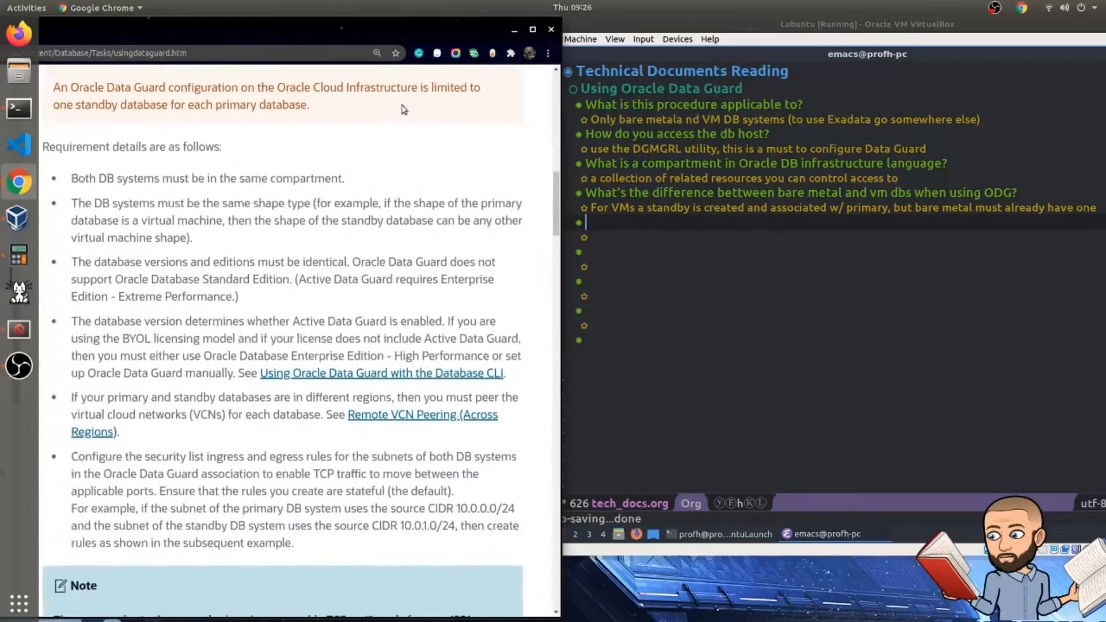
{"action": "mouse_move", "coordinate": [66, 124]}
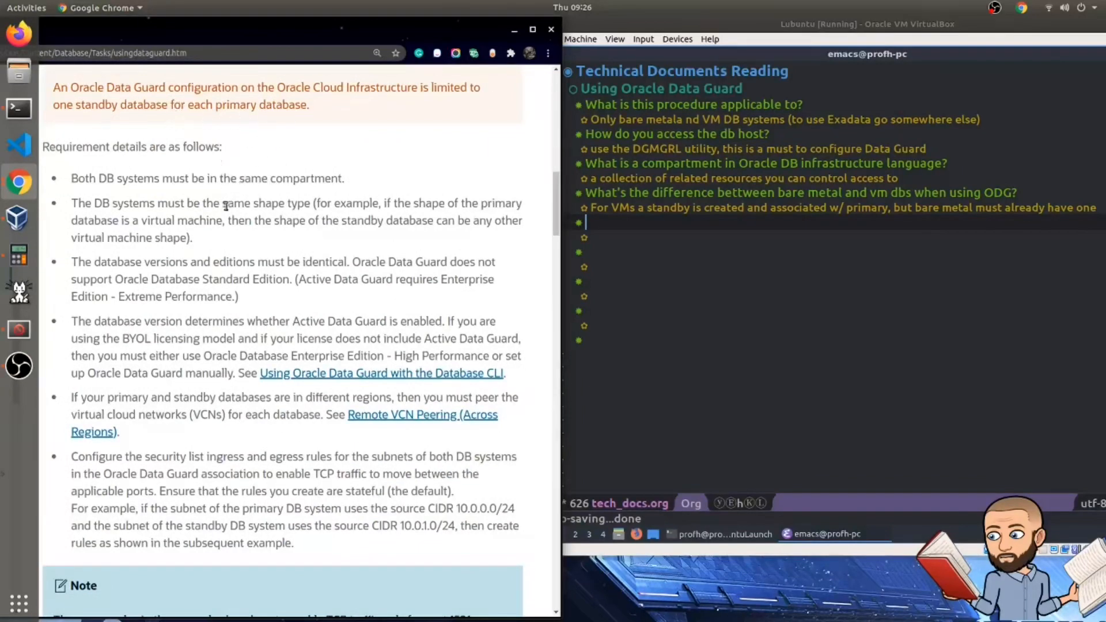
{"action": "scroll", "scroll_direction": "down", "scroll_amount": 3}
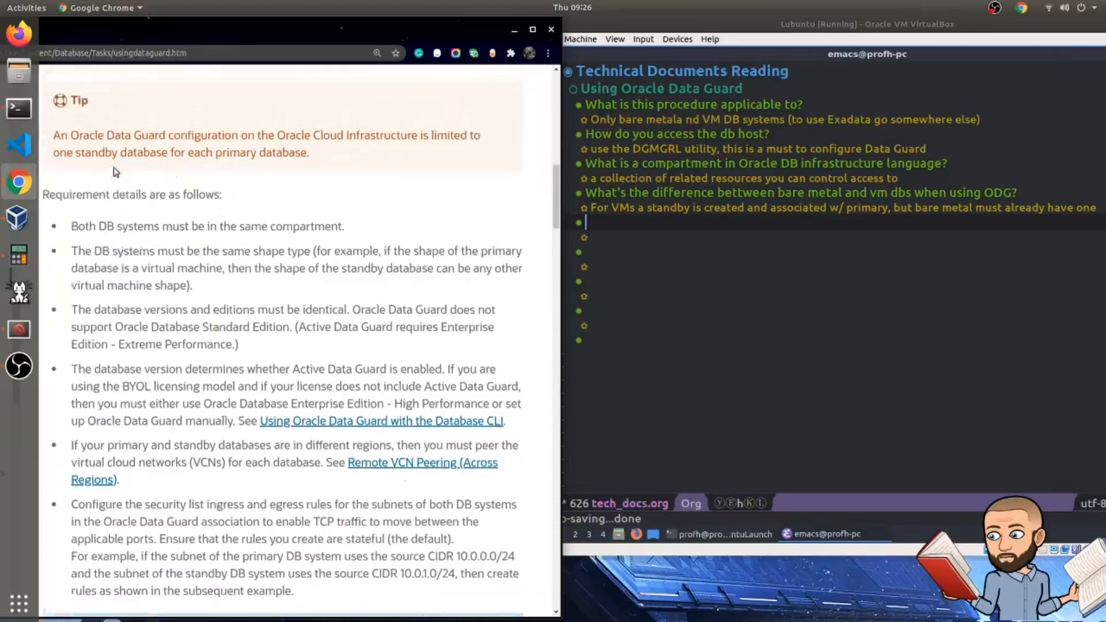
{"action": "scroll", "scroll_direction": "down", "scroll_amount": 3}
{"action": "type", "text": "What is shape a reference to here?"}
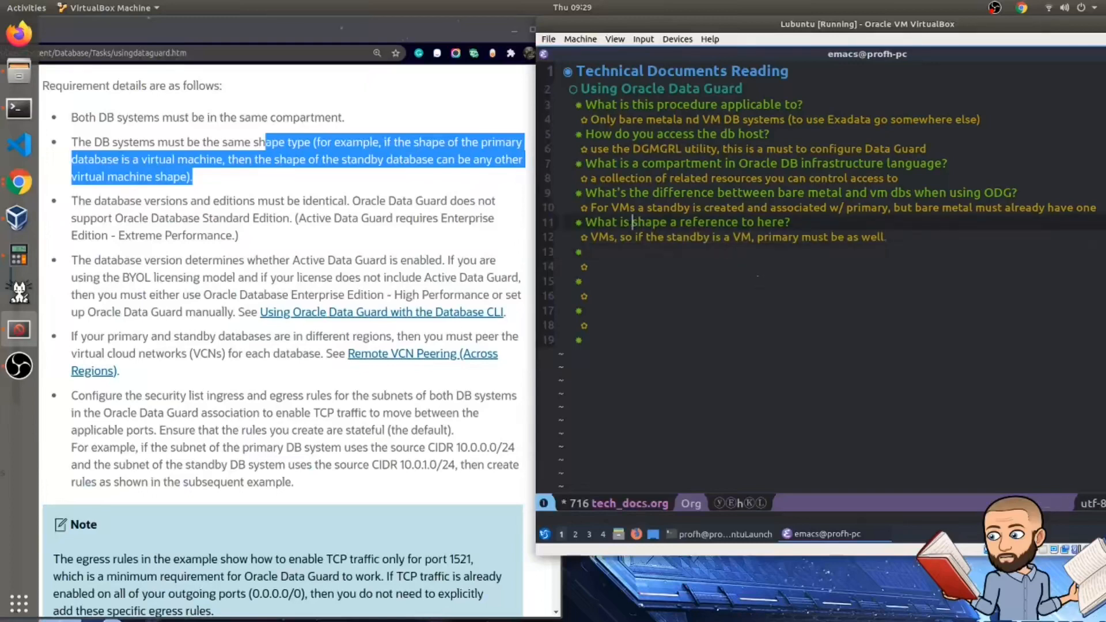
{"action": "type", "text": "\"shape\""}
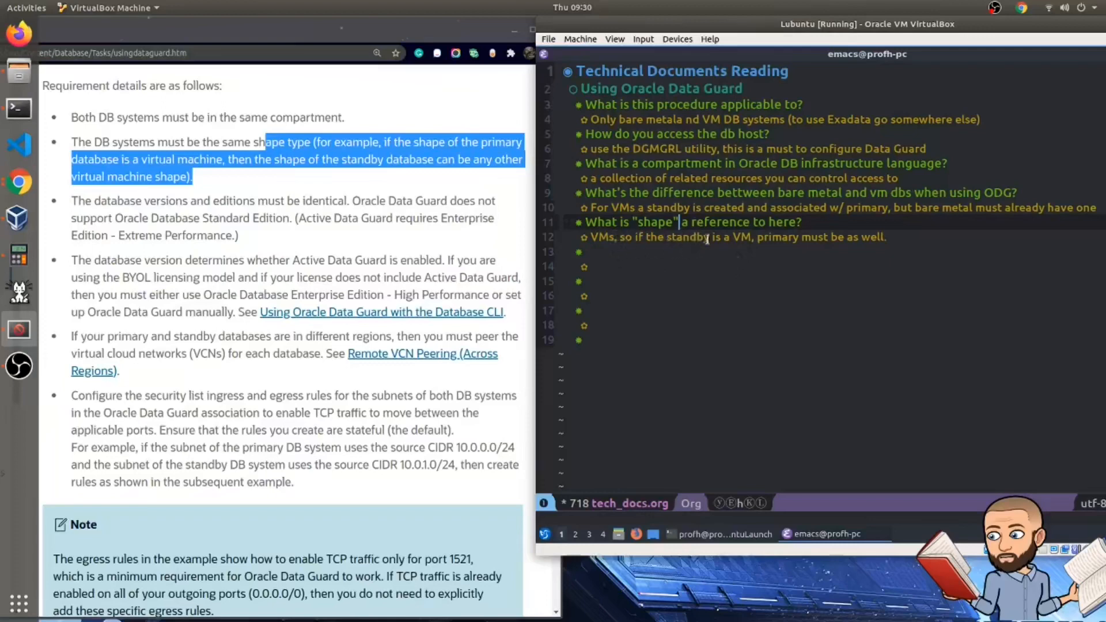
{"action": "mouse_move", "coordinate": [837, 251]}
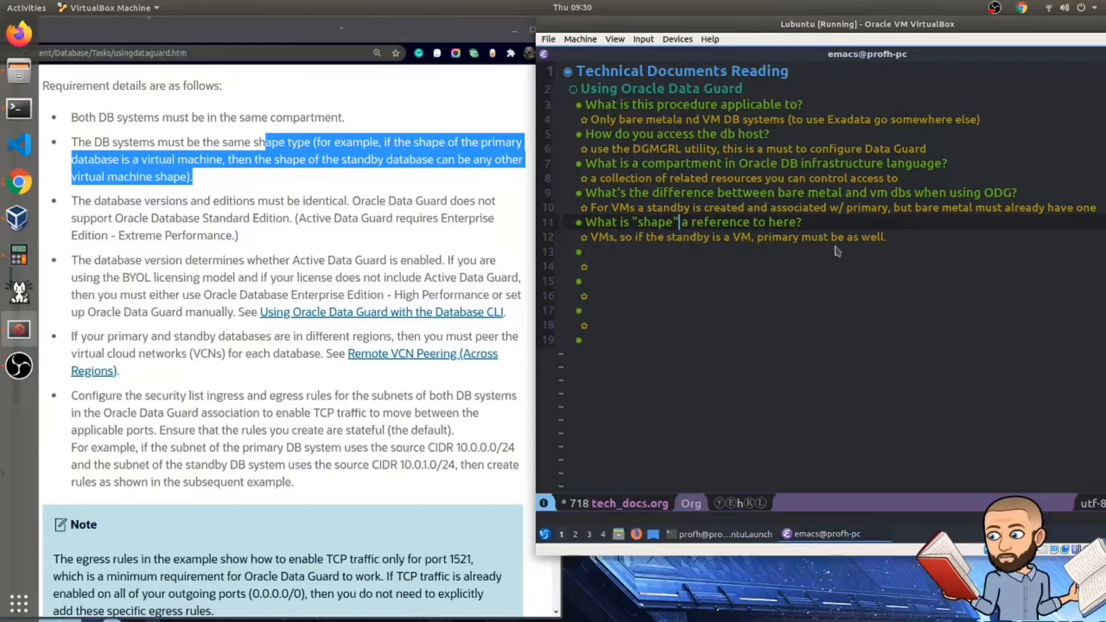
{"action": "left_click", "coordinate": [254, 250]}
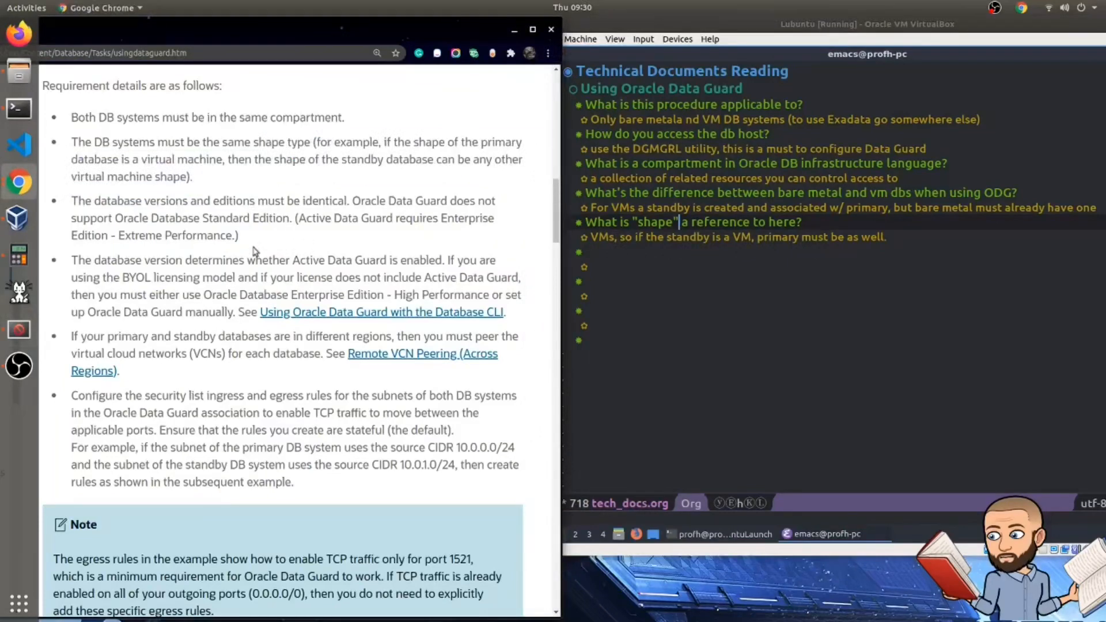
{"action": "mouse_move", "coordinate": [262, 233]}
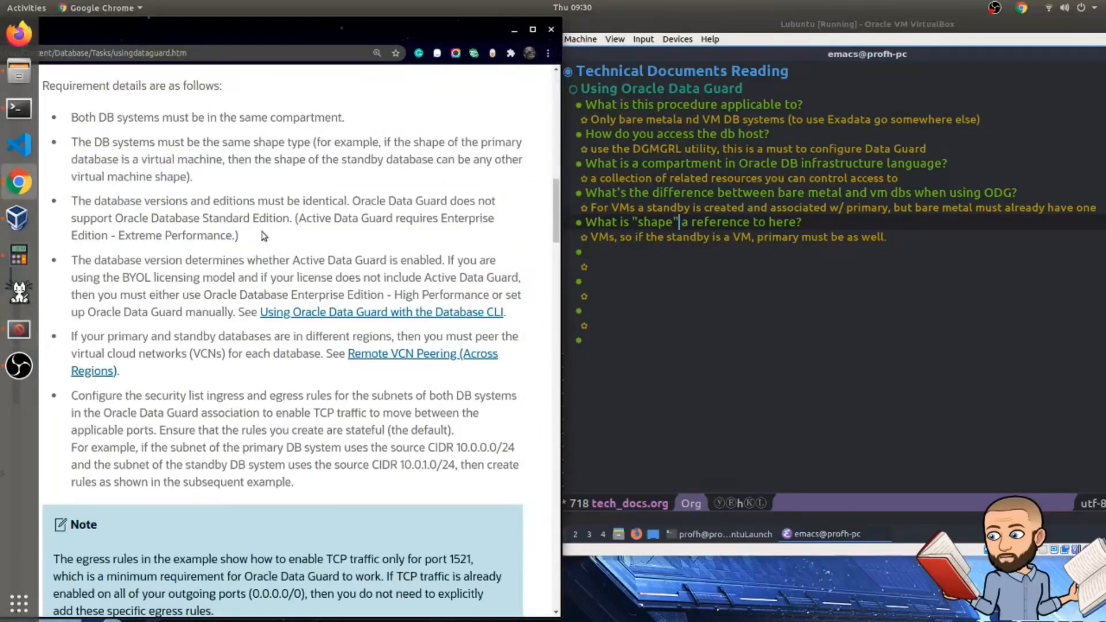
Step: Highlight the database version and Active Data Guard sentence in the prerequisites
{"action": "left_click_drag", "start_coordinate": [92, 200], "coordinate": [238, 235]}
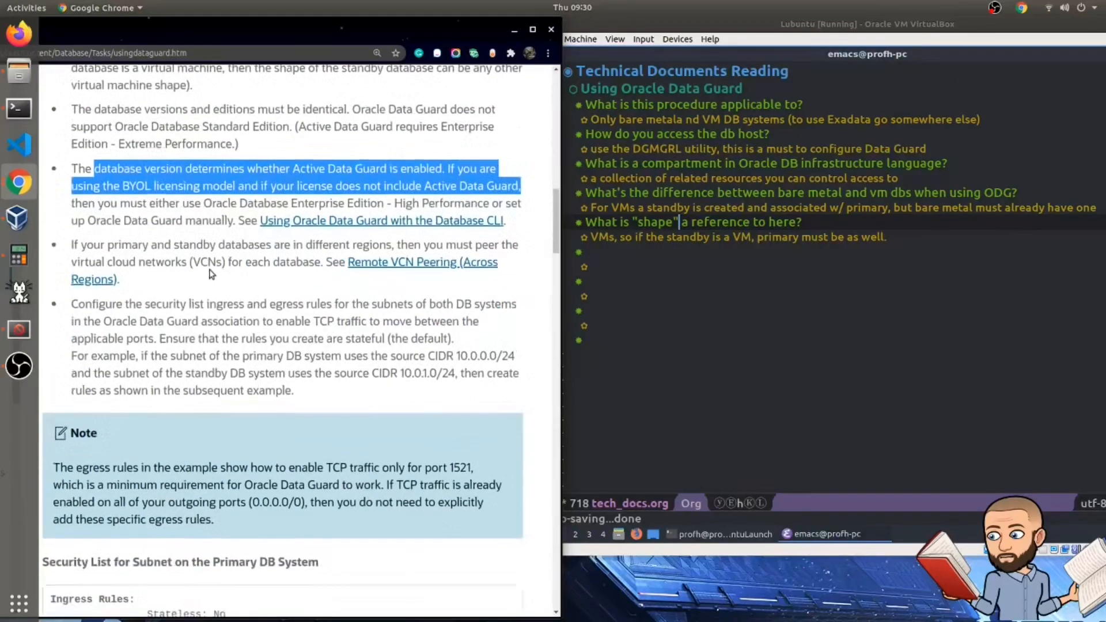
{"action": "scroll", "scroll_direction": "down", "scroll_amount": 3}
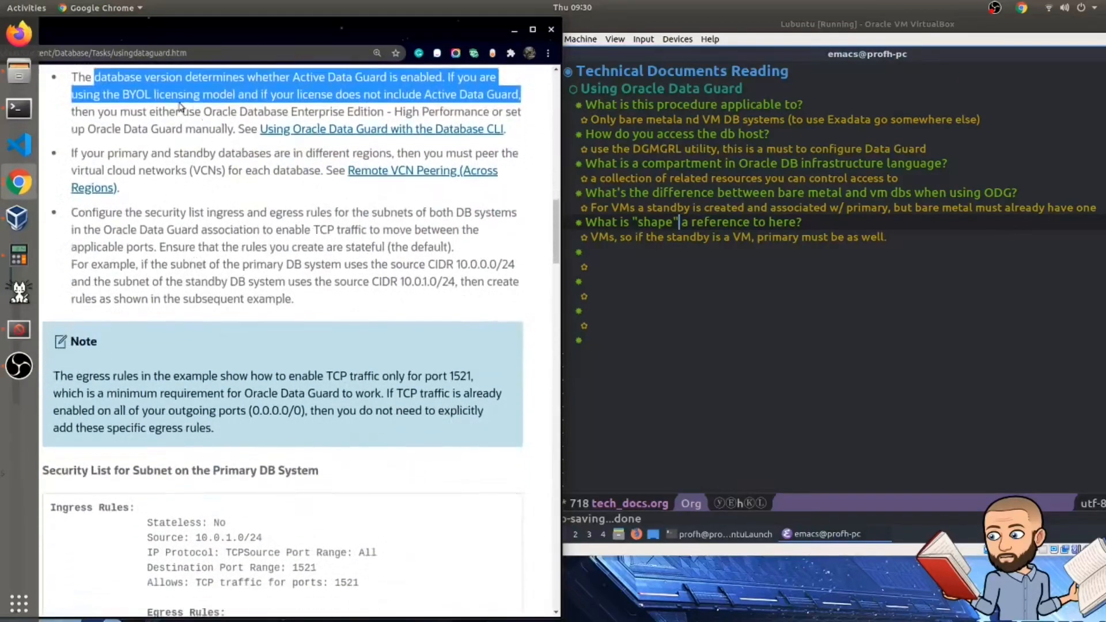
{"action": "left_click", "coordinate": [177, 103]}
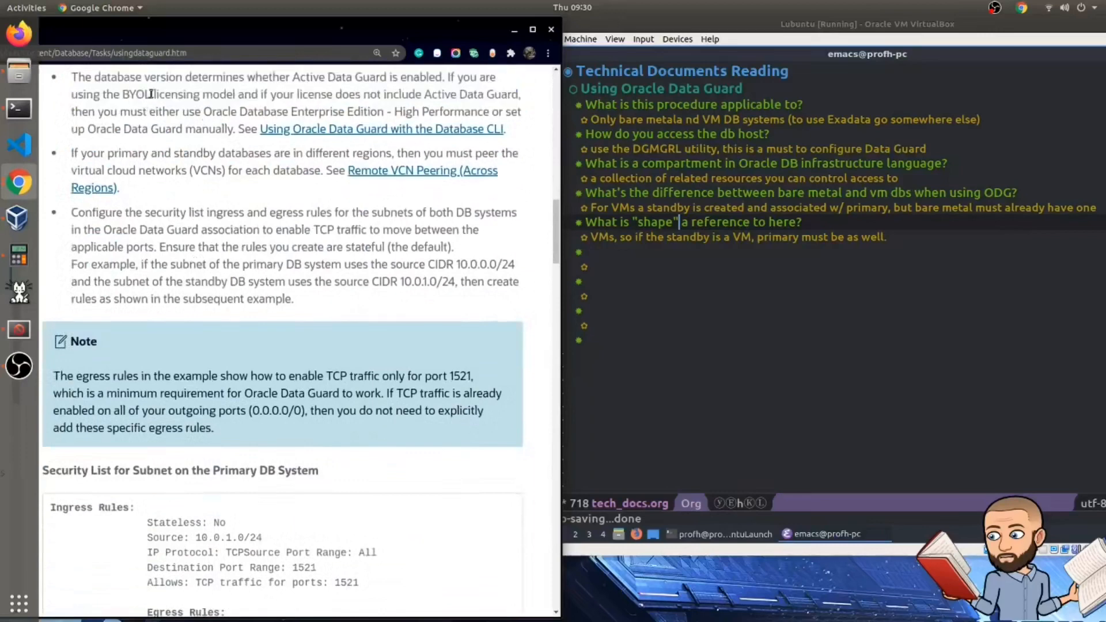
Step: Select BYOL and highlight the clause about licenses without Active Data Guard through the manual setup clause
{"action": "double_click", "coordinate": [137, 93]}
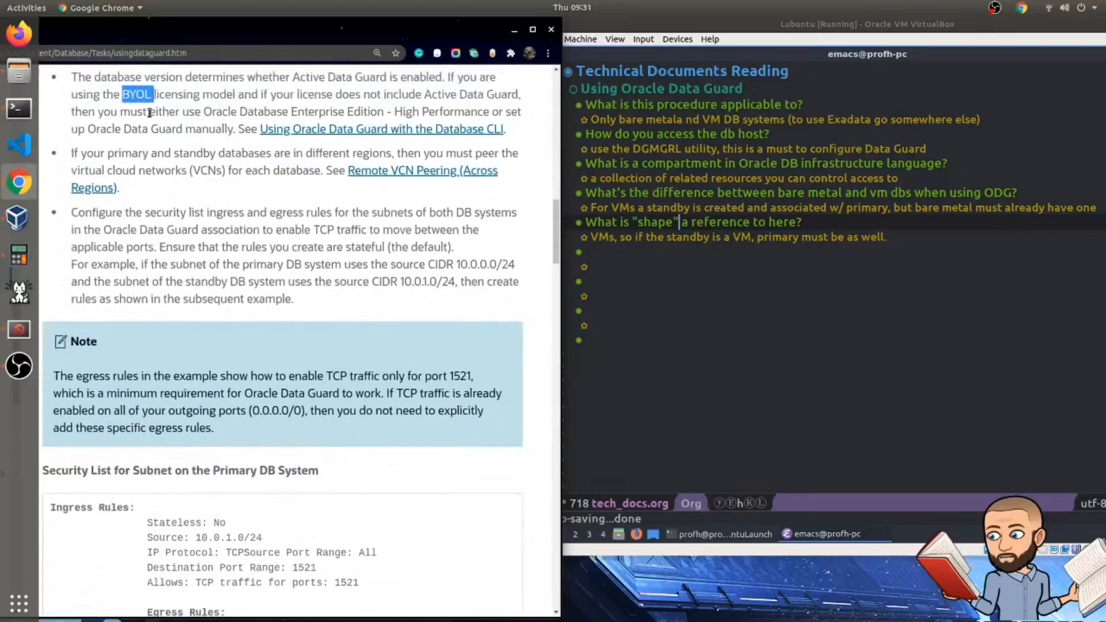
{"action": "left_click", "coordinate": [241, 93]}
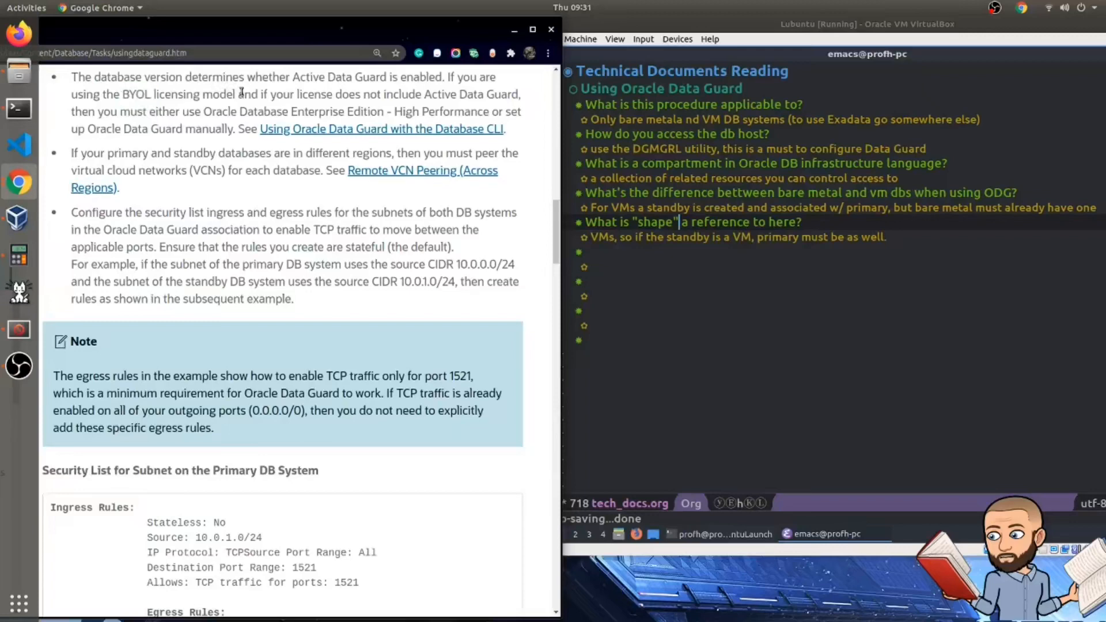
{"action": "left_click_drag", "start_coordinate": [235, 93], "coordinate": [260, 111]}
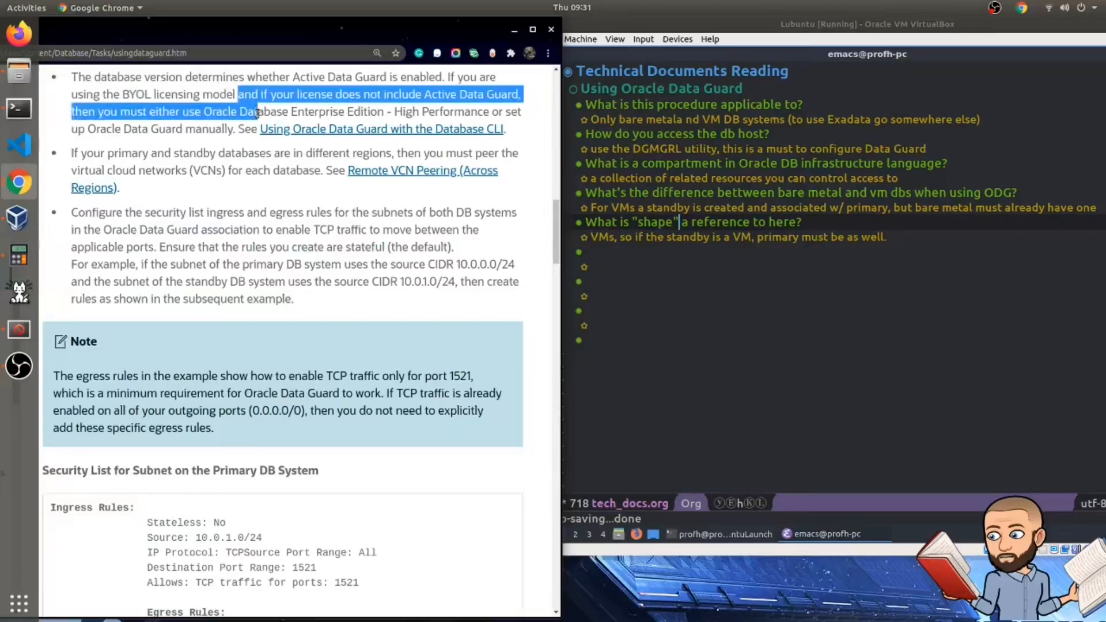
{"action": "left_click_drag", "start_coordinate": [250, 112], "coordinate": [185, 129]}
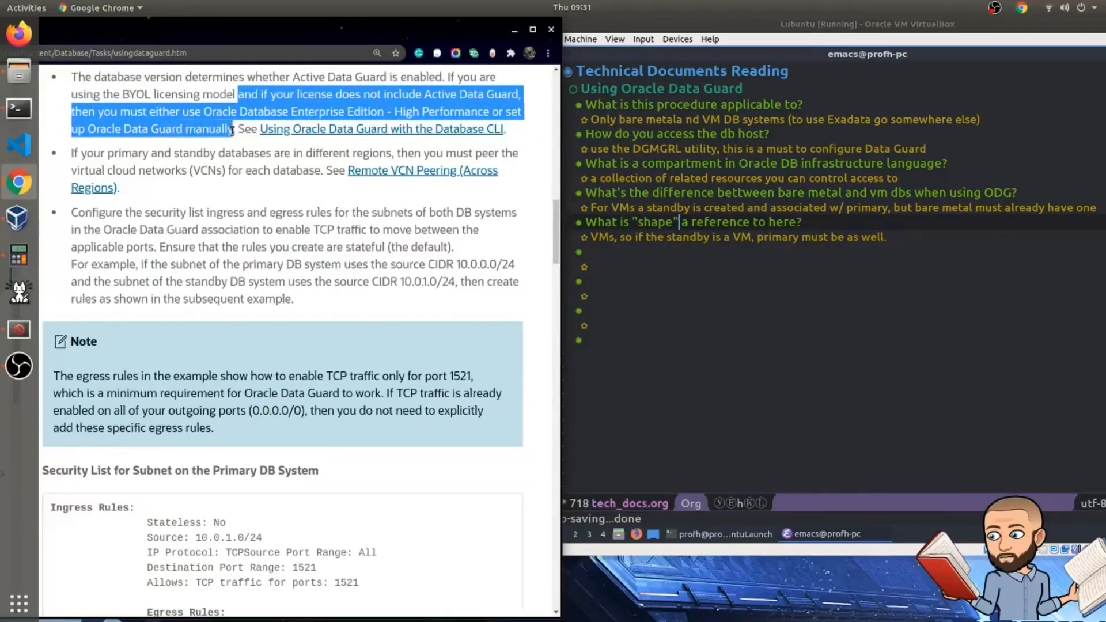
{"action": "scroll", "scroll_direction": "up", "scroll_amount": 3}
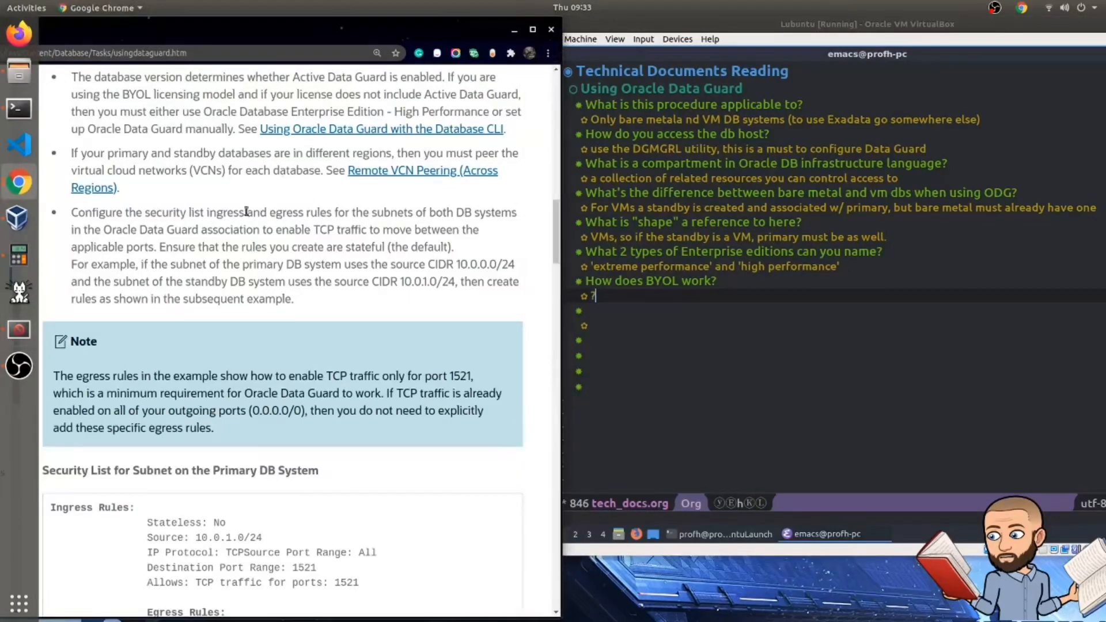
Step: Select the peering VCNs sentence and finish the answer 'You must peer VCNs for each database pairs...' in the notes
{"action": "left_click_drag", "start_coordinate": [72, 153], "coordinate": [322, 170]}
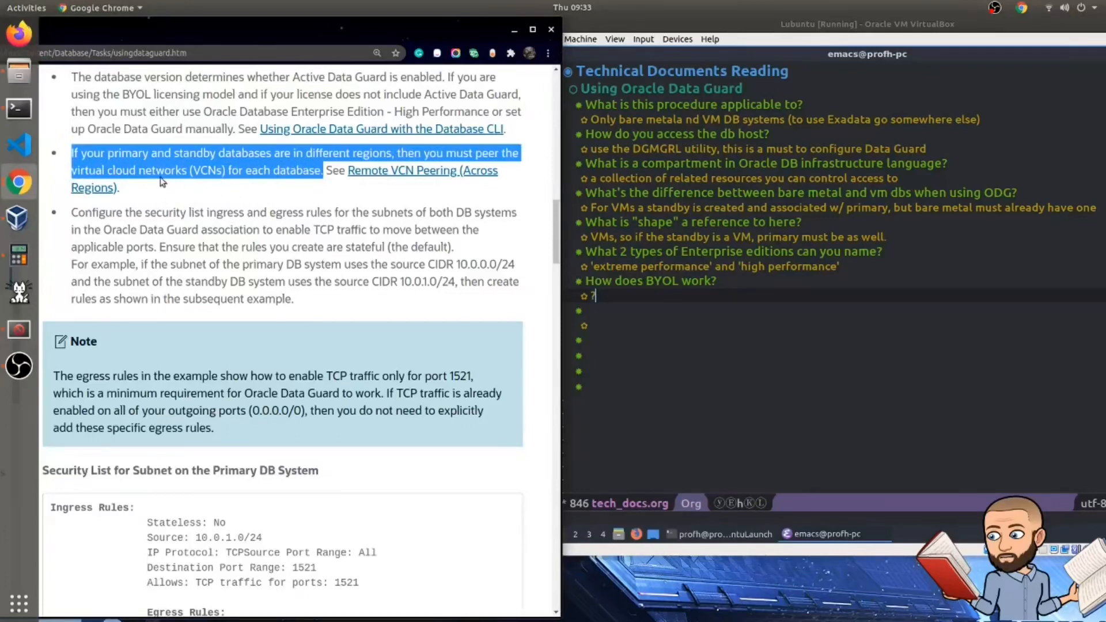
{"action": "mouse_move", "coordinate": [249, 193]}
{"action": "type", "text": "You must 'peer' VCNs for each database"}
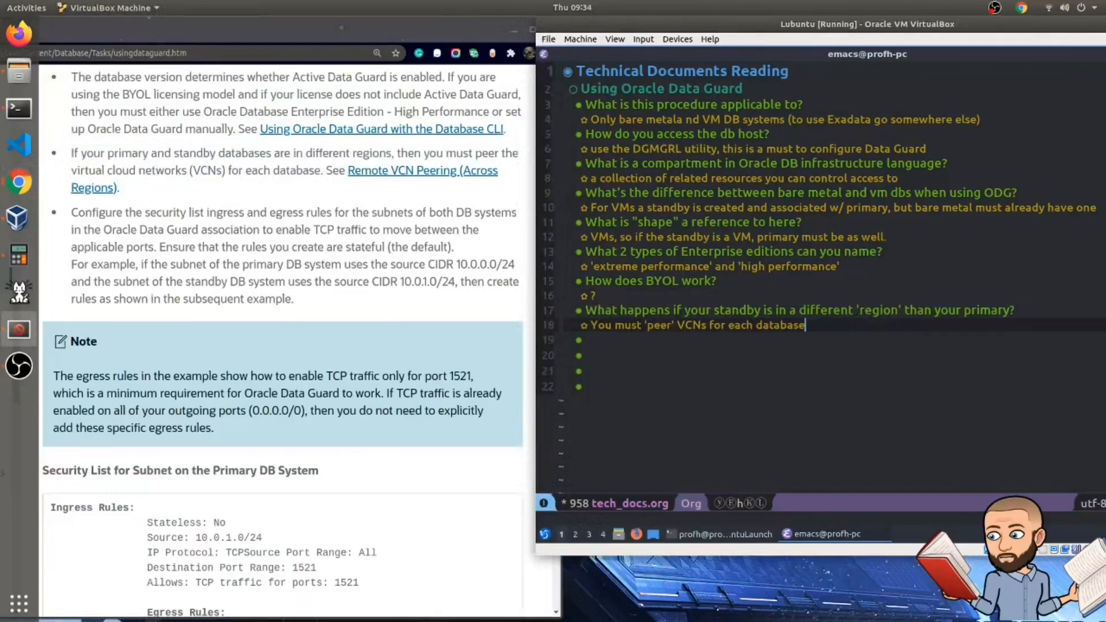
{"action": "mouse_move", "coordinate": [839, 361]}
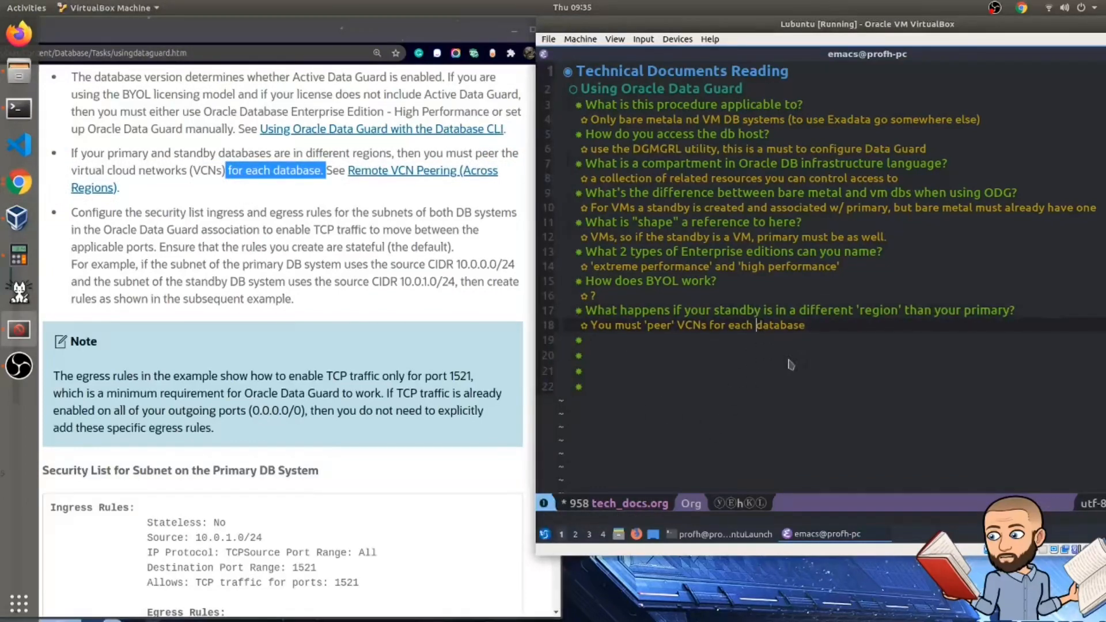
{"action": "type", "text": "pairs..."}
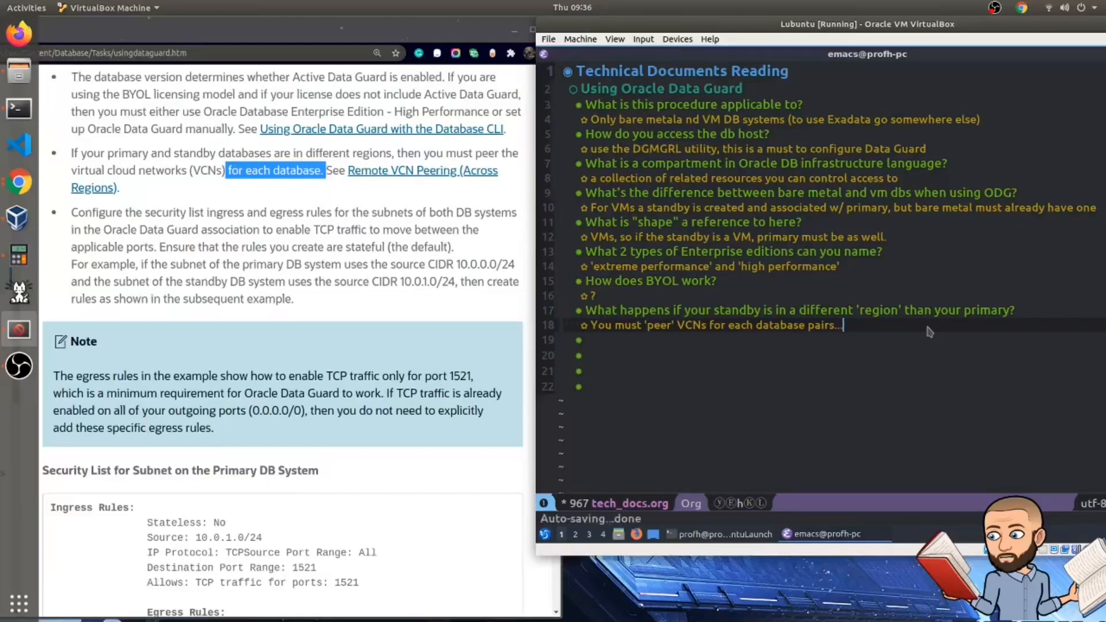
{"action": "left_click", "coordinate": [388, 193]}
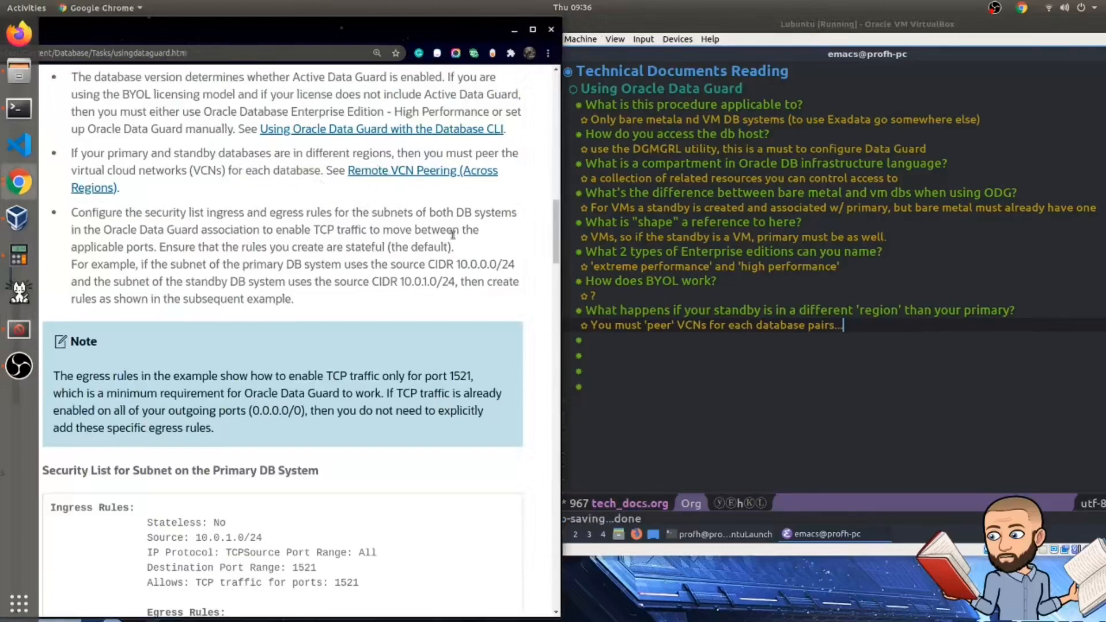
{"action": "mouse_move", "coordinate": [452, 219]}
{"action": "type", "text": "TCP traffic between the applicable ports (what about udp?)"}
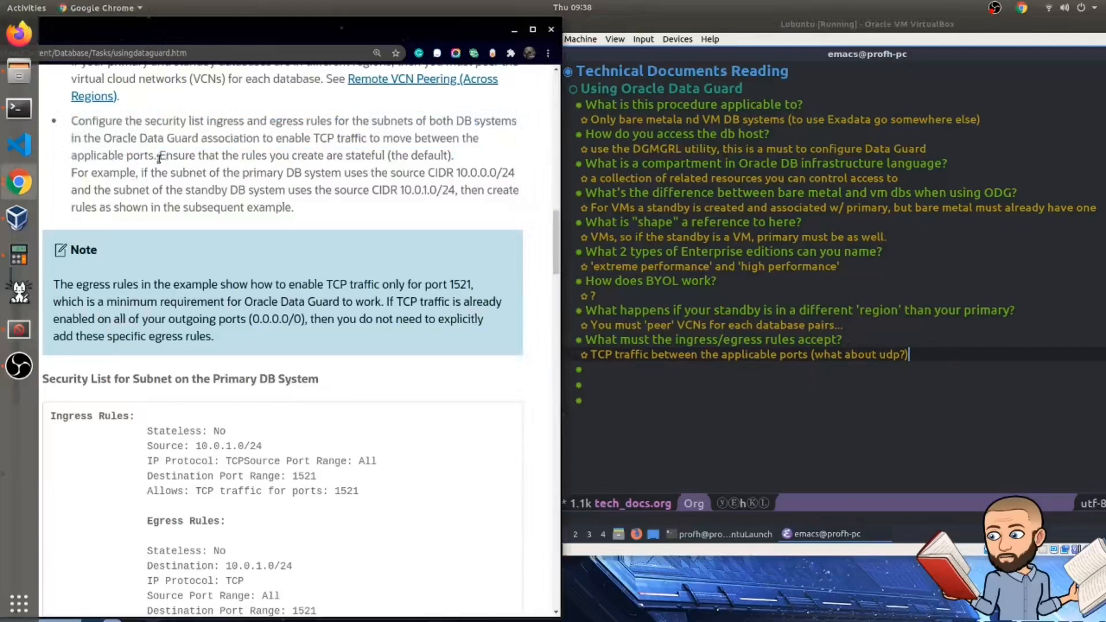
Step: Select the sentences about stateful rules and CIDRs in the security list prerequisites
{"action": "left_click_drag", "start_coordinate": [157, 155], "coordinate": [293, 207]}
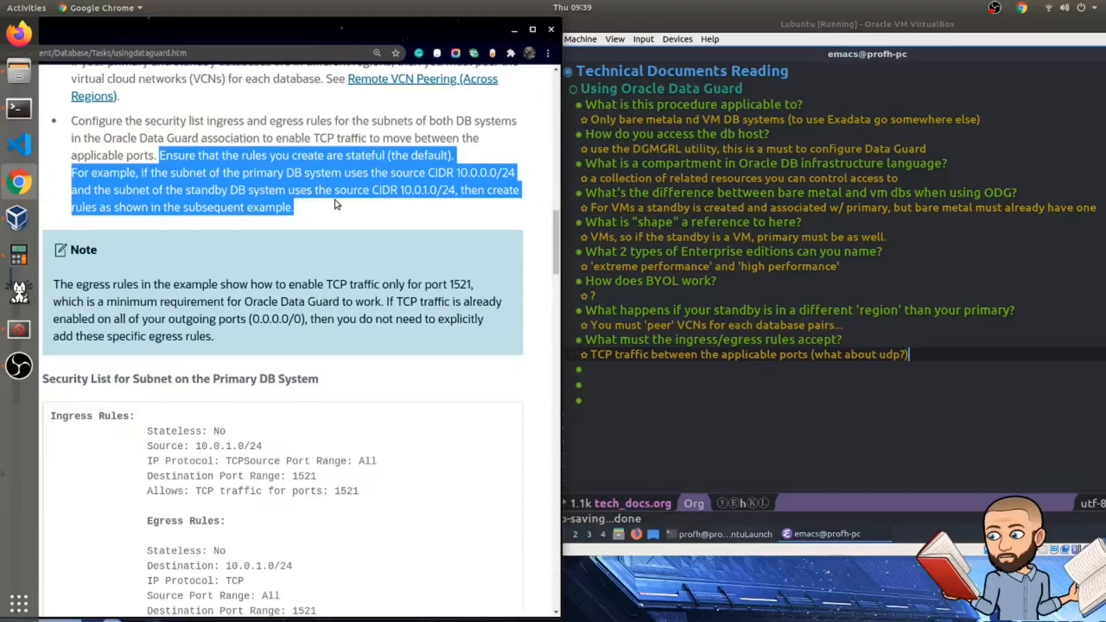
{"action": "mouse_move", "coordinate": [398, 140]}
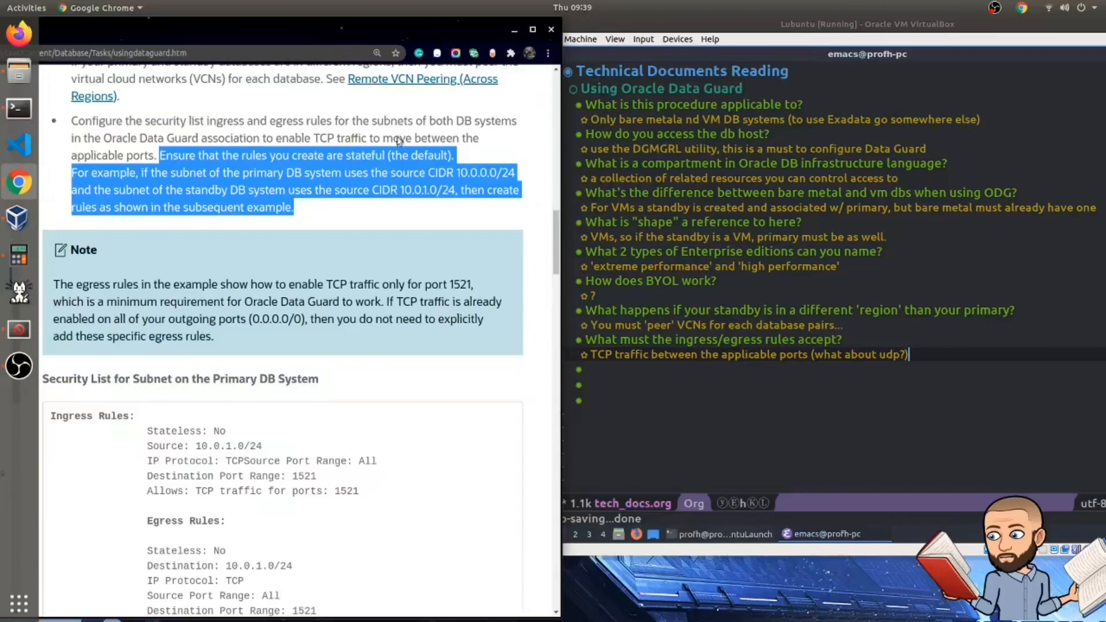
{"action": "mouse_move", "coordinate": [438, 188]}
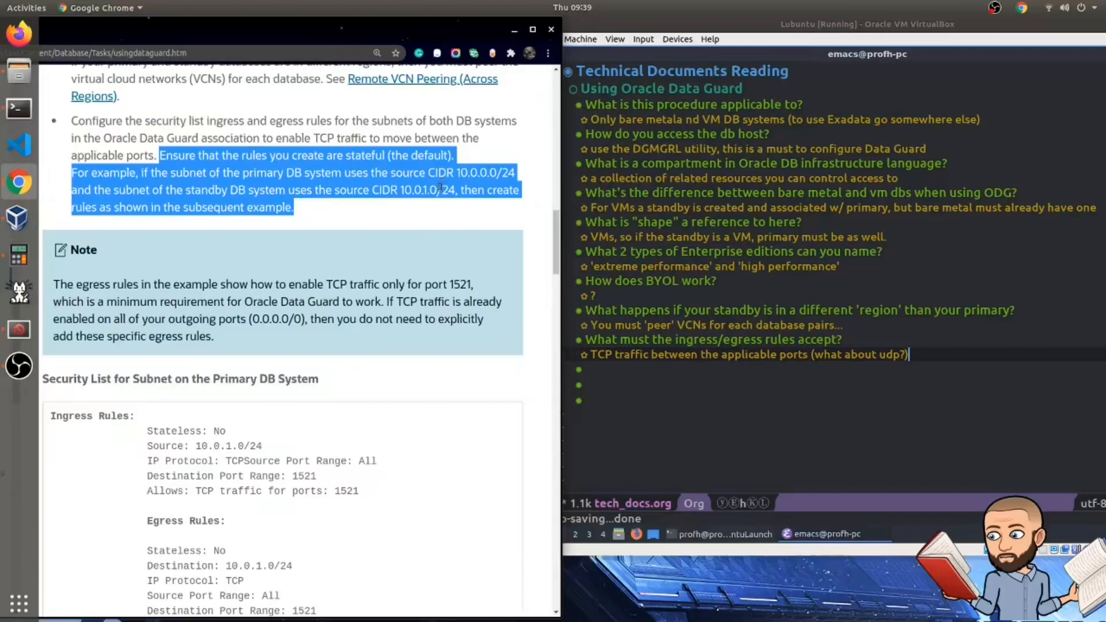
{"action": "mouse_move", "coordinate": [110, 229]}
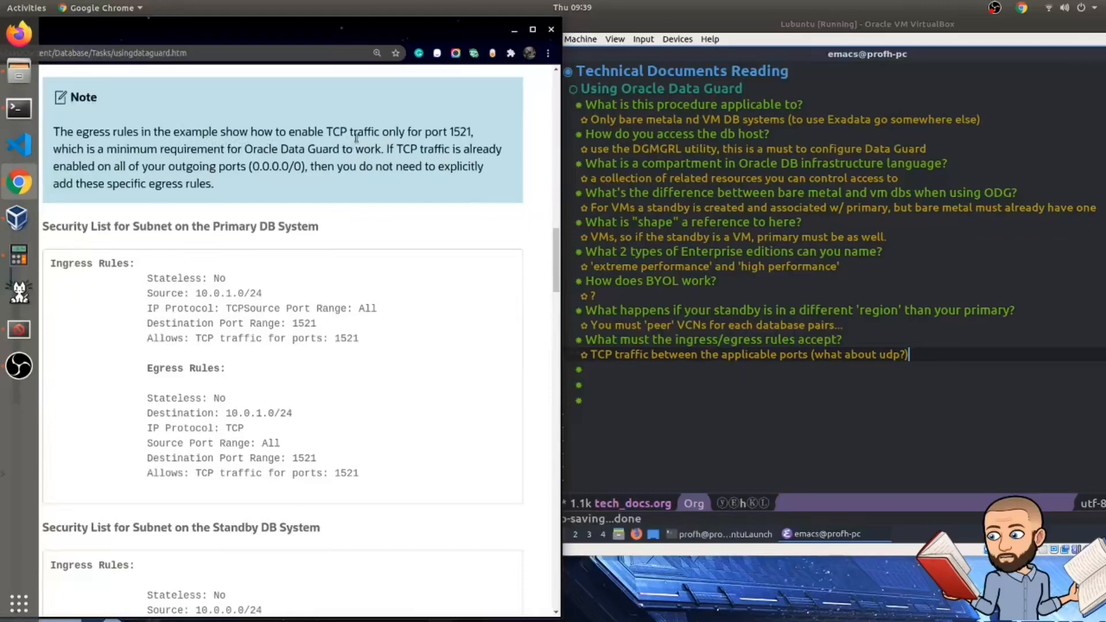
{"action": "mouse_move", "coordinate": [473, 134]}
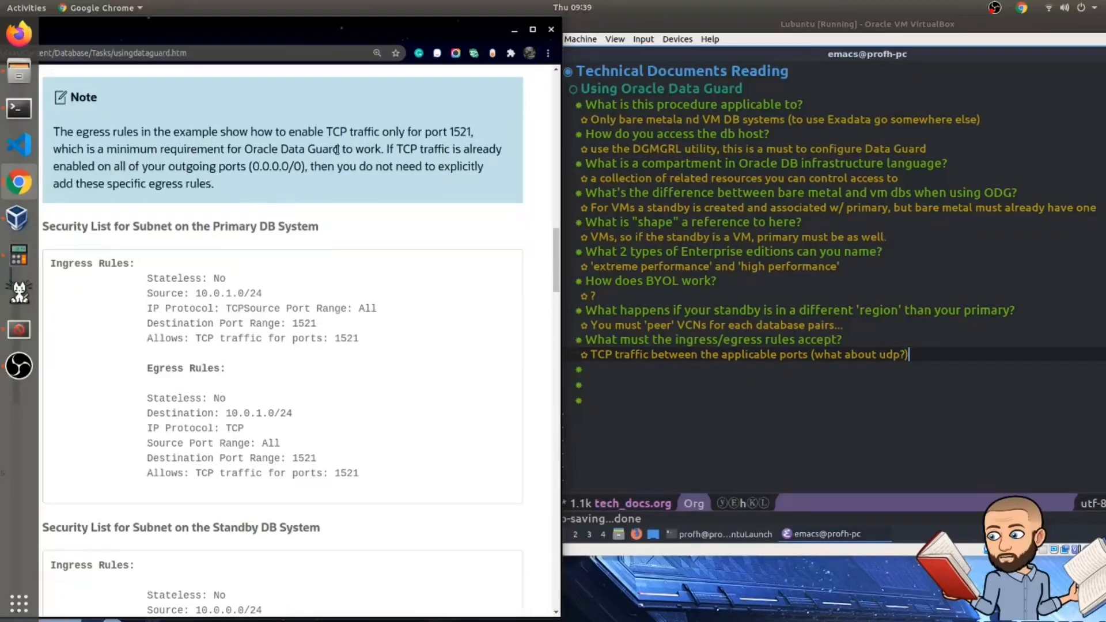
{"action": "mouse_move", "coordinate": [510, 176]}
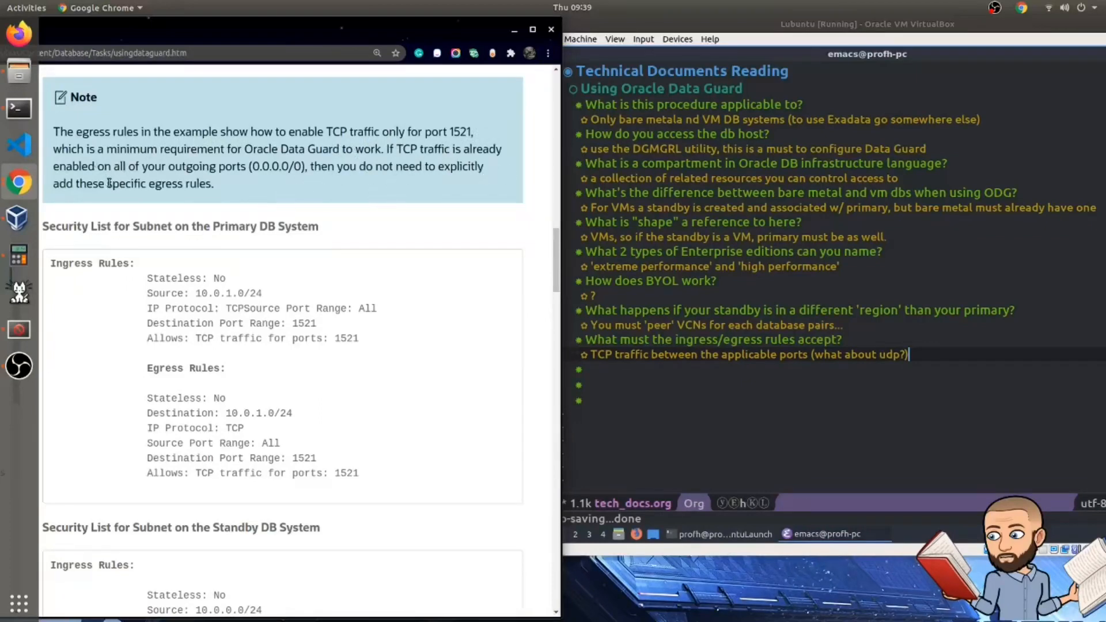
{"action": "mouse_move", "coordinate": [261, 189]}
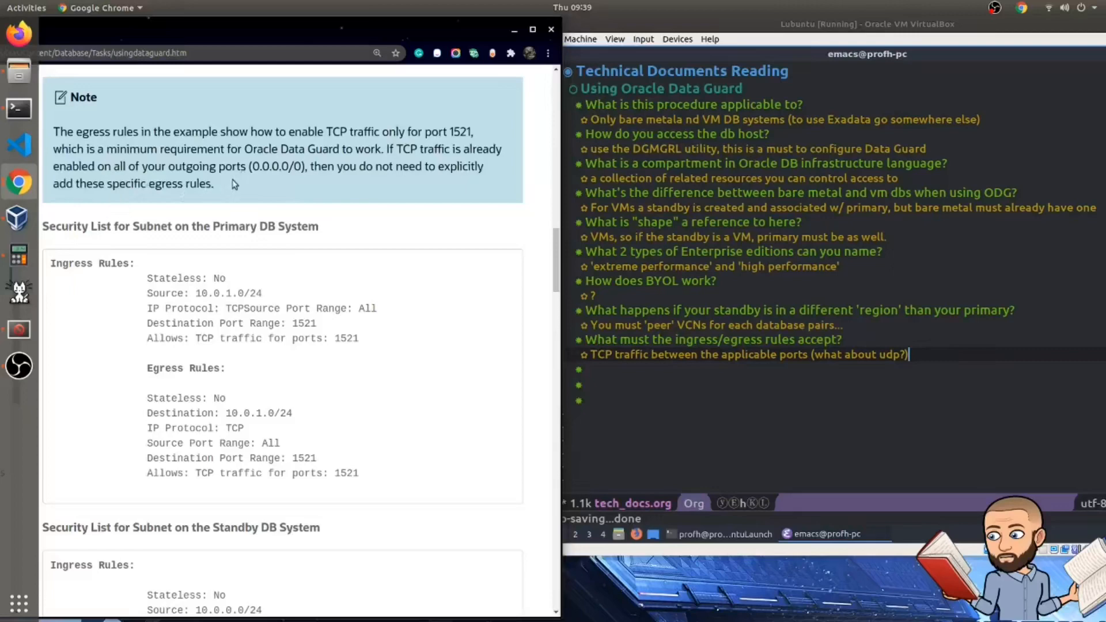
{"action": "mouse_move", "coordinate": [221, 224]}
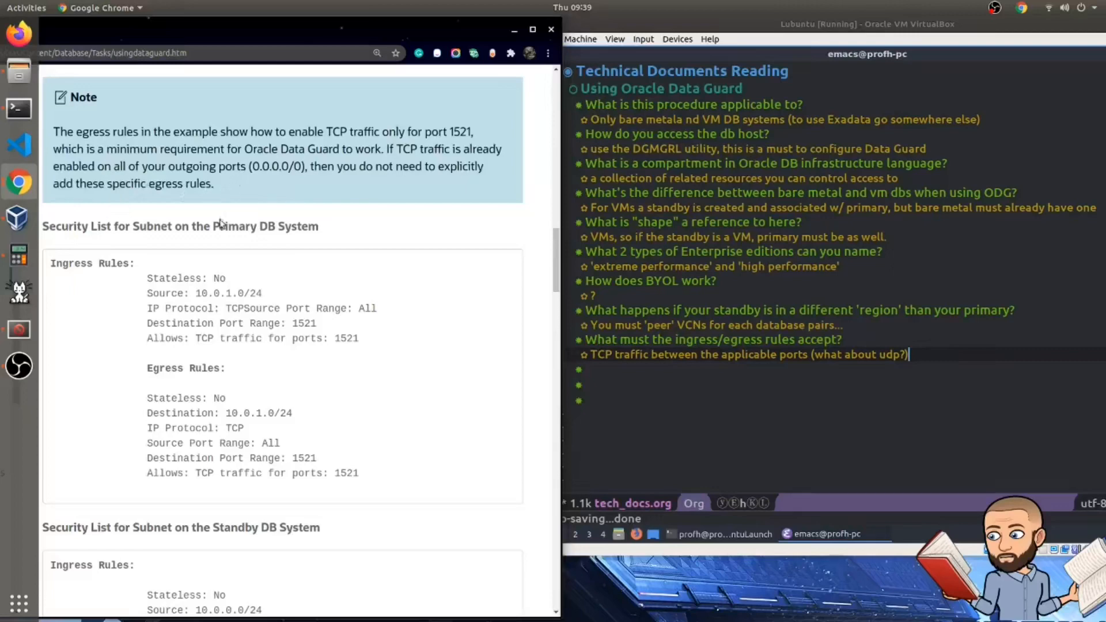
{"action": "mouse_move", "coordinate": [122, 205]}
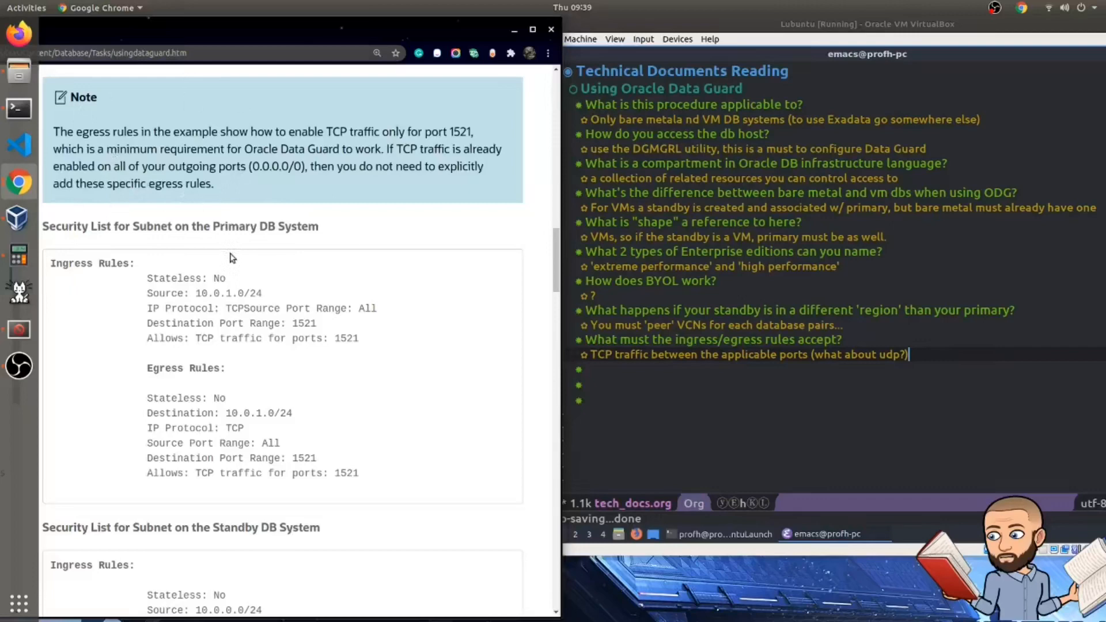
{"action": "mouse_move", "coordinate": [429, 192]}
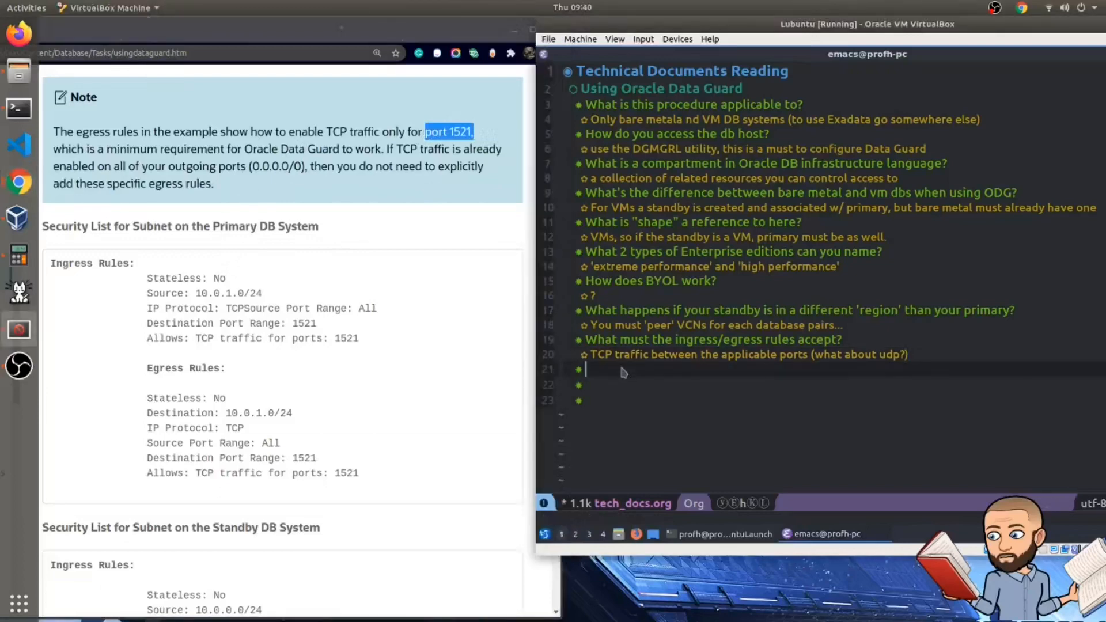
Step: Note the heading 'Do we have to use port 1521?' with the child answer '?', then return to the docs
{"action": "type", "text": "Do we have to use port 1521?"}
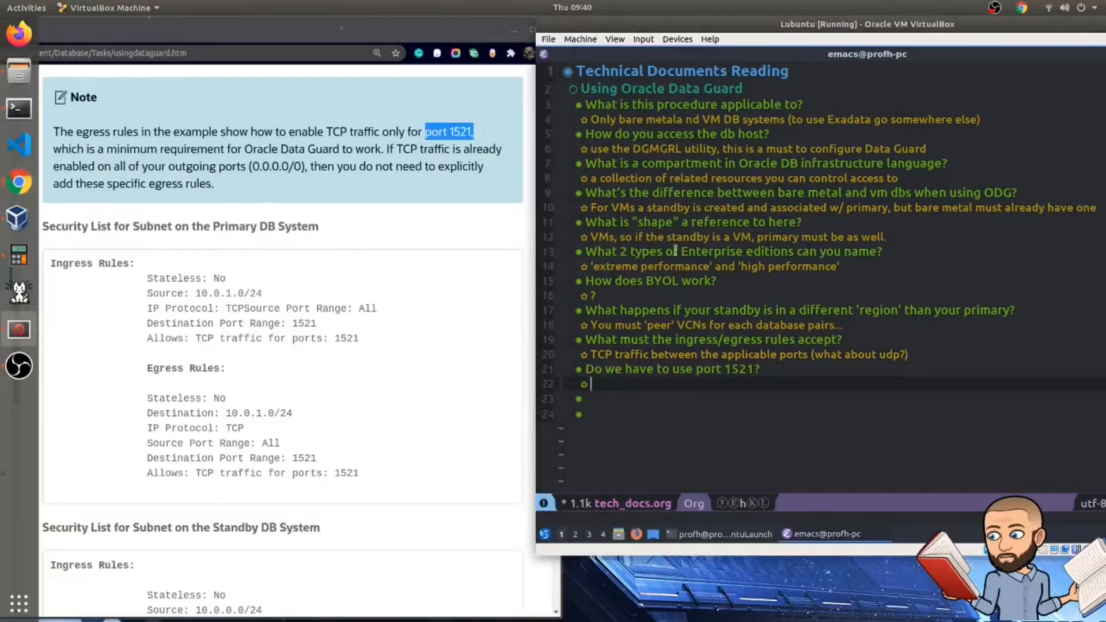
{"action": "type", "text": "?"}
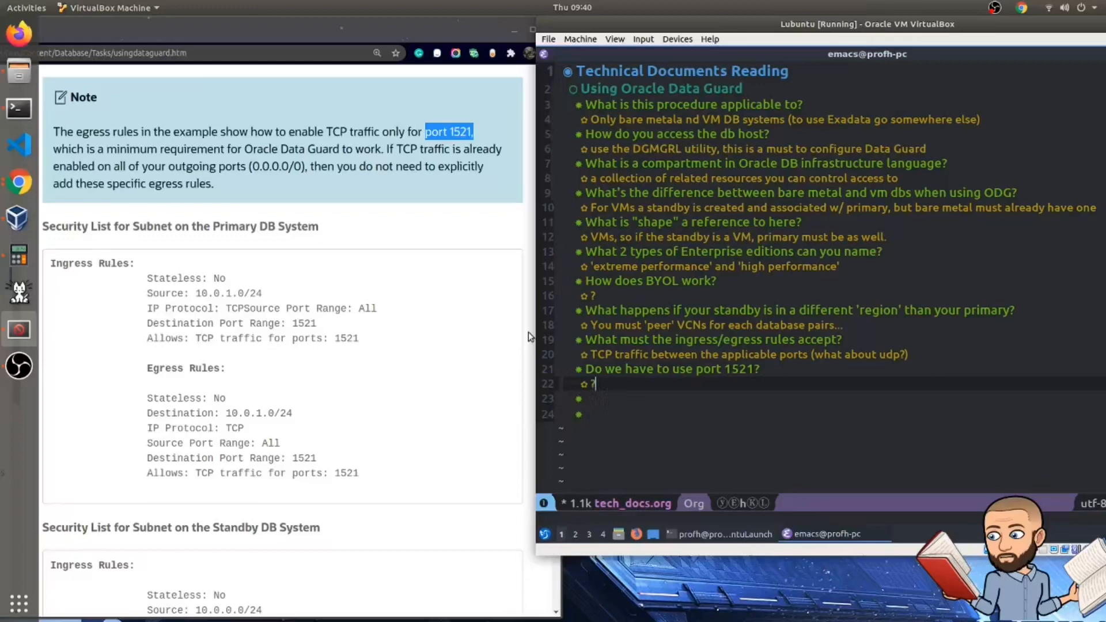
{"action": "left_click", "coordinate": [278, 180]}
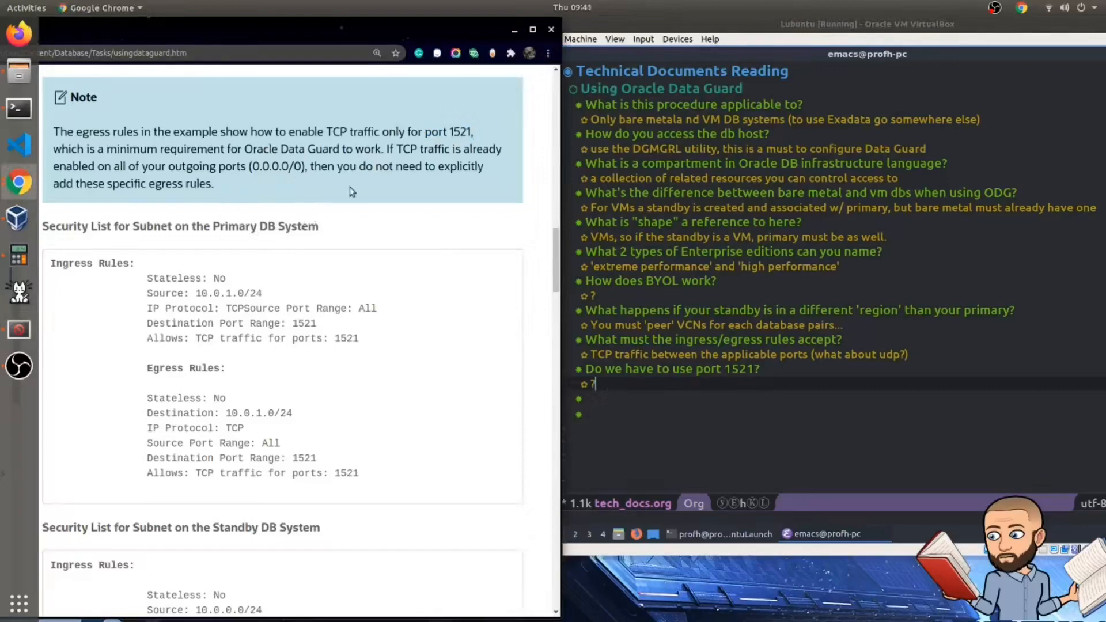
{"action": "scroll", "scroll_direction": "down", "scroll_amount": 3}
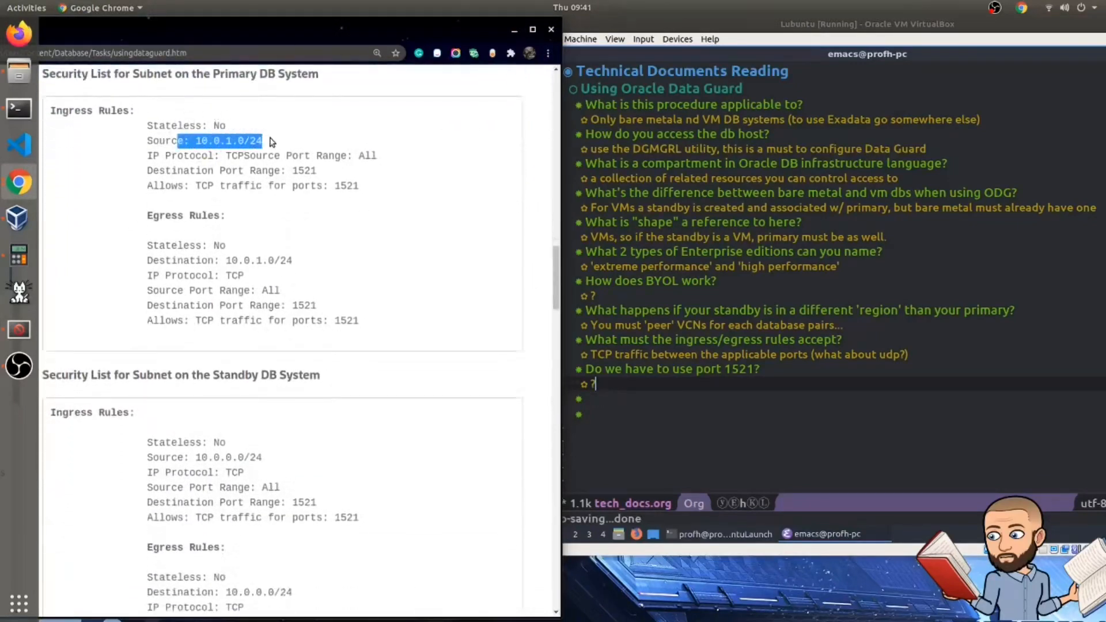
{"action": "left_click", "coordinate": [219, 141]}
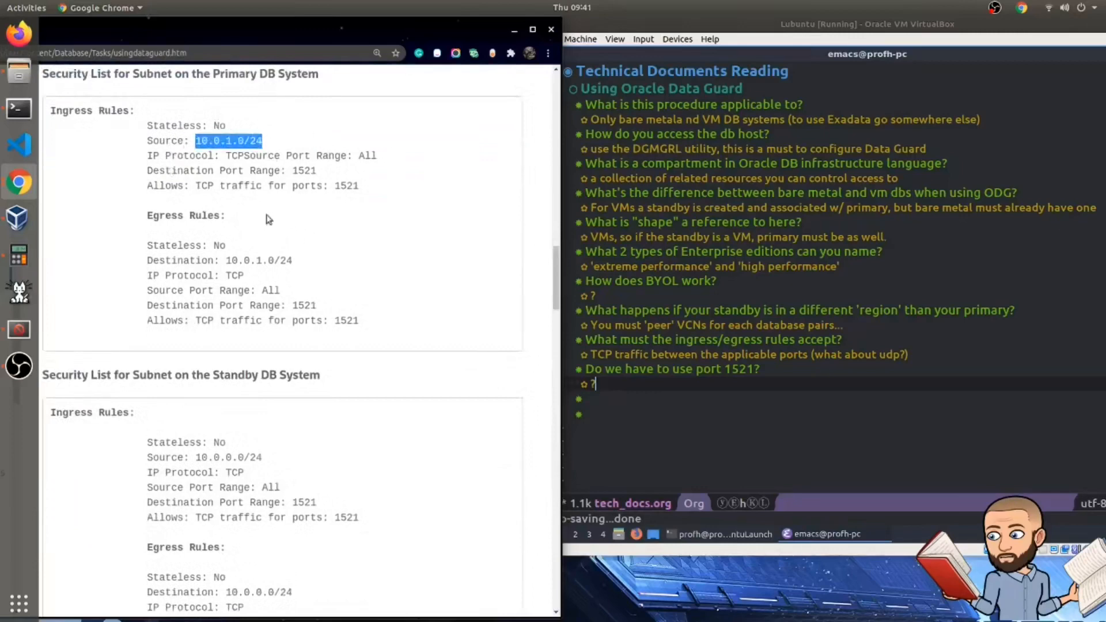
{"action": "scroll", "scroll_direction": "down", "scroll_amount": 3}
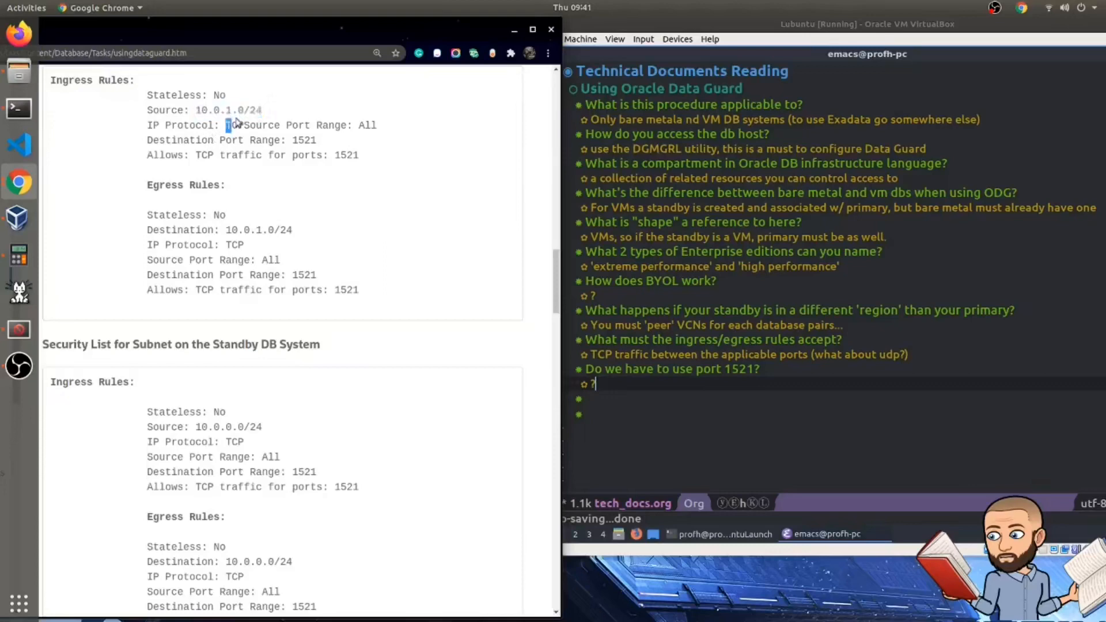
{"action": "left_click_drag", "start_coordinate": [228, 124], "coordinate": [347, 125]}
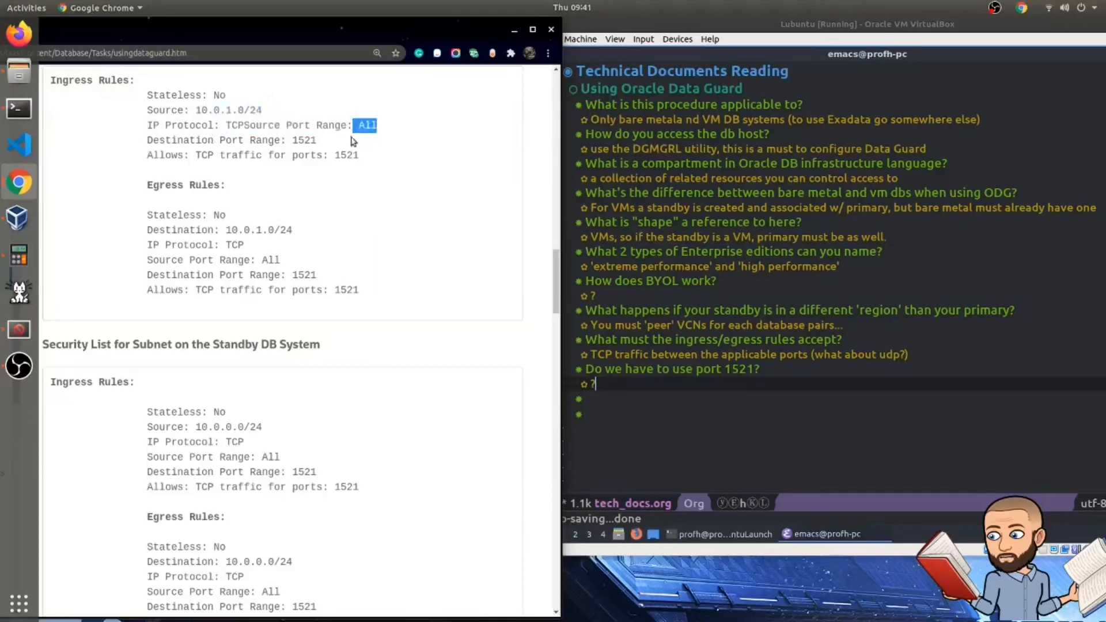
{"action": "left_click_drag", "start_coordinate": [363, 124], "coordinate": [208, 124]}
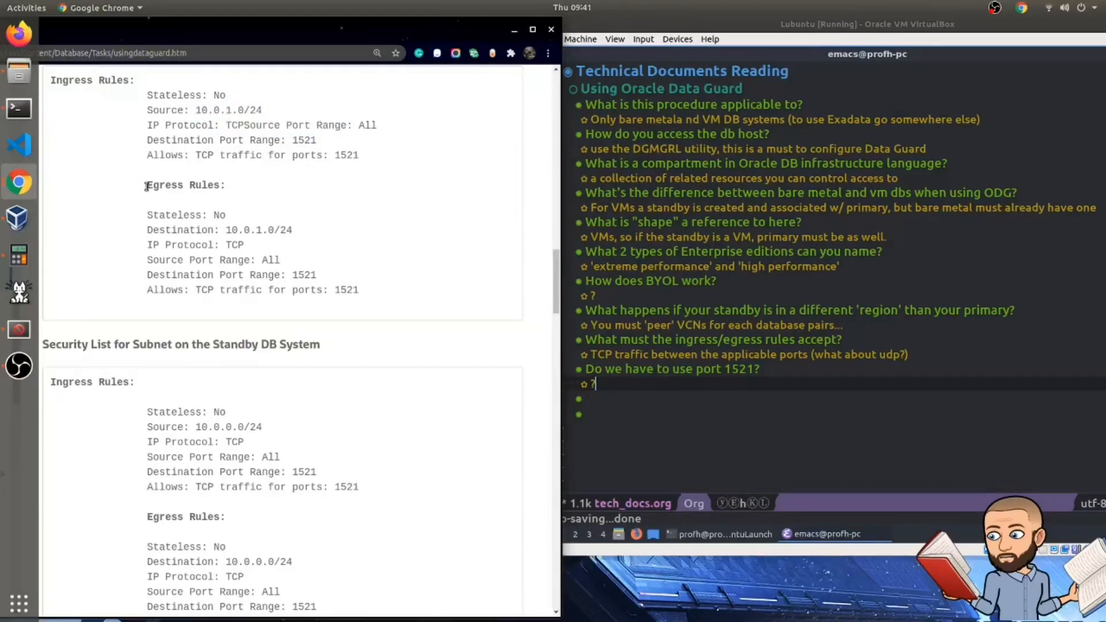
{"action": "mouse_move", "coordinate": [157, 176]}
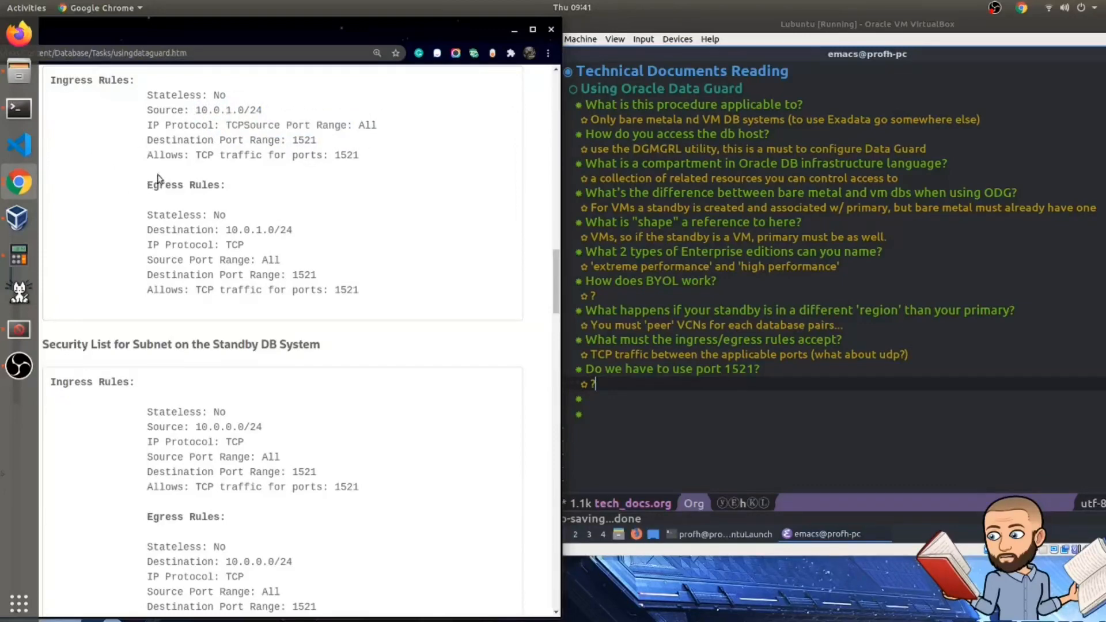
{"action": "scroll", "scroll_direction": "down", "scroll_amount": 3}
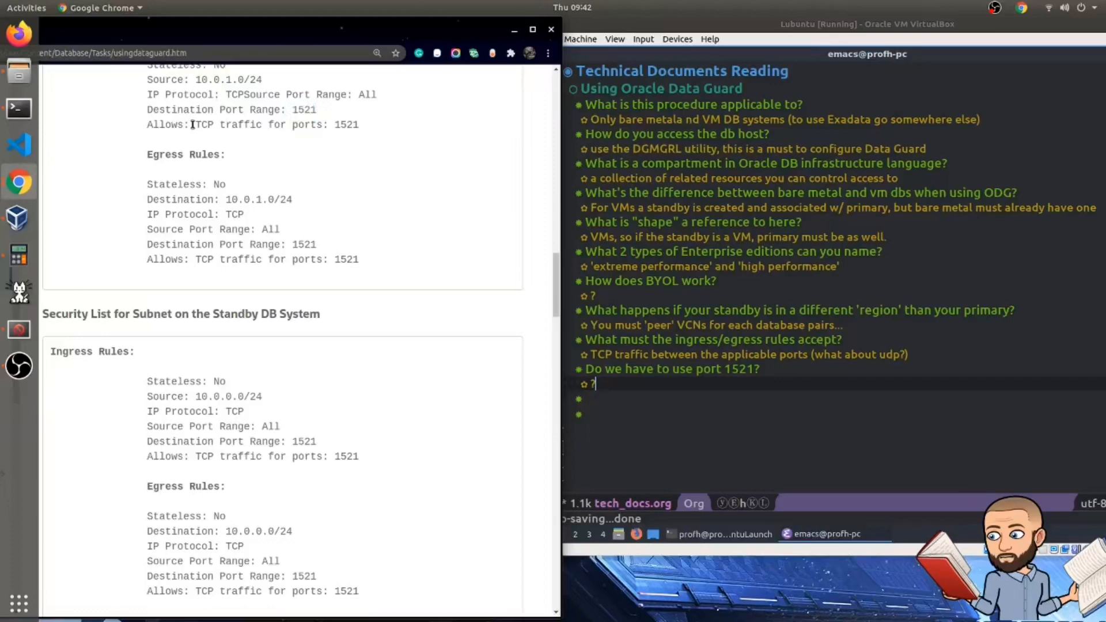
{"action": "left_click_drag", "start_coordinate": [192, 125], "coordinate": [330, 124]}
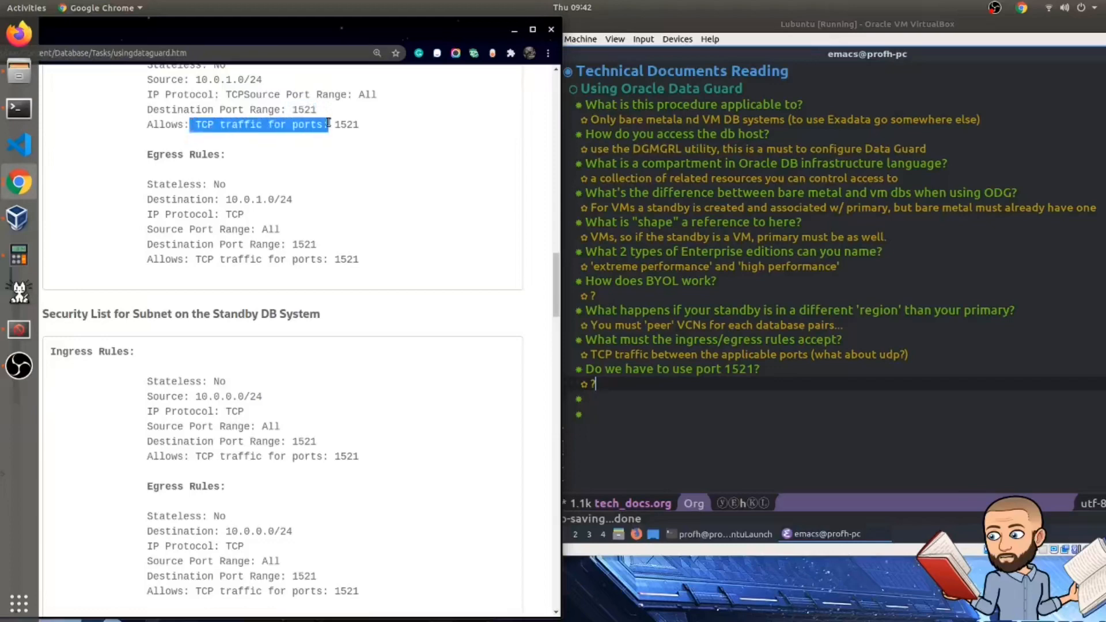
{"action": "left_click", "coordinate": [247, 187]}
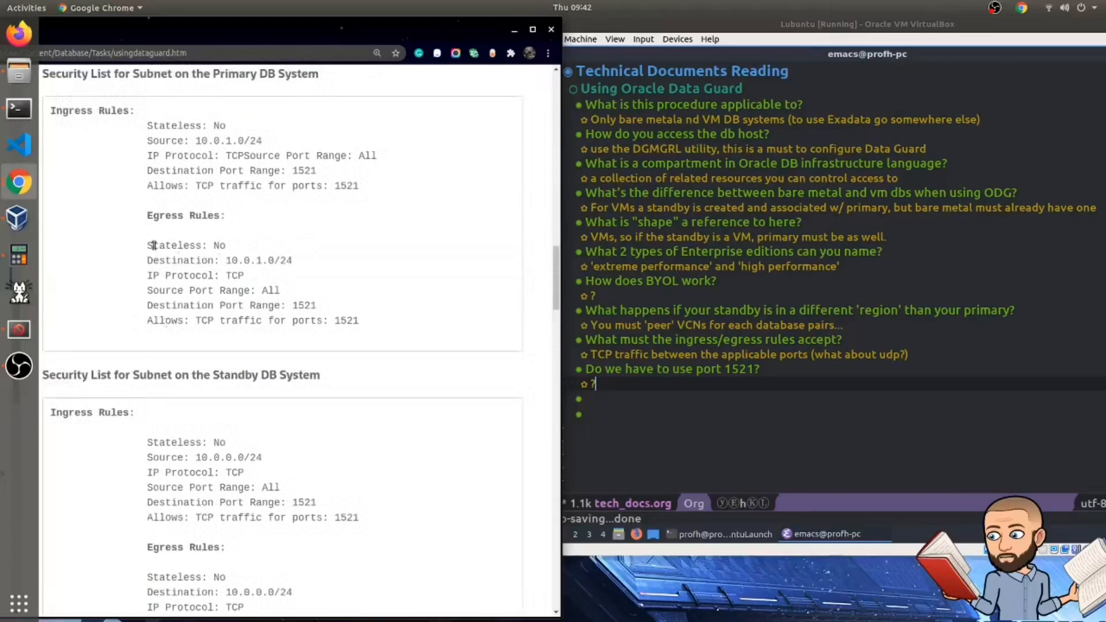
{"action": "double_click", "coordinate": [222, 259]}
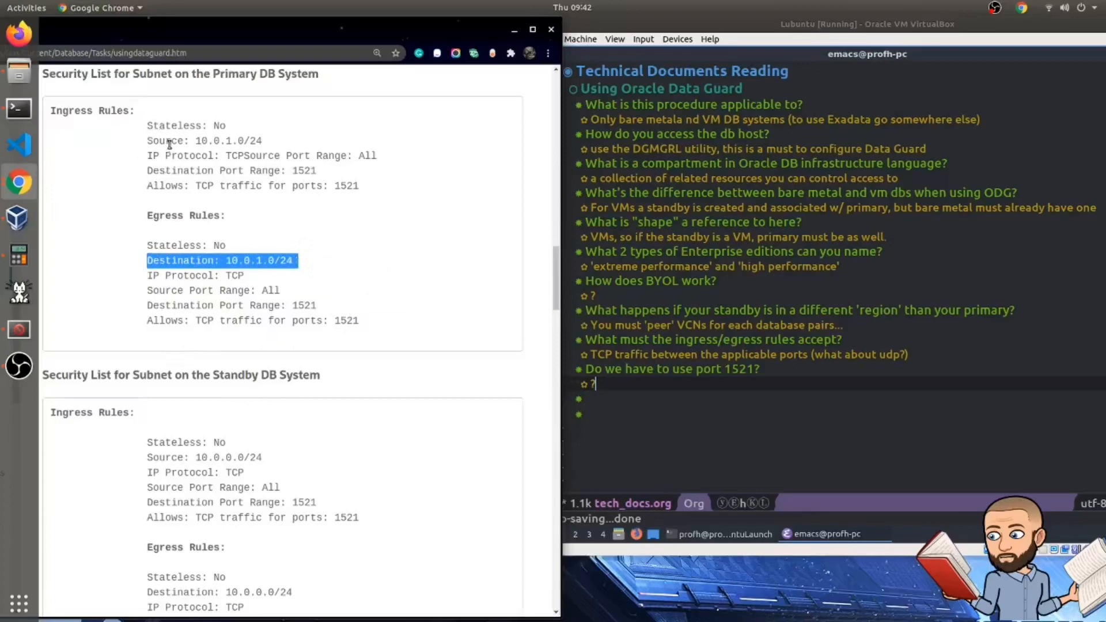
{"action": "mouse_move", "coordinate": [167, 287]}
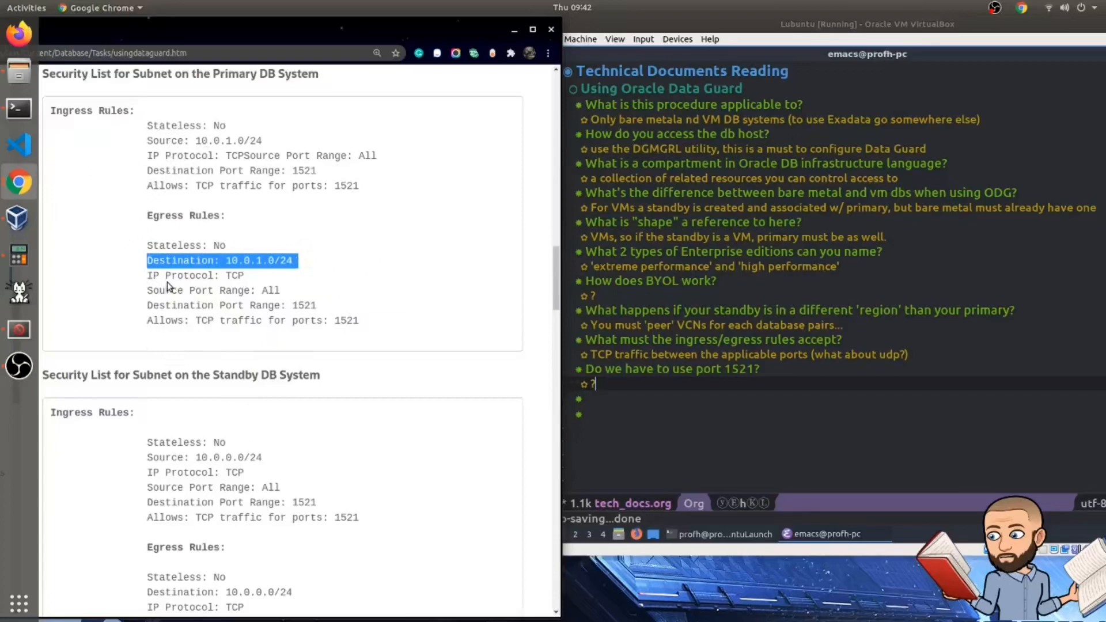
{"action": "mouse_move", "coordinate": [259, 173]}
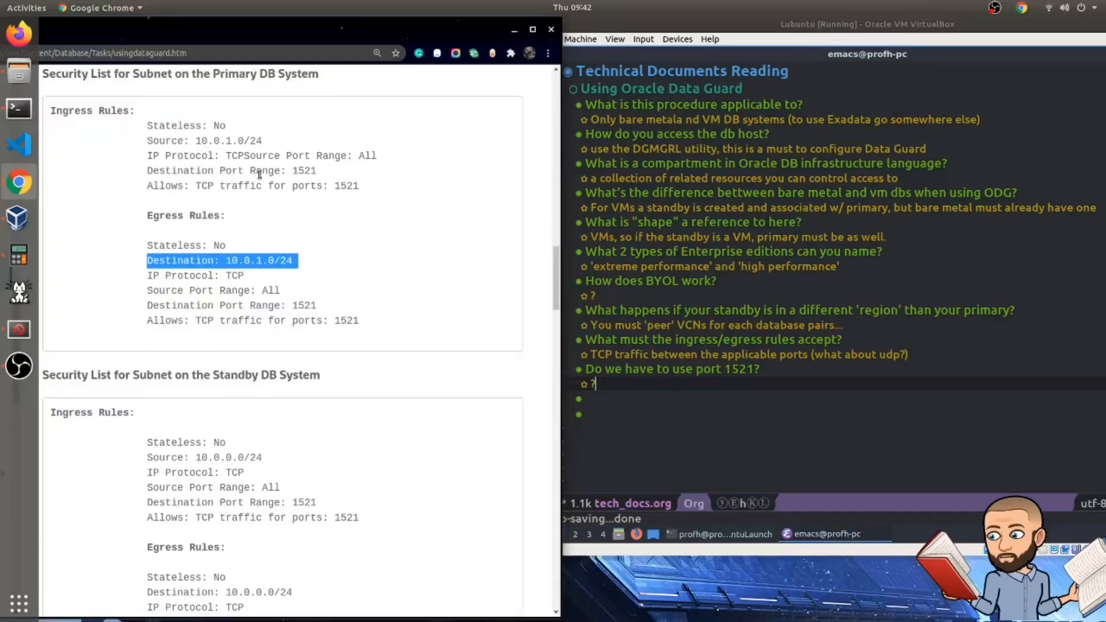
{"action": "double_click", "coordinate": [183, 304]}
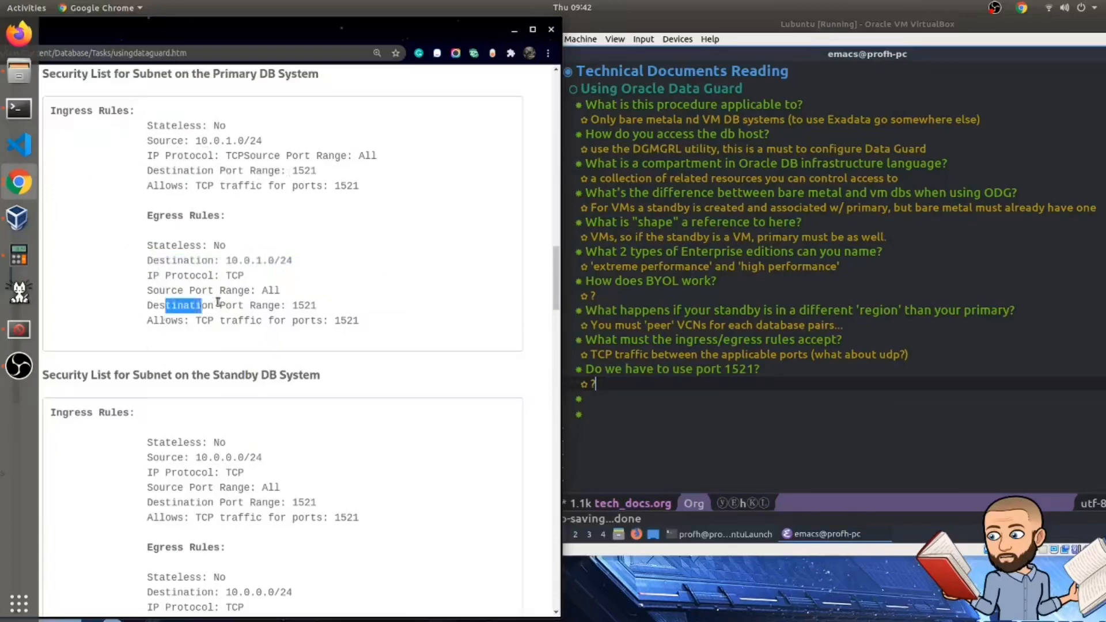
{"action": "left_click_drag", "start_coordinate": [165, 304], "coordinate": [318, 304]}
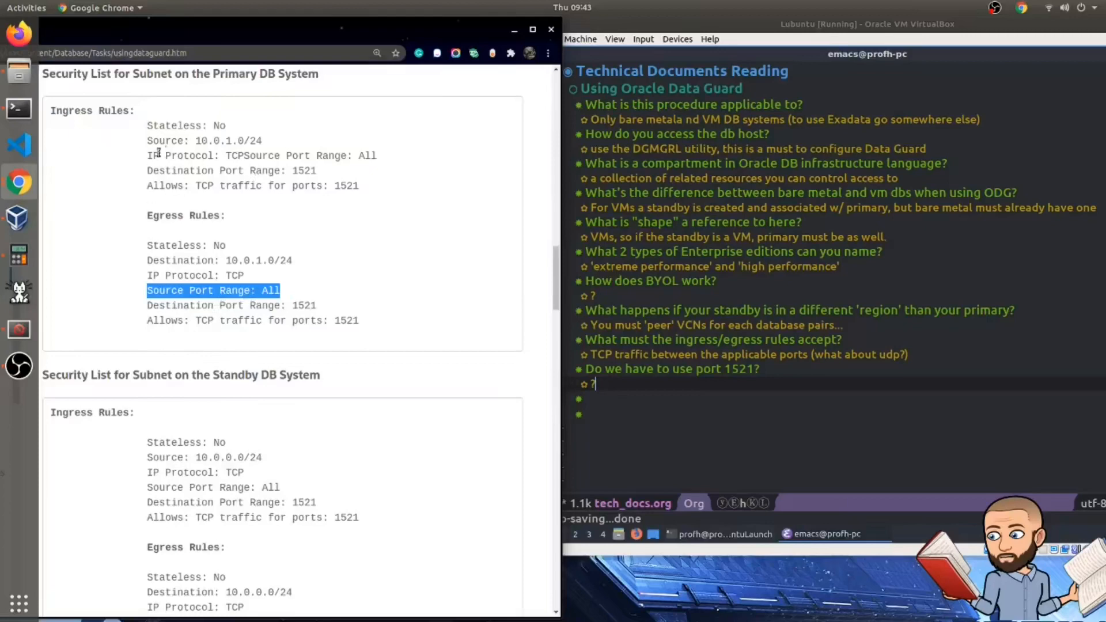
{"action": "left_click", "coordinate": [175, 291]}
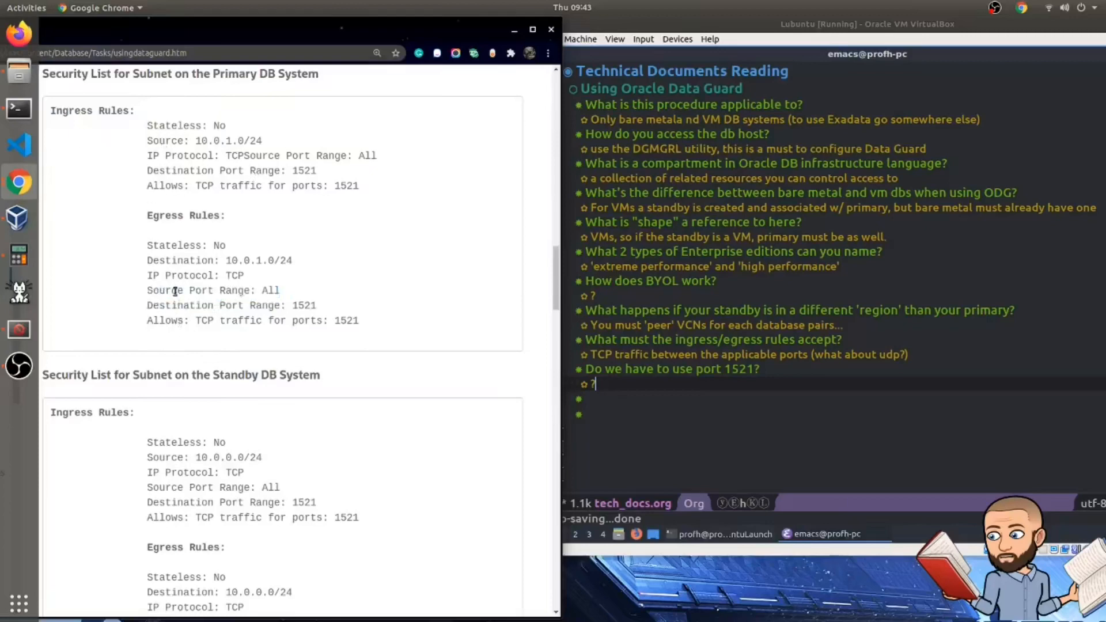
{"action": "double_click", "coordinate": [210, 170]}
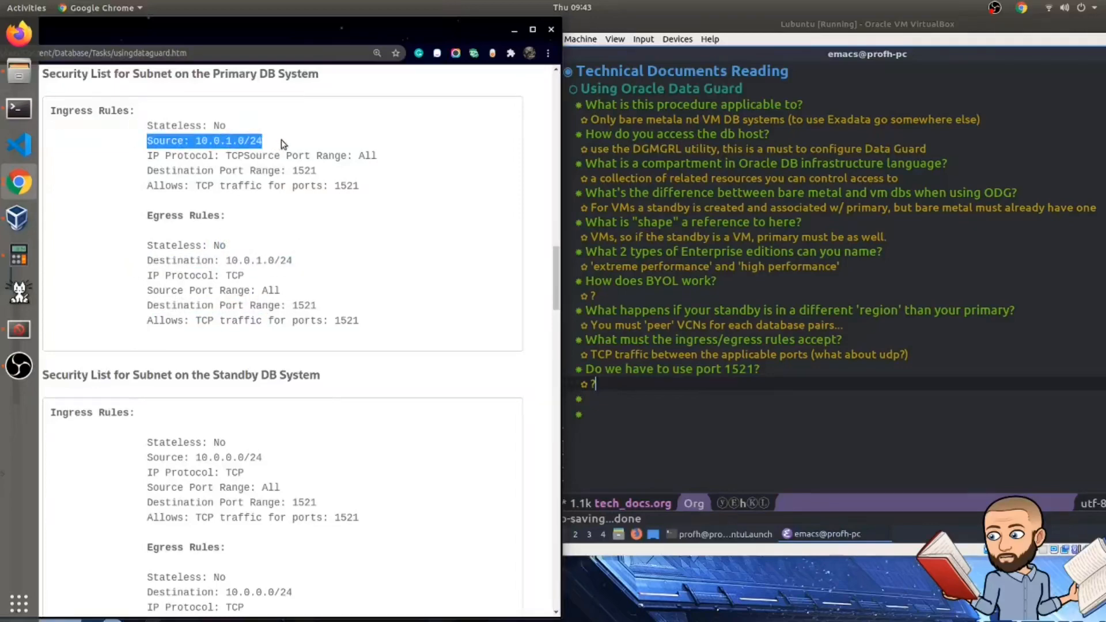
{"action": "scroll", "scroll_direction": "down", "scroll_amount": 3}
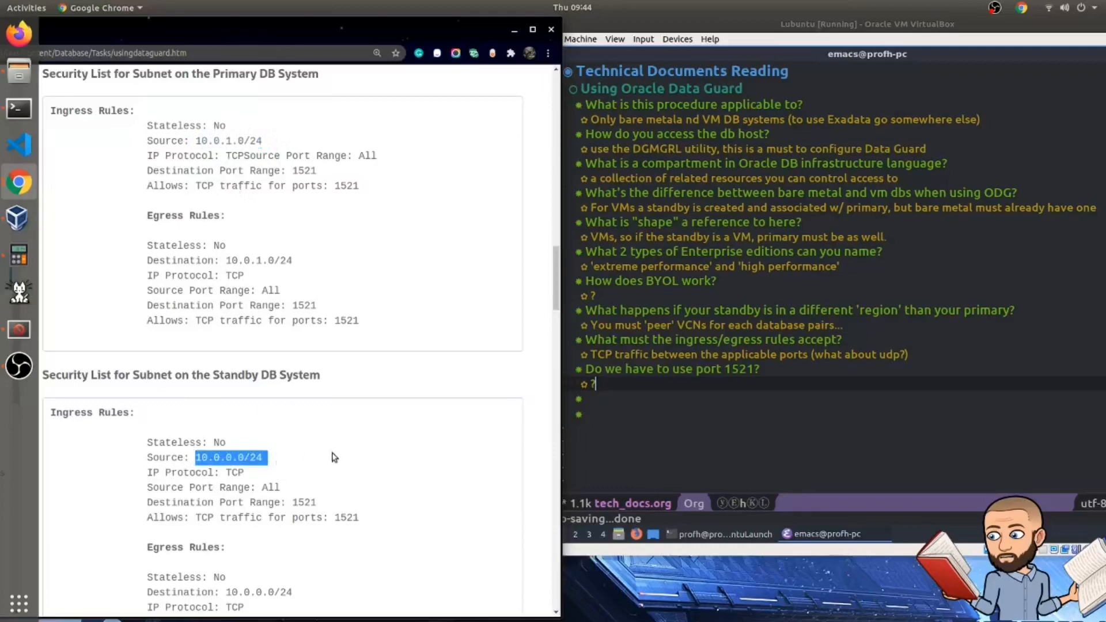
{"action": "scroll", "scroll_direction": "down", "scroll_amount": 3}
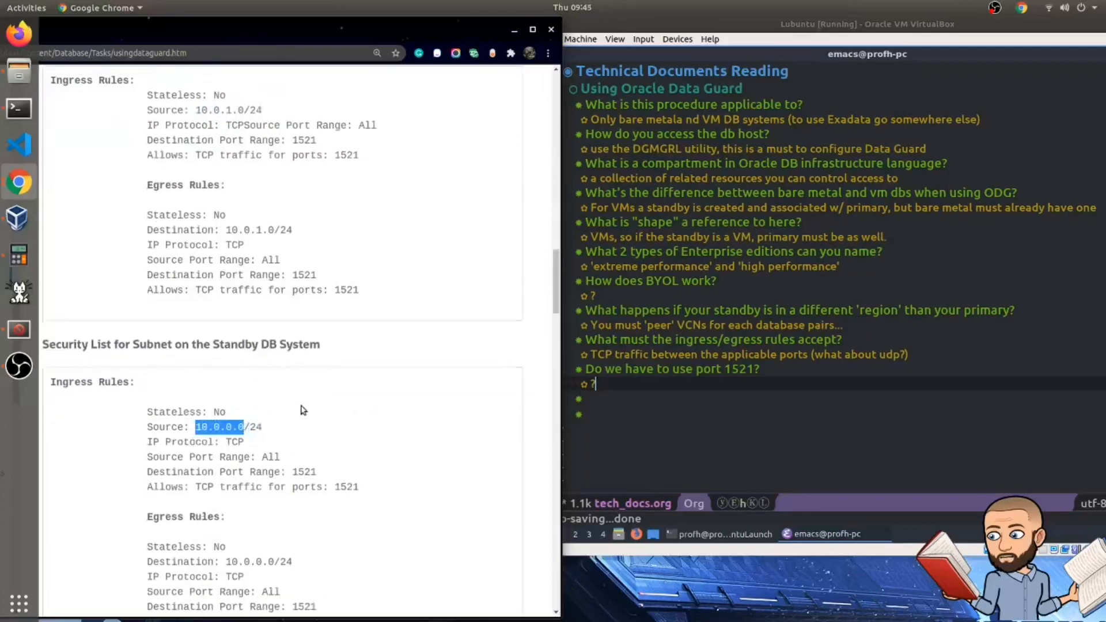
{"action": "scroll", "scroll_direction": "down", "scroll_amount": 3}
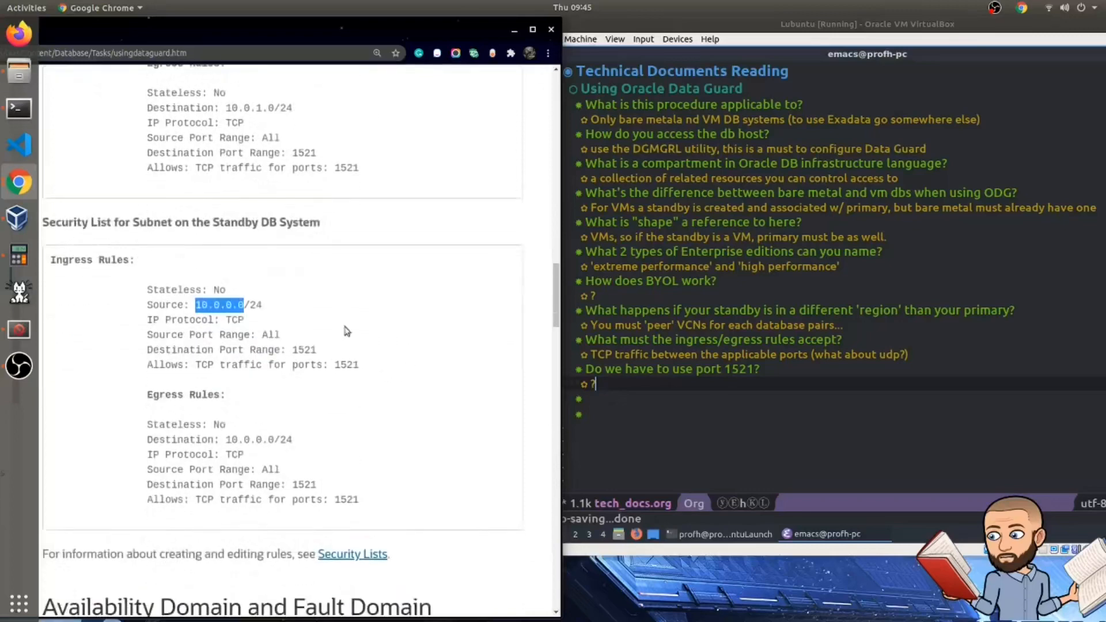
{"action": "scroll", "scroll_direction": "down", "scroll_amount": 3}
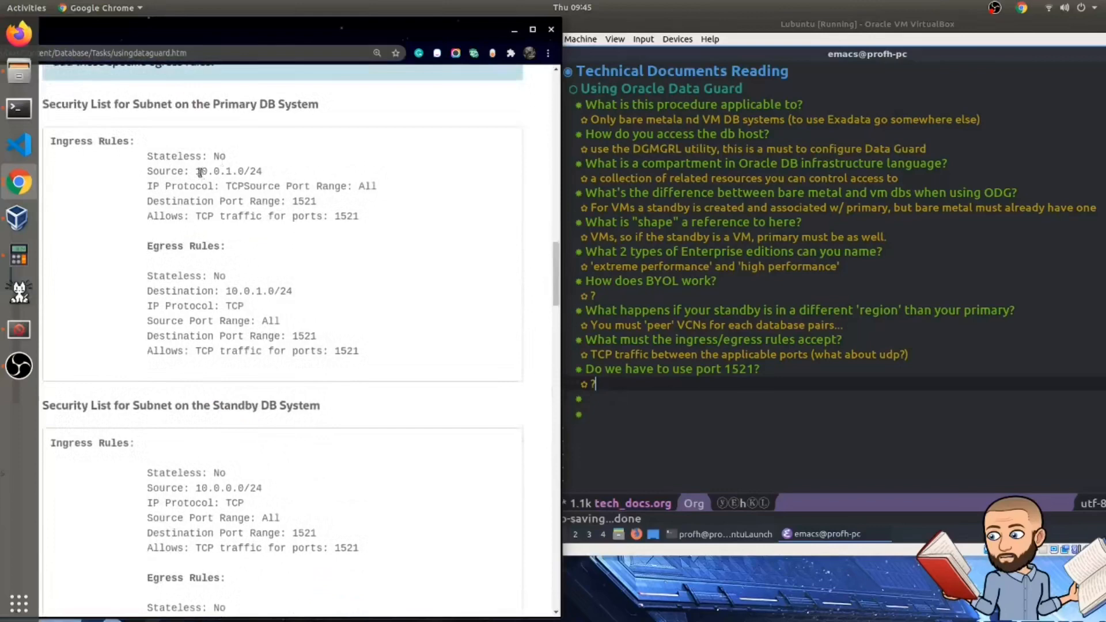
{"action": "double_click", "coordinate": [222, 171]}
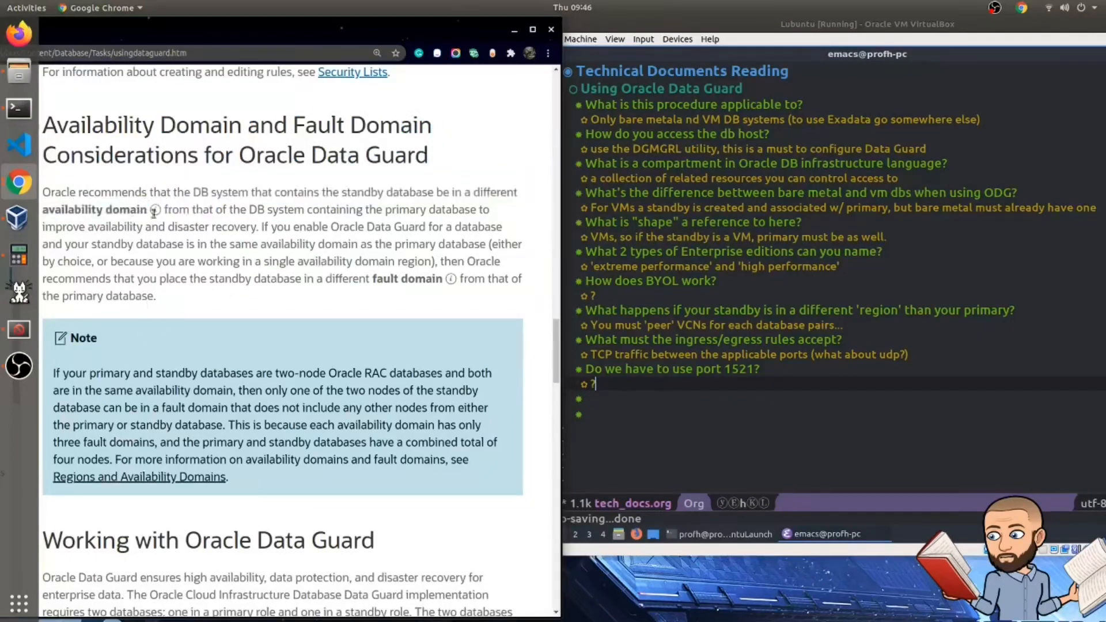
Step: Note where the standby db must be and define an availability domain as a place hosting instances, volumes, subnets
{"action": "type", "text": "Where must the standby db be?"}
{"action": "type", "text": "What is an availability domain?"}
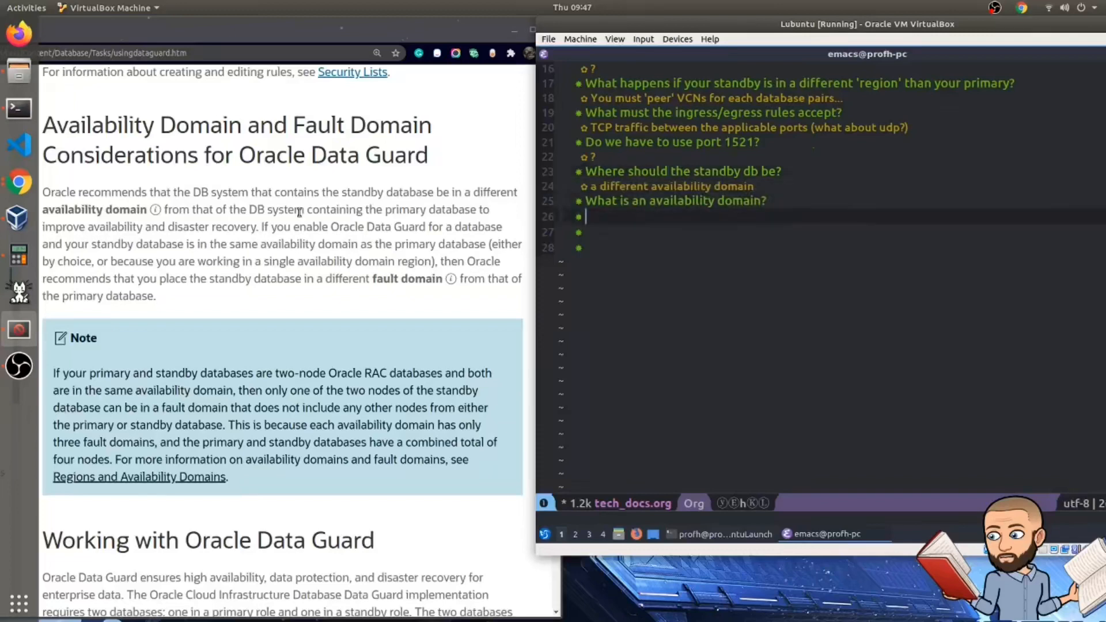
{"action": "mouse_move", "coordinate": [153, 209]}
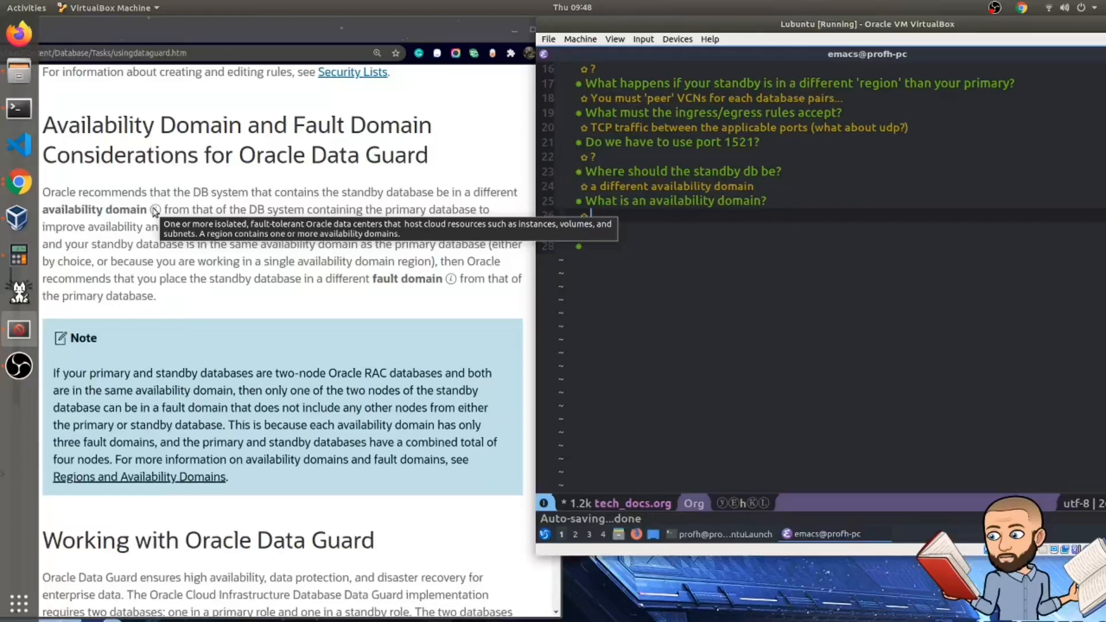
{"action": "type", "text": "A place in an oracle data center that hosts instances, volumes, and/or subnets"}
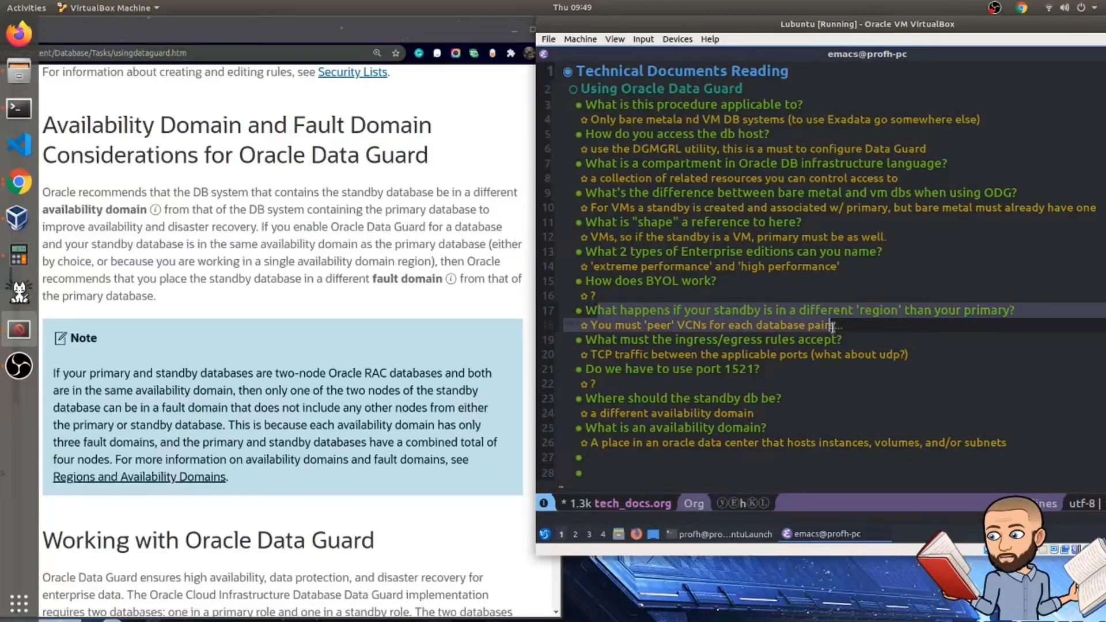
{"action": "type", "text": "."}
{"action": "left_click", "coordinate": [838, 473]}
{"action": "type", "text": "a place that contains one or more availability domains. So like city vs state?"}
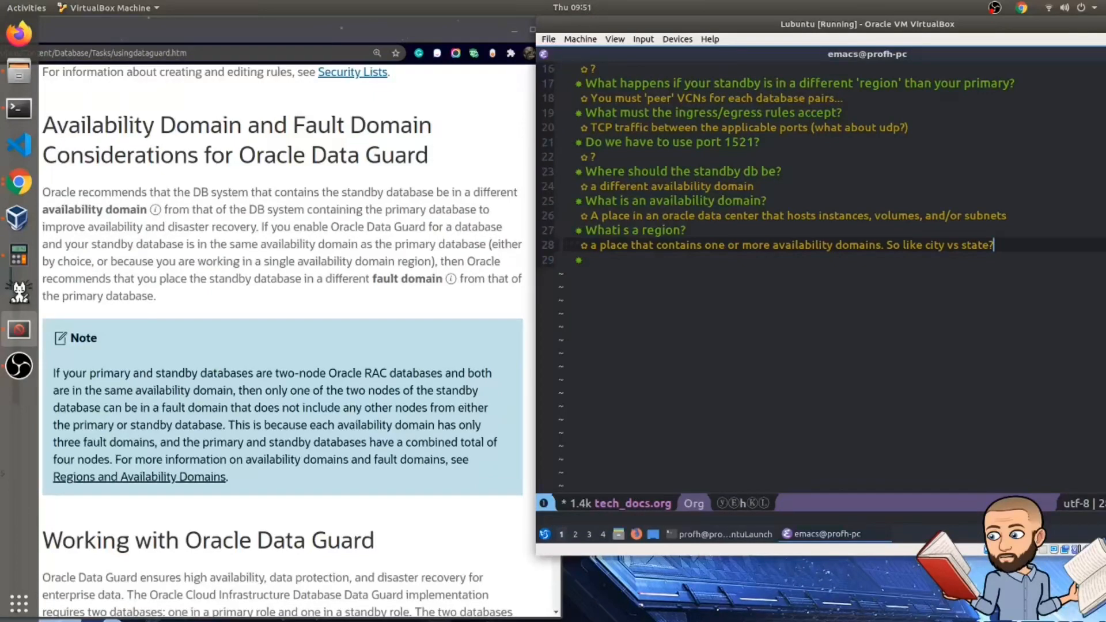
Step: Reword the region answer to liken it to a city & neighborhoods
{"action": "key", "text": "BackSpace"}
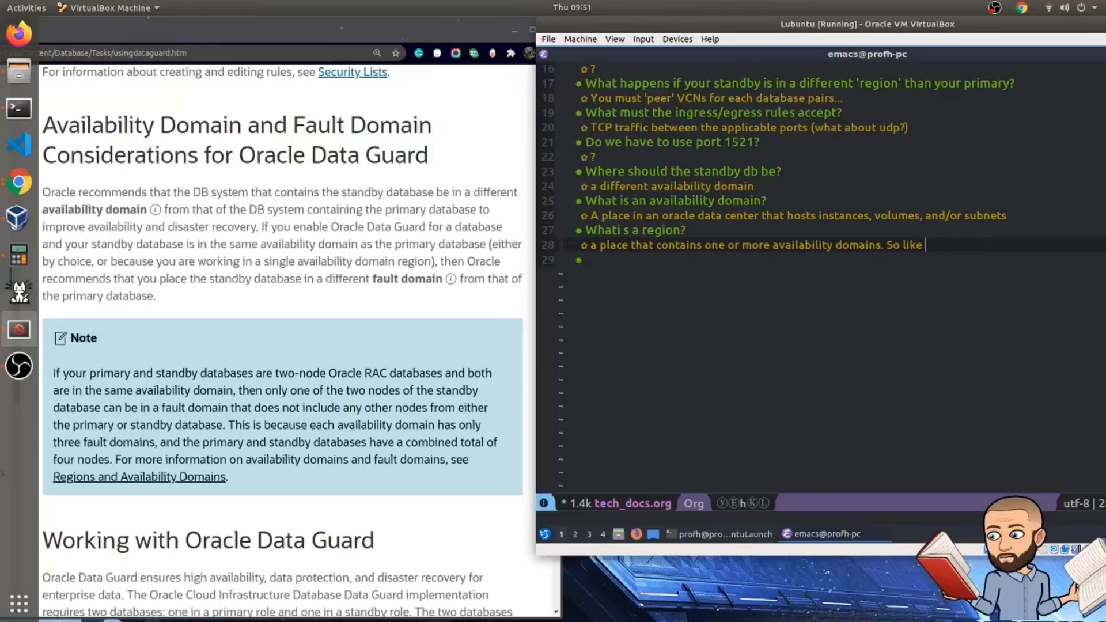
{"action": "type", "text": "city"}
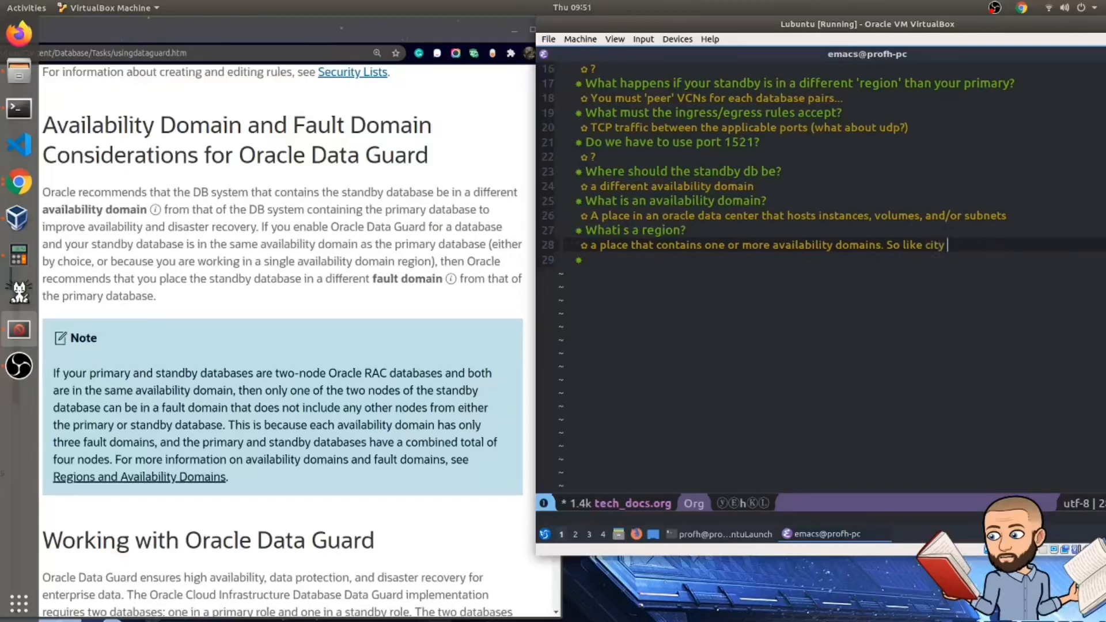
{"action": "type", "text": "& neighborhoods"}
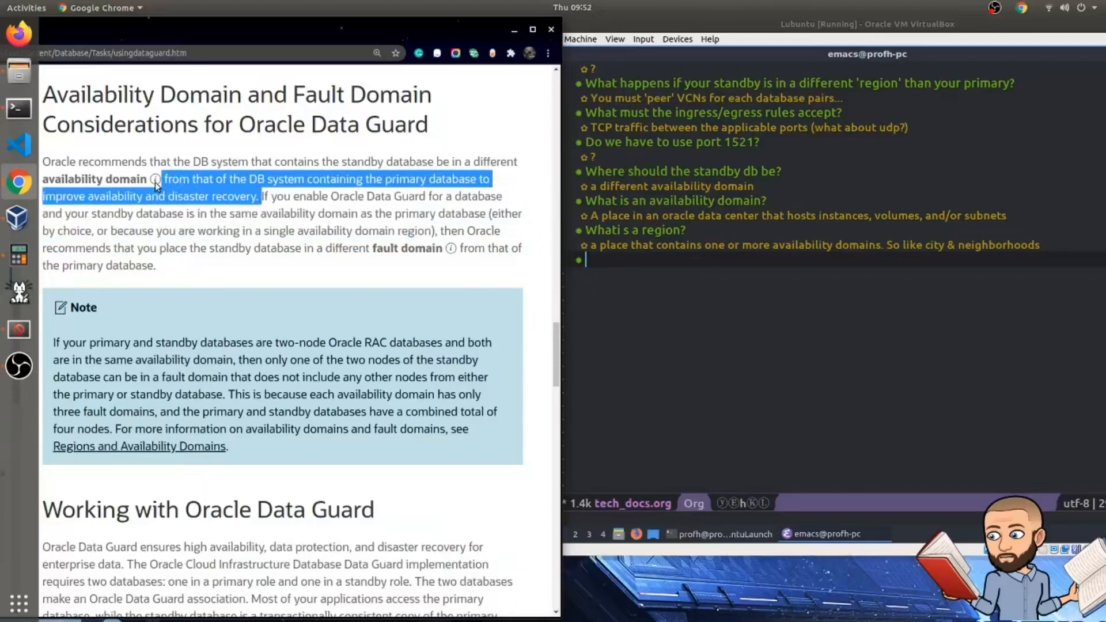
Step: Note 'Primary and standby should be where?' and highlight the different fault domain recommendation
{"action": "type", "text": "Primary and standby should be where?"}
{"action": "type", "text": "in 2 different avail. domains to improve availability and disaster recovery"}
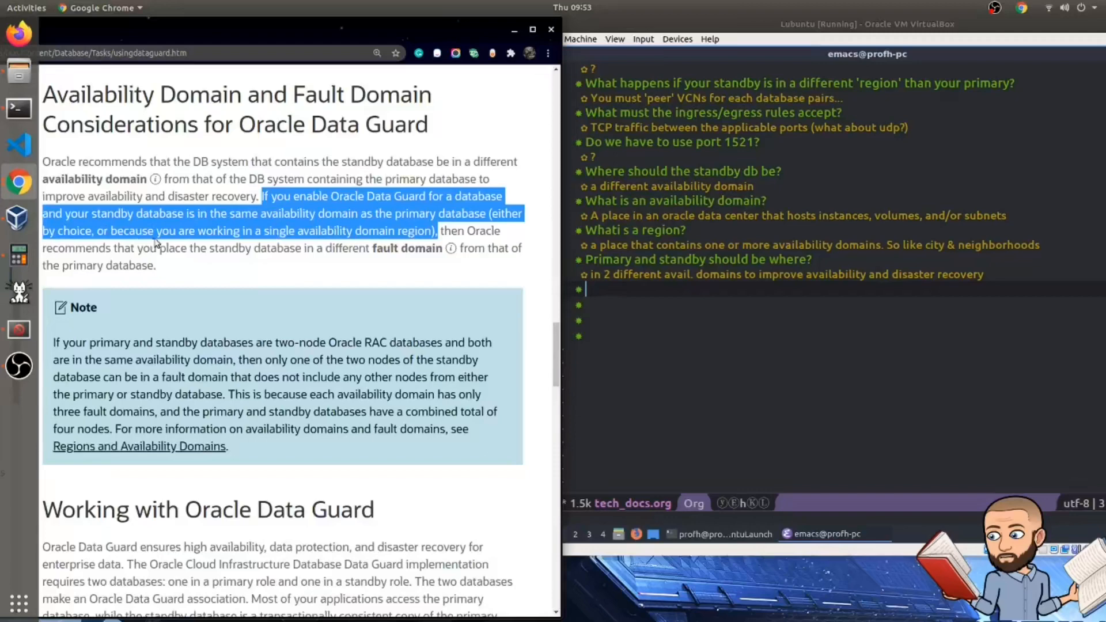
{"action": "mouse_move", "coordinate": [342, 240]}
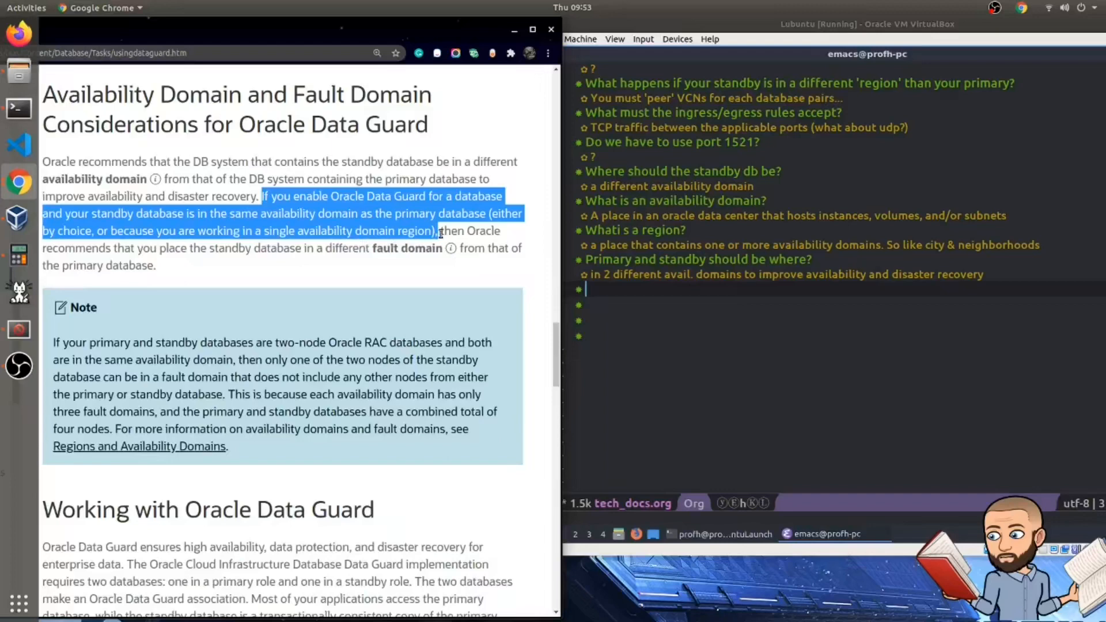
{"action": "mouse_move", "coordinate": [235, 266]}
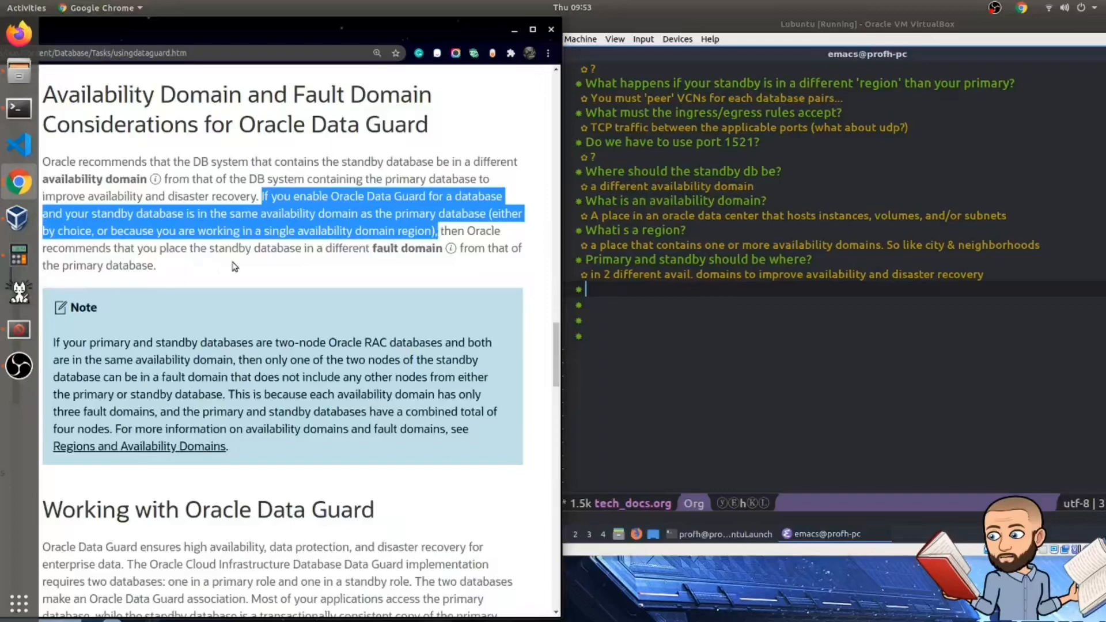
{"action": "mouse_move", "coordinate": [356, 253]}
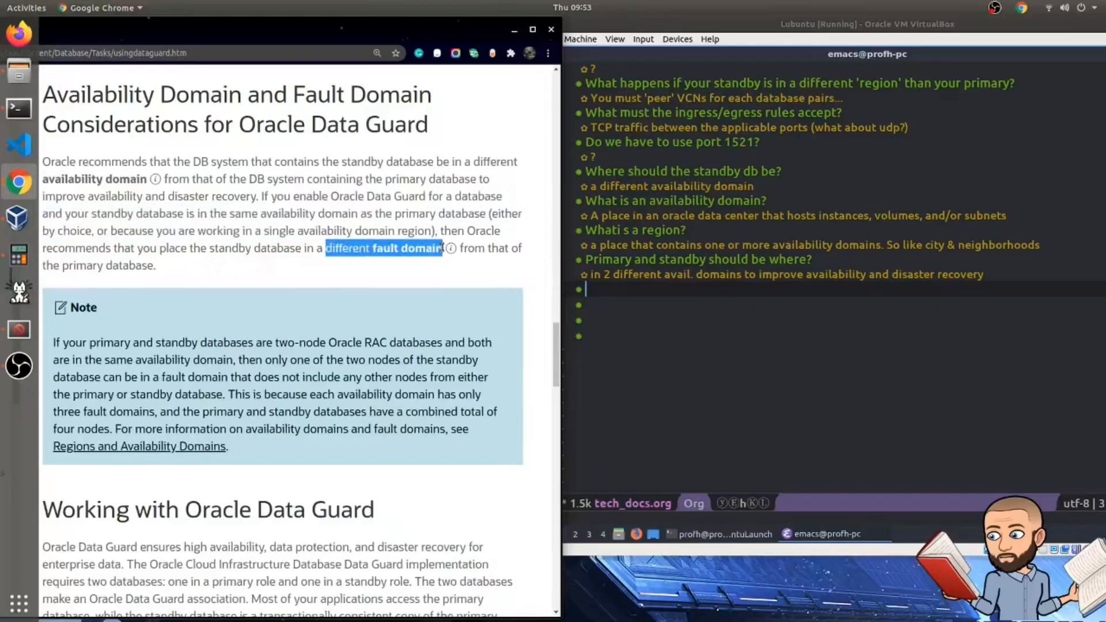
{"action": "left_click_drag", "start_coordinate": [438, 248], "coordinate": [156, 265]}
{"action": "type", "text": "What is a fault domain?"}
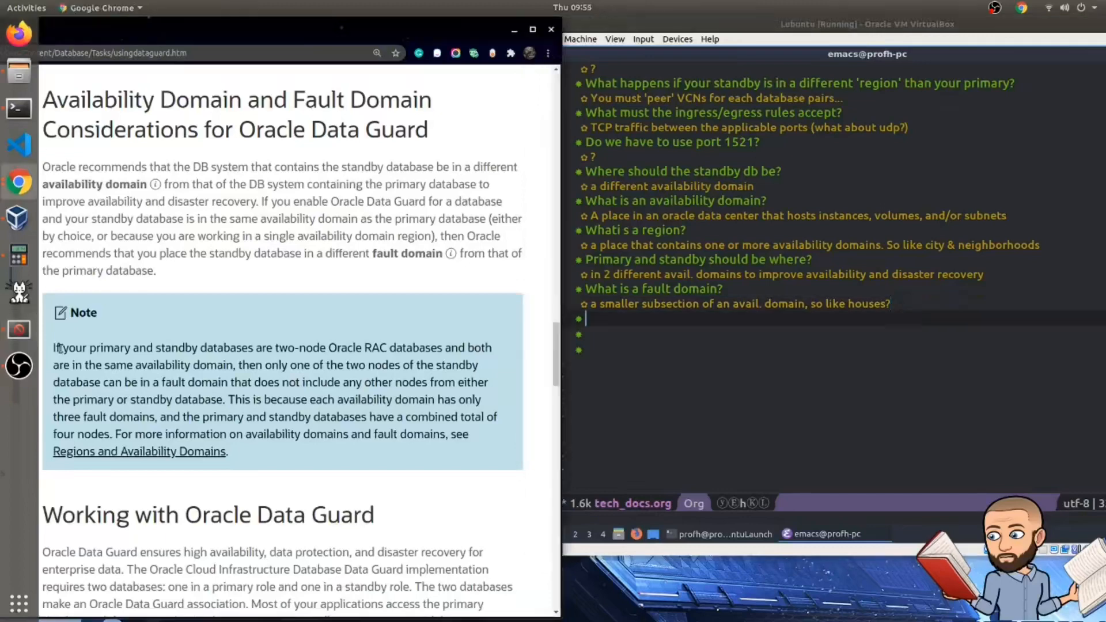
Step: Highlight the Note sentences on RAC nodes, fault domains and further domain information, then continue down
{"action": "left_click_drag", "start_coordinate": [55, 347], "coordinate": [170, 381]}
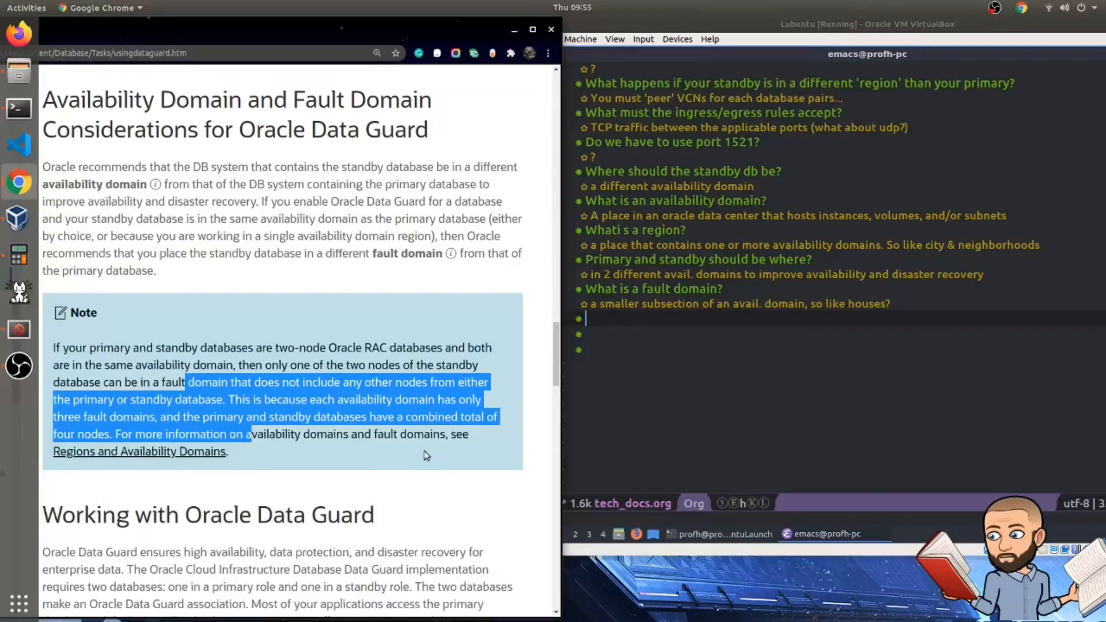
{"action": "mouse_move", "coordinate": [306, 451]}
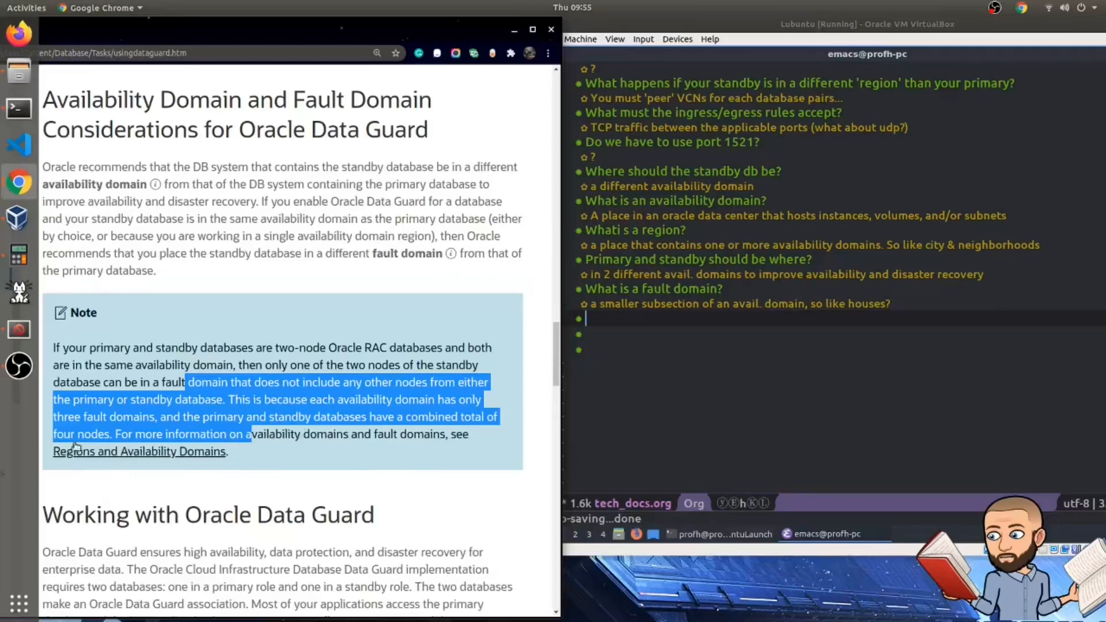
{"action": "left_click", "coordinate": [116, 435]}
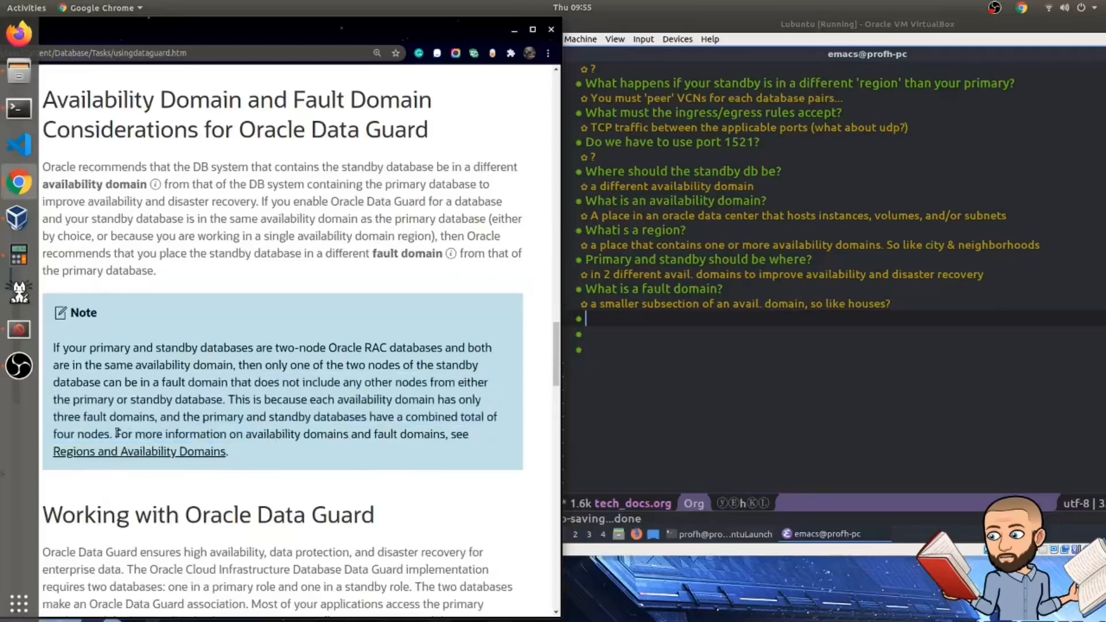
{"action": "left_click_drag", "start_coordinate": [114, 435], "coordinate": [469, 434]}
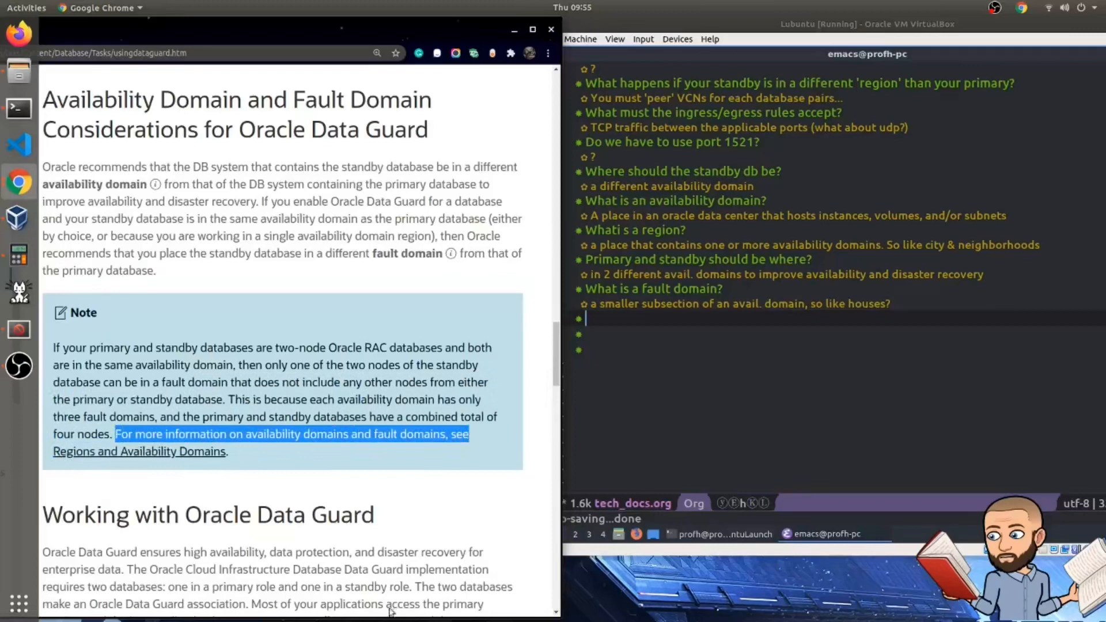
{"action": "scroll", "scroll_direction": "down", "scroll_amount": 3}
{"action": "type", "text": "How many fault domains are in an avail. domain?"}
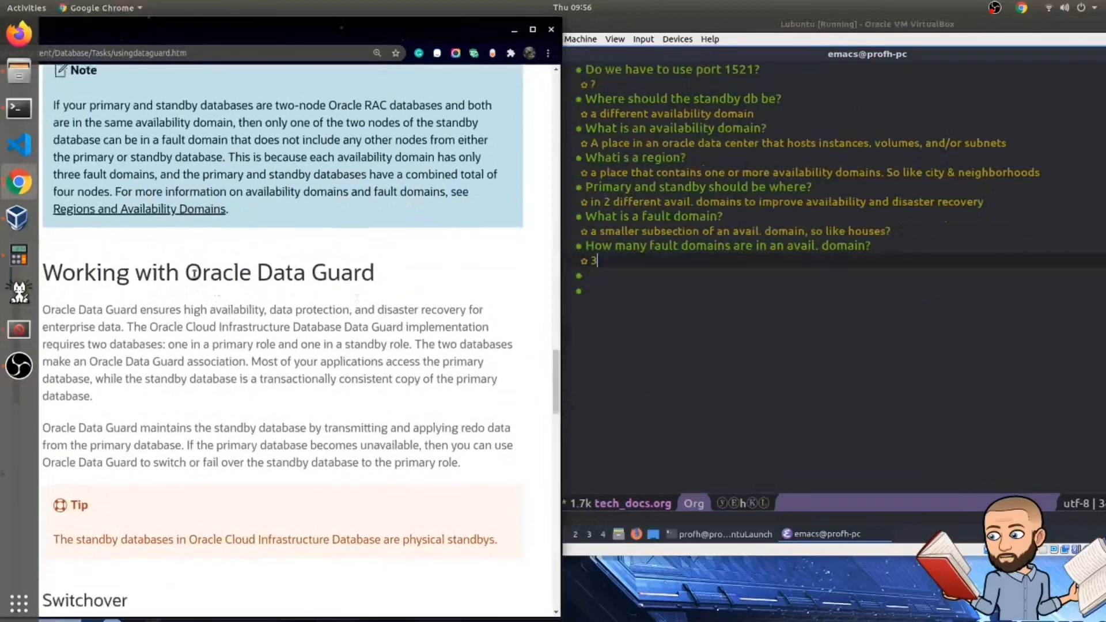
{"action": "scroll", "scroll_direction": "down", "scroll_amount": 3}
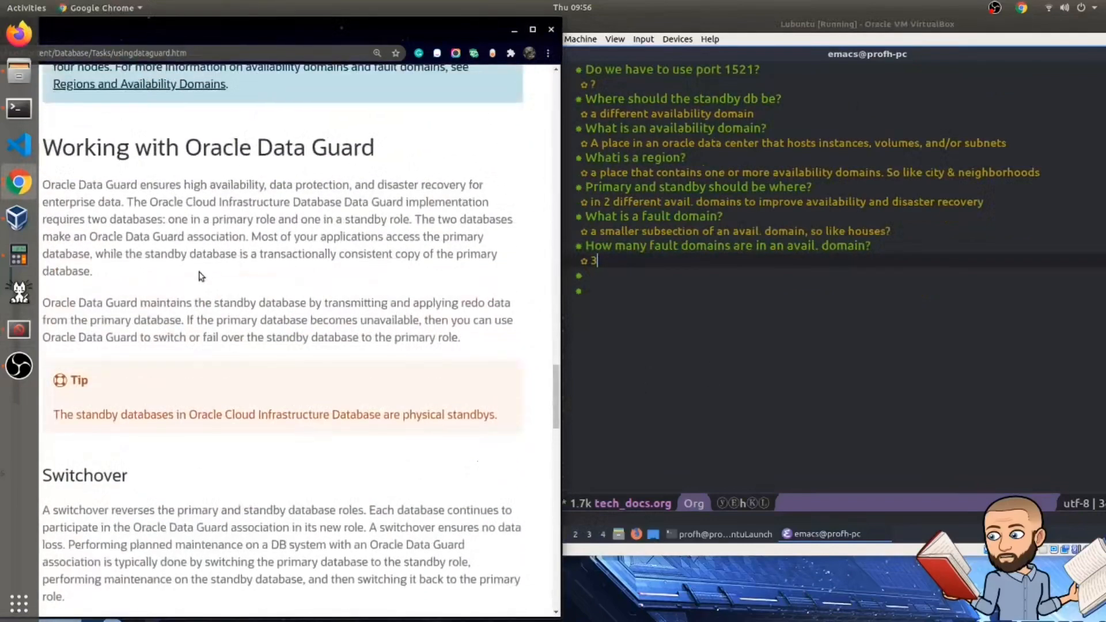
{"action": "left_click_drag", "start_coordinate": [42, 186], "coordinate": [124, 203]}
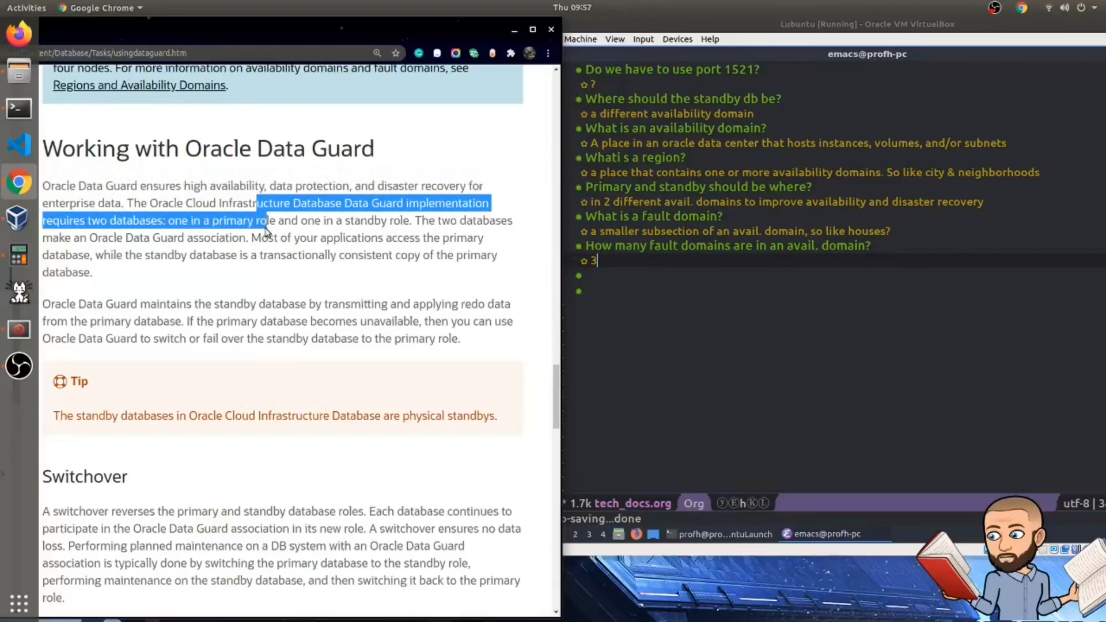
{"action": "left_click", "coordinate": [292, 219]}
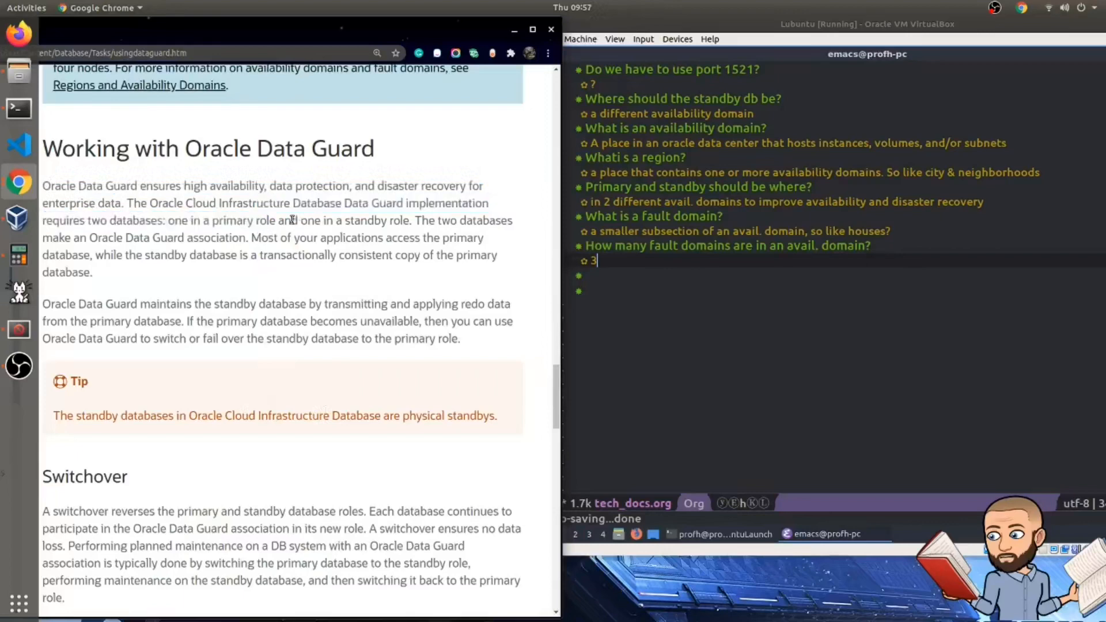
{"action": "left_click_drag", "start_coordinate": [288, 220], "coordinate": [308, 254]}
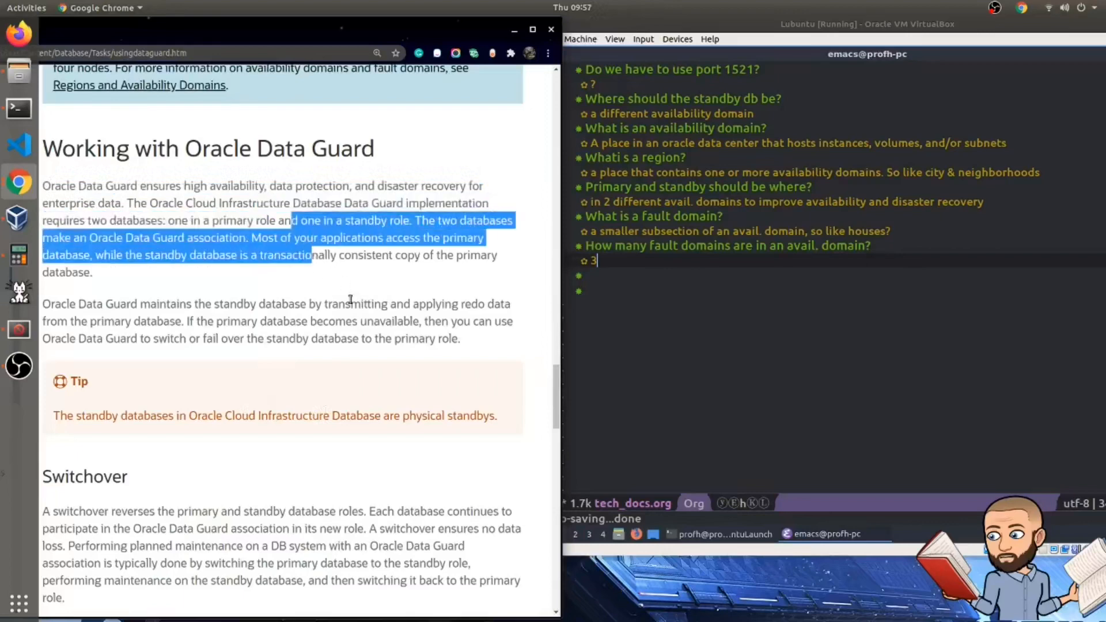
{"action": "scroll", "scroll_direction": "down", "scroll_amount": 3}
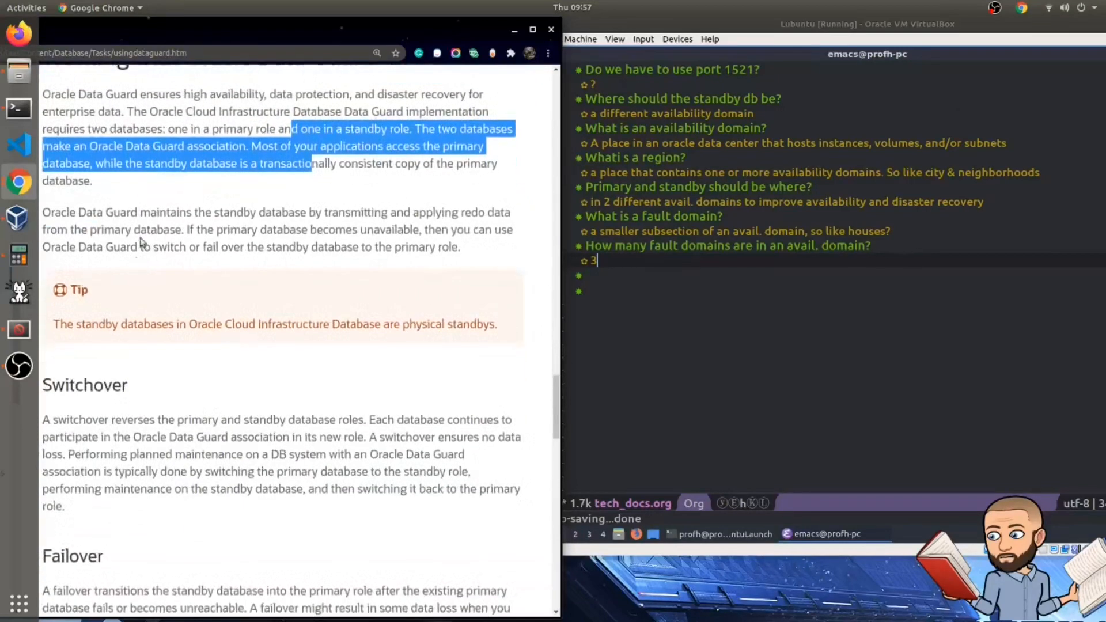
{"action": "scroll", "scroll_direction": "down", "scroll_amount": 3}
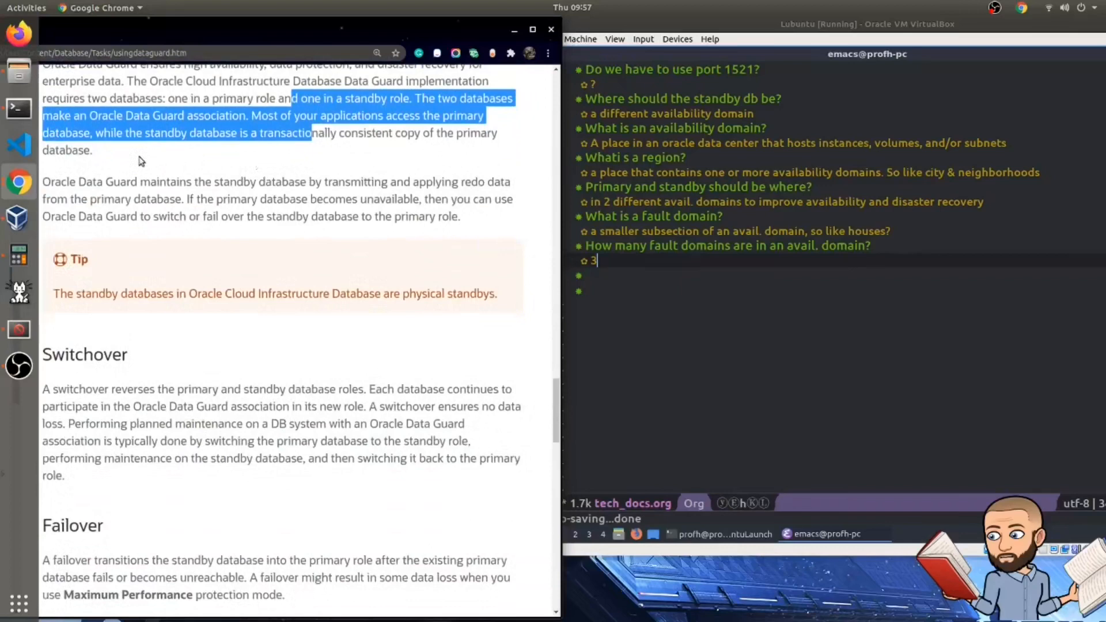
{"action": "mouse_move", "coordinate": [326, 134]}
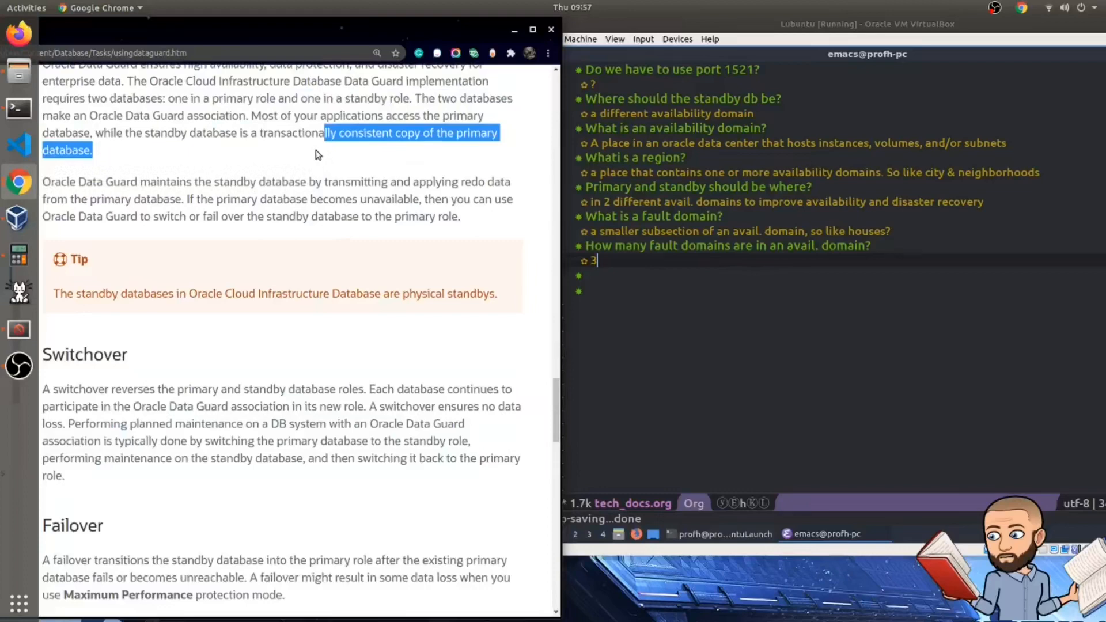
{"action": "left_click_drag", "start_coordinate": [190, 180], "coordinate": [203, 216]}
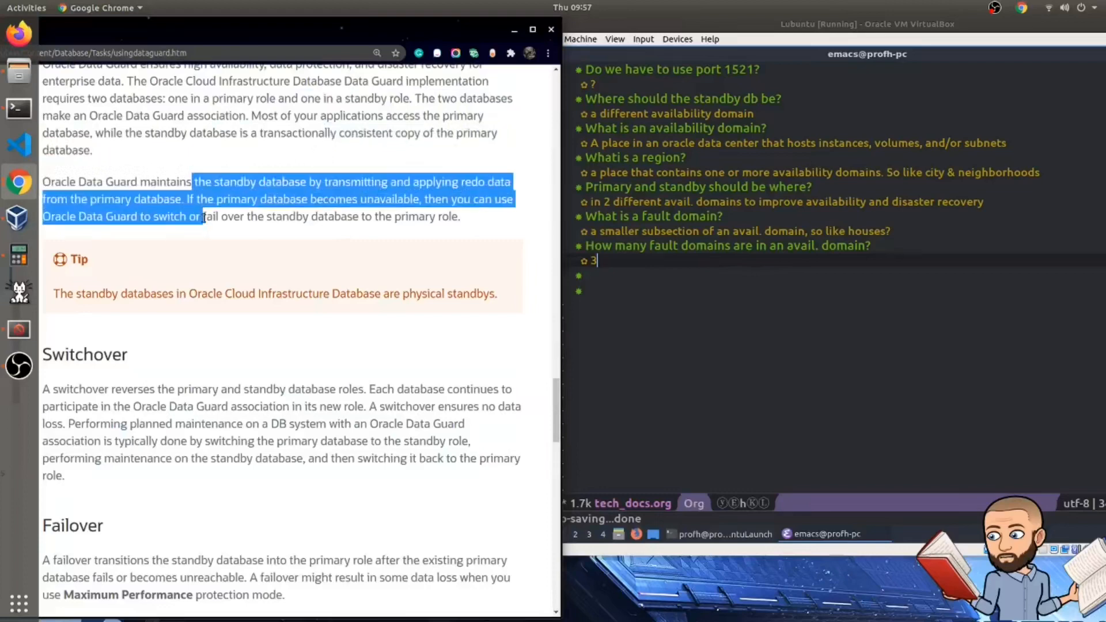
{"action": "scroll", "scroll_direction": "down", "scroll_amount": 3}
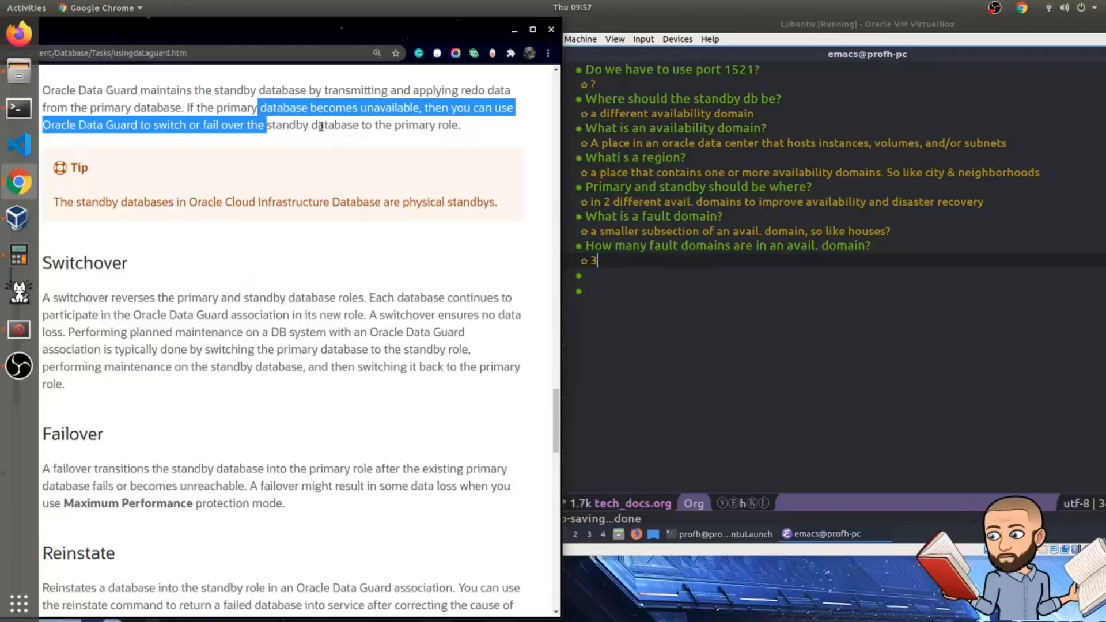
{"action": "mouse_move", "coordinate": [341, 140]}
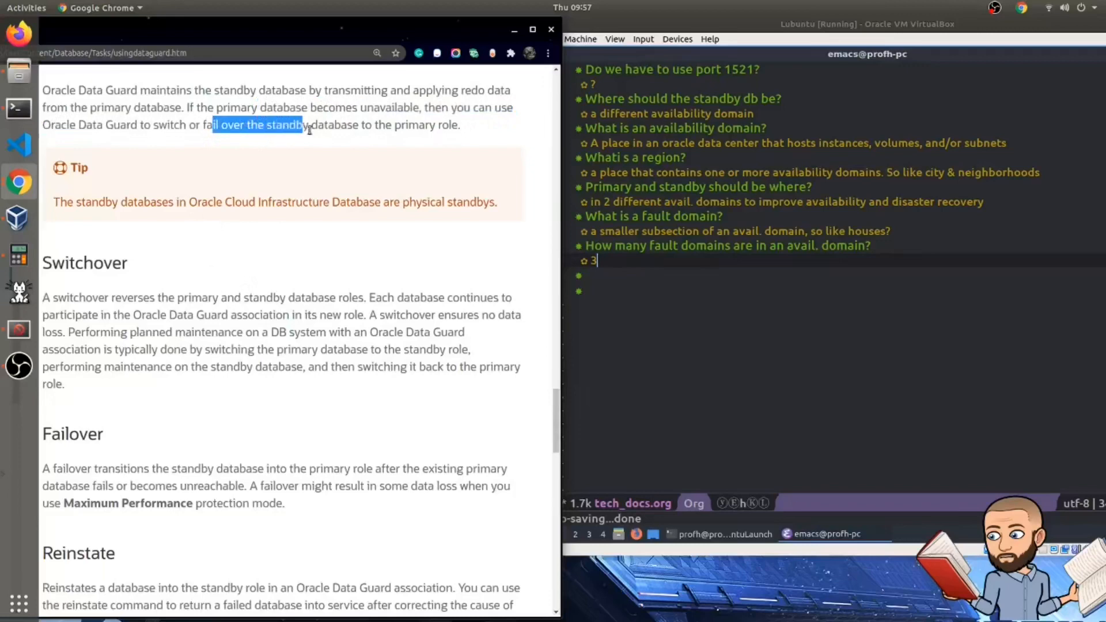
{"action": "left_click_drag", "start_coordinate": [301, 124], "coordinate": [458, 125]}
{"action": "type", "text": "w/ data guard sending redo data from the primary"}
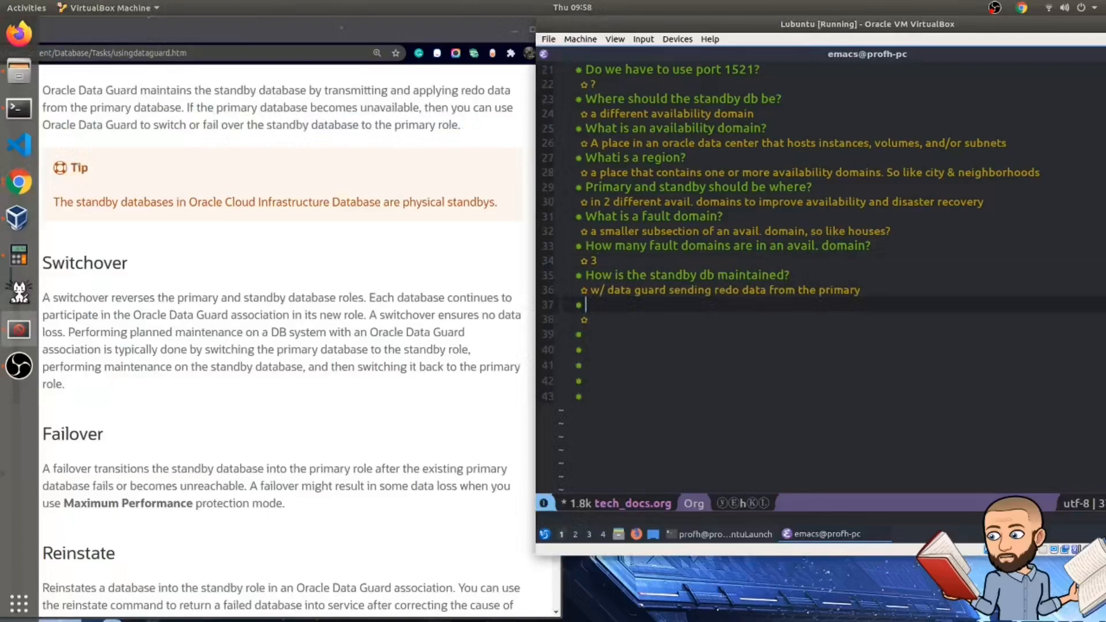
{"action": "mouse_move", "coordinate": [725, 421]}
{"action": "type", "text": "What happens in a fail over?"}
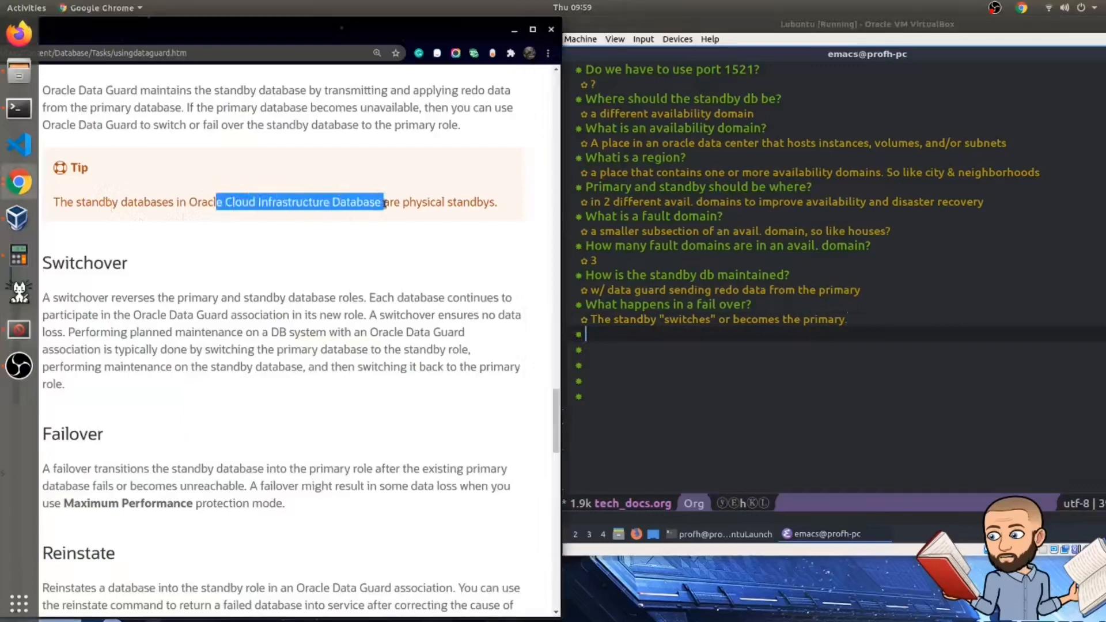
Step: Highlight the switchover definition and how planned maintenance uses a switchover
{"action": "left_click_drag", "start_coordinate": [383, 203], "coordinate": [497, 203]}
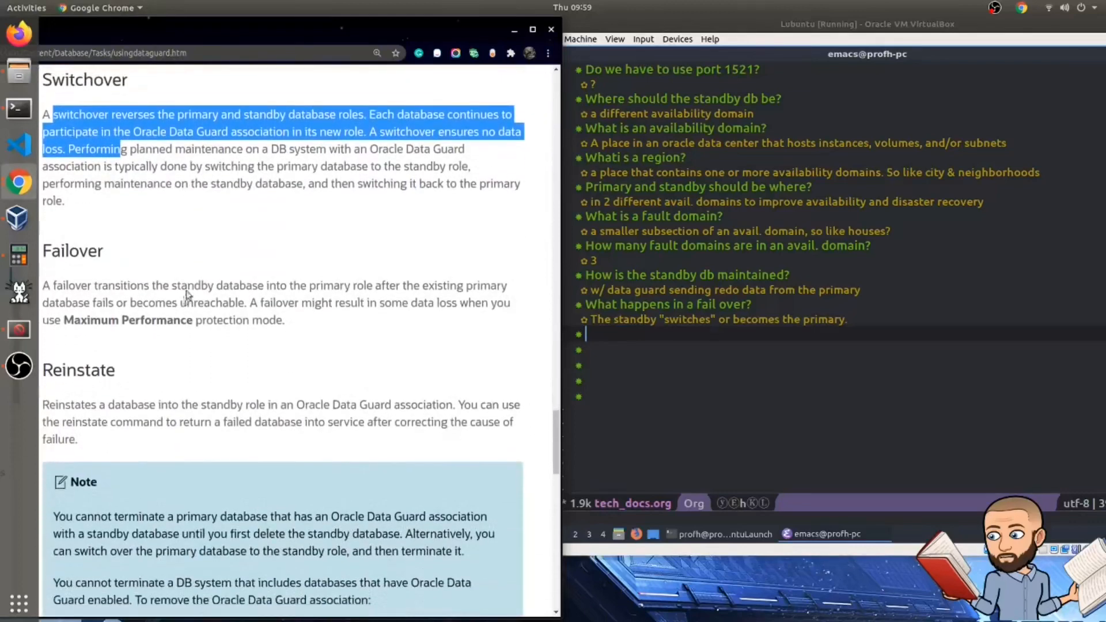
{"action": "mouse_move", "coordinate": [225, 151]}
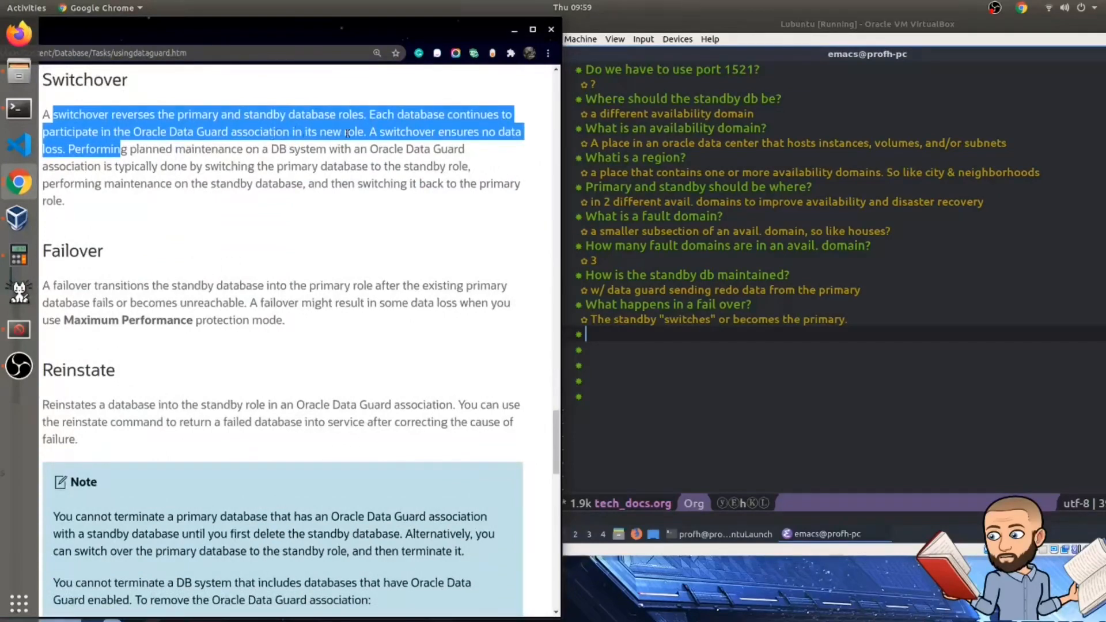
{"action": "left_click", "coordinate": [353, 183]}
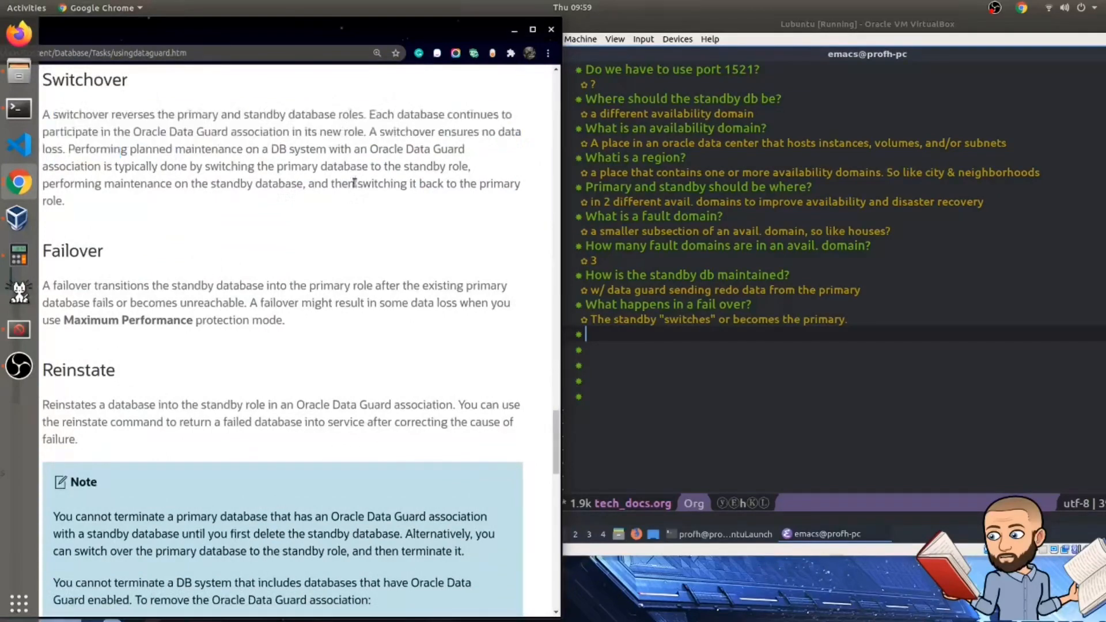
{"action": "left_click_drag", "start_coordinate": [370, 132], "coordinate": [470, 165]}
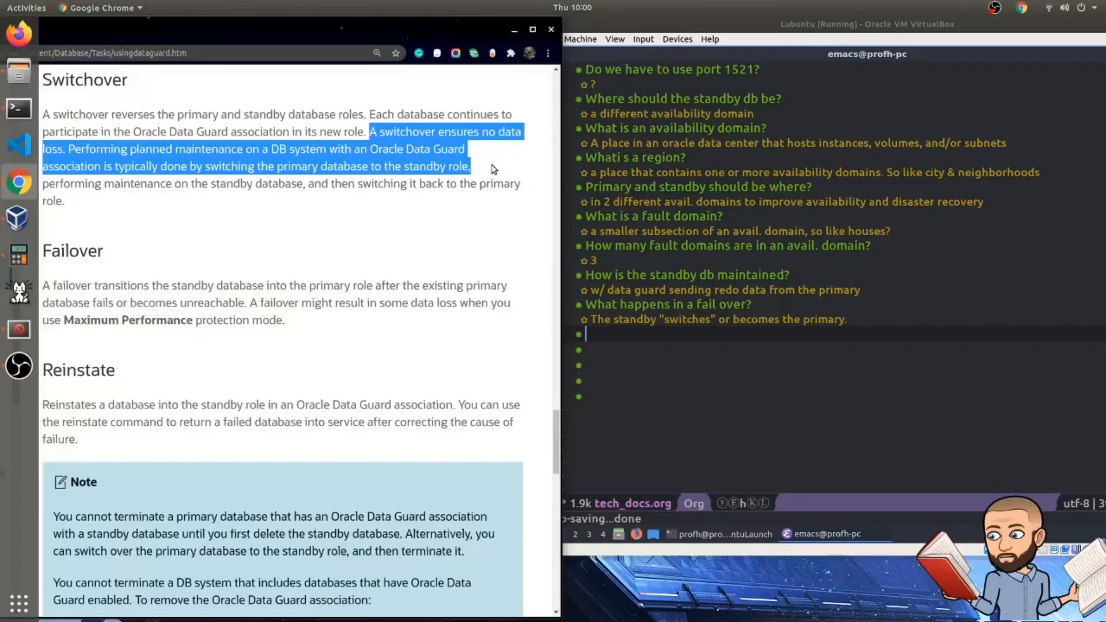
{"action": "mouse_move", "coordinate": [227, 210]}
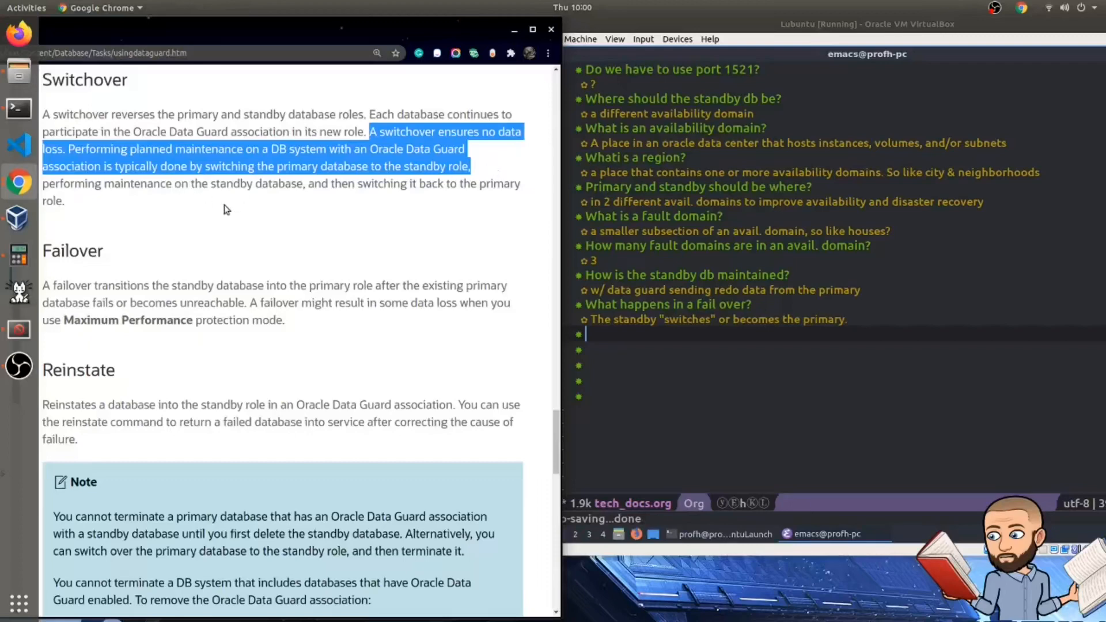
{"action": "mouse_move", "coordinate": [216, 221]}
{"action": "type", "text": "by simply switching \"standby\" with \"primary\""}
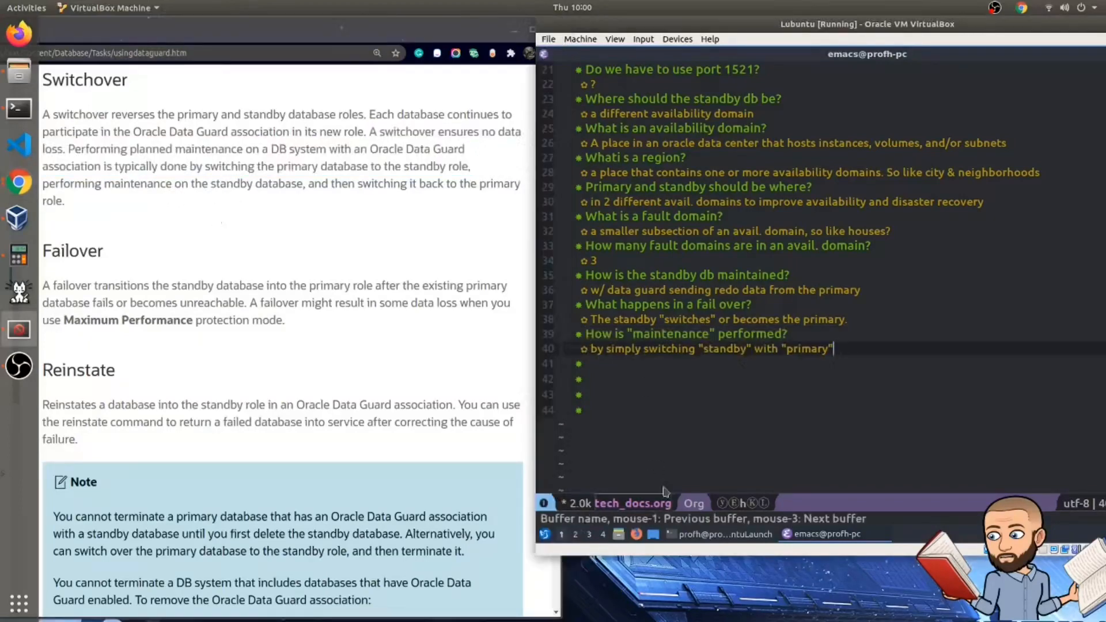
{"action": "mouse_move", "coordinate": [741, 363]}
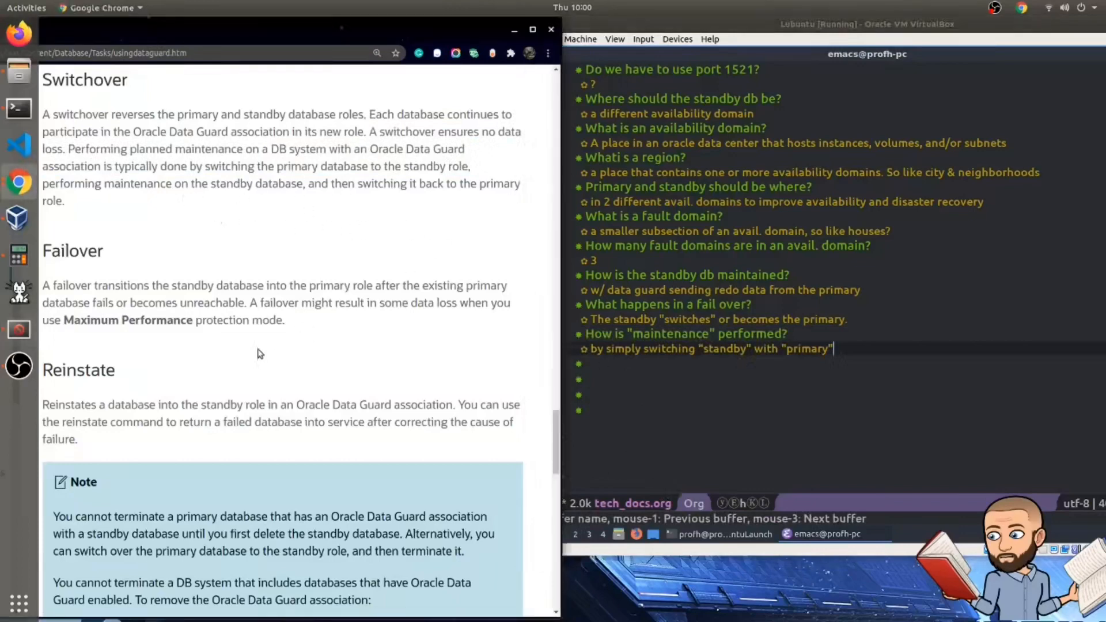
{"action": "mouse_move", "coordinate": [465, 242]}
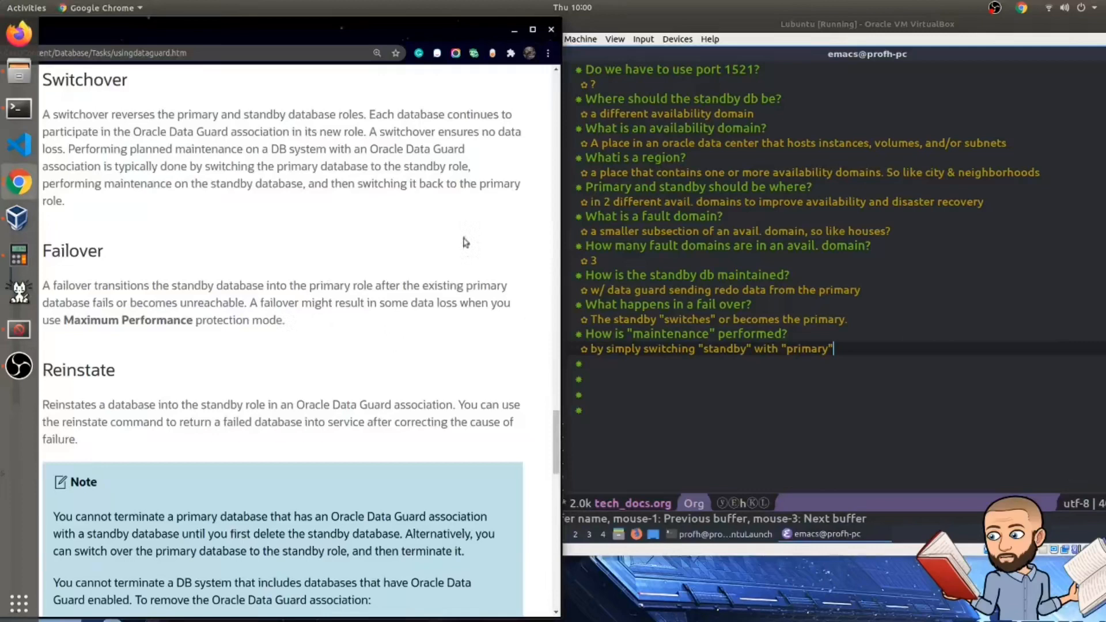
{"action": "mouse_move", "coordinate": [275, 234]}
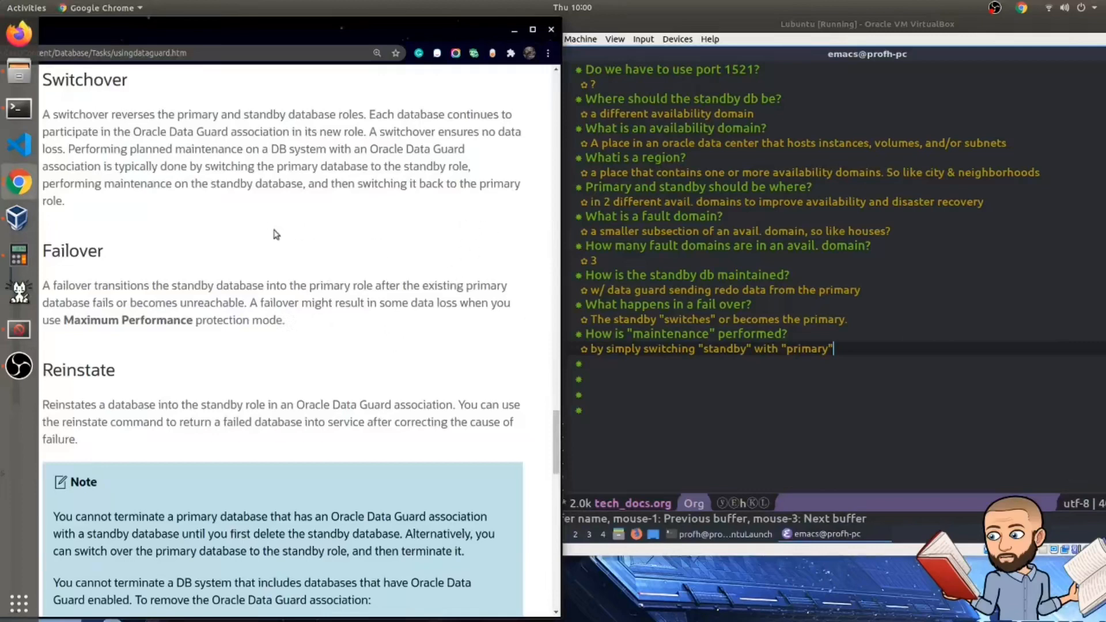
Step: In the Failover paragraph, highlight the Maximum Performance protection mode and its data-loss risk
{"action": "scroll", "scroll_direction": "down", "scroll_amount": 3}
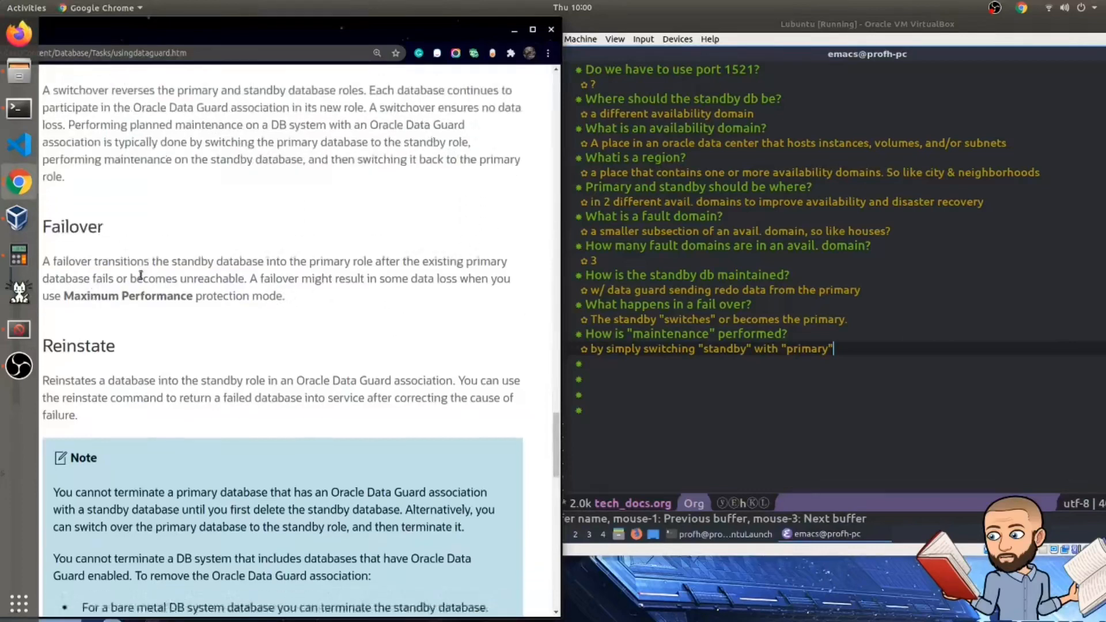
{"action": "scroll", "scroll_direction": "down", "scroll_amount": 3}
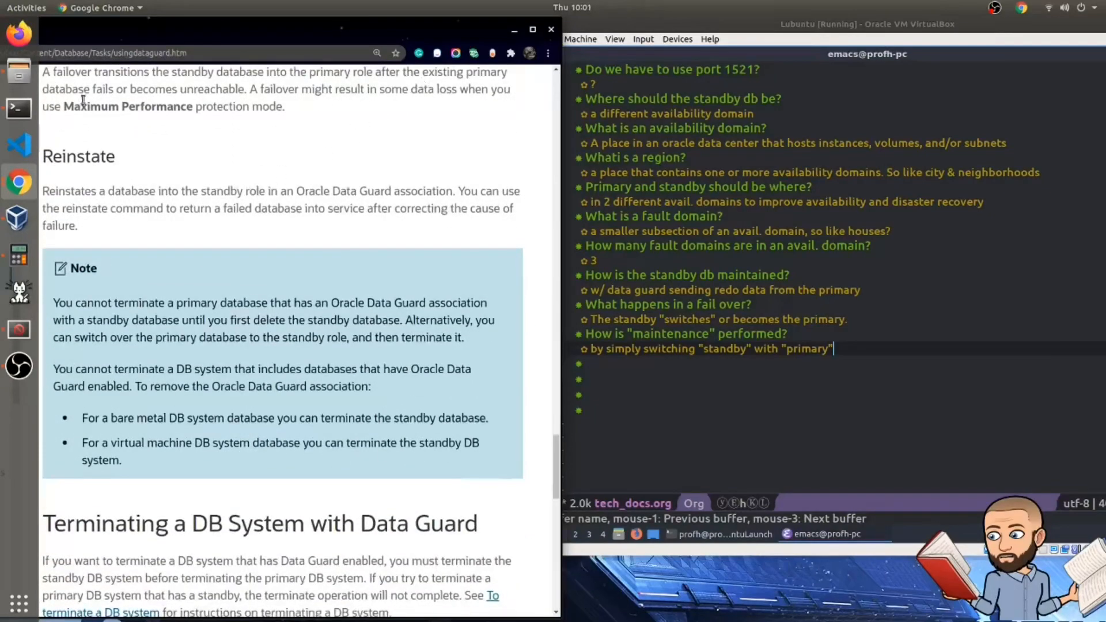
{"action": "left_click_drag", "start_coordinate": [63, 89], "coordinate": [282, 106]}
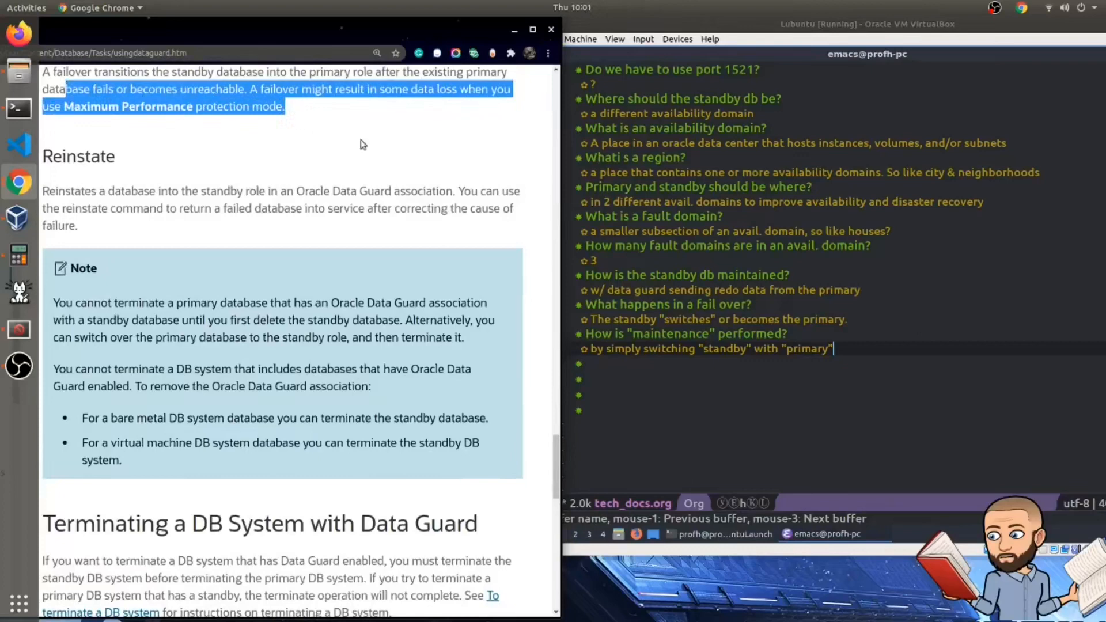
{"action": "mouse_move", "coordinate": [172, 136]}
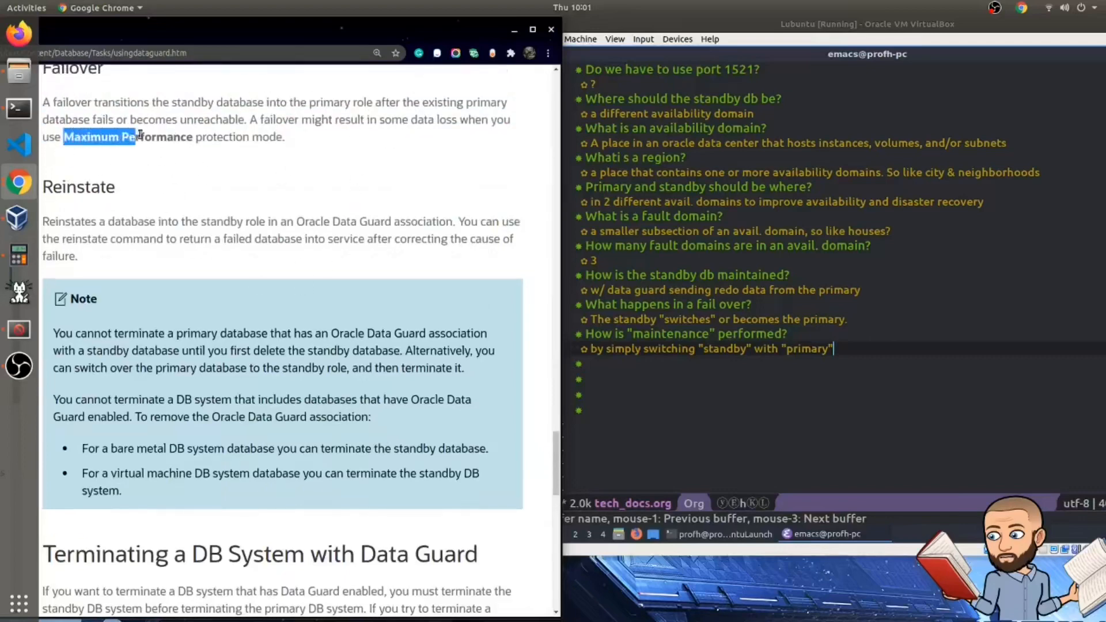
{"action": "left_click_drag", "start_coordinate": [137, 137], "coordinate": [190, 137]}
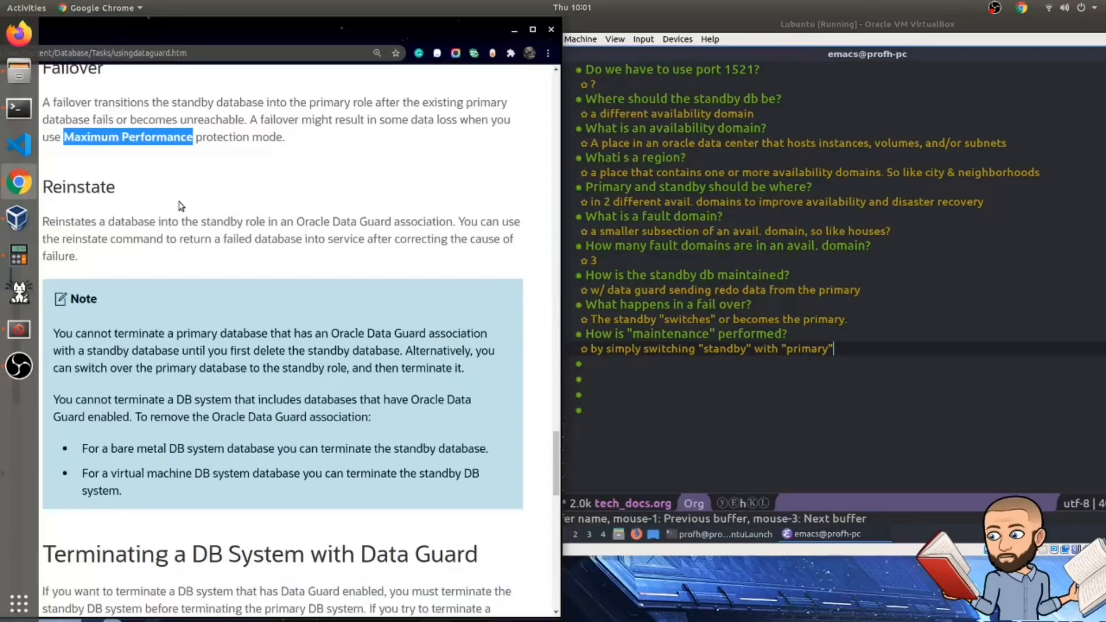
{"action": "left_click_drag", "start_coordinate": [391, 119], "coordinate": [458, 119]}
{"action": "type", "text": "data could be lost in a failover"}
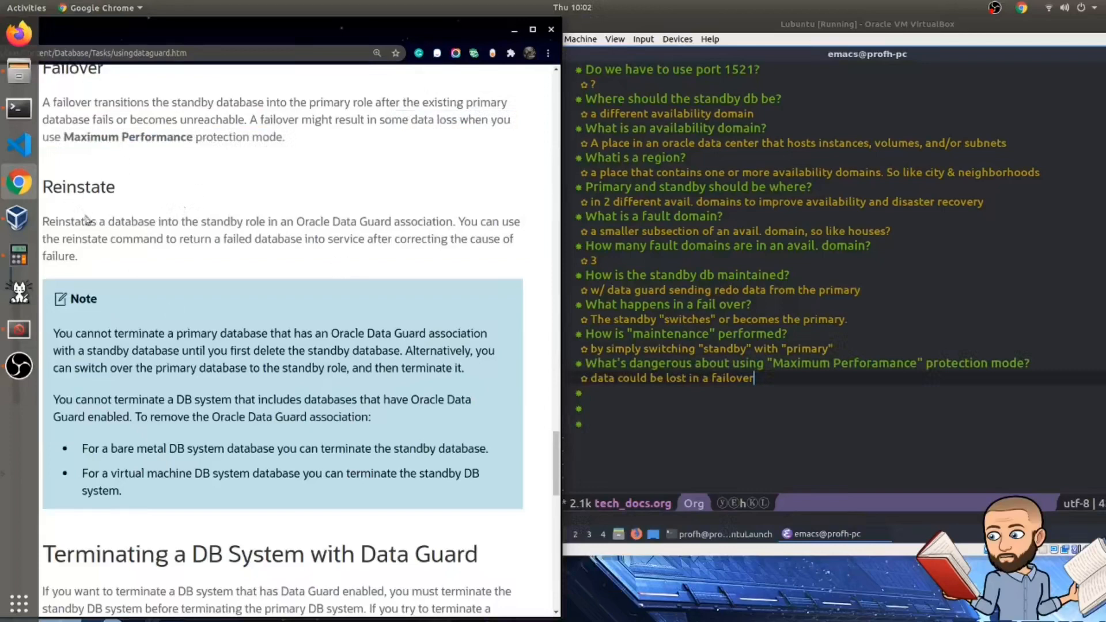
Step: Scroll through the reinstate command sentence describing reinstating a db after investigating its failure
{"action": "scroll", "scroll_direction": "down", "scroll_amount": 3}
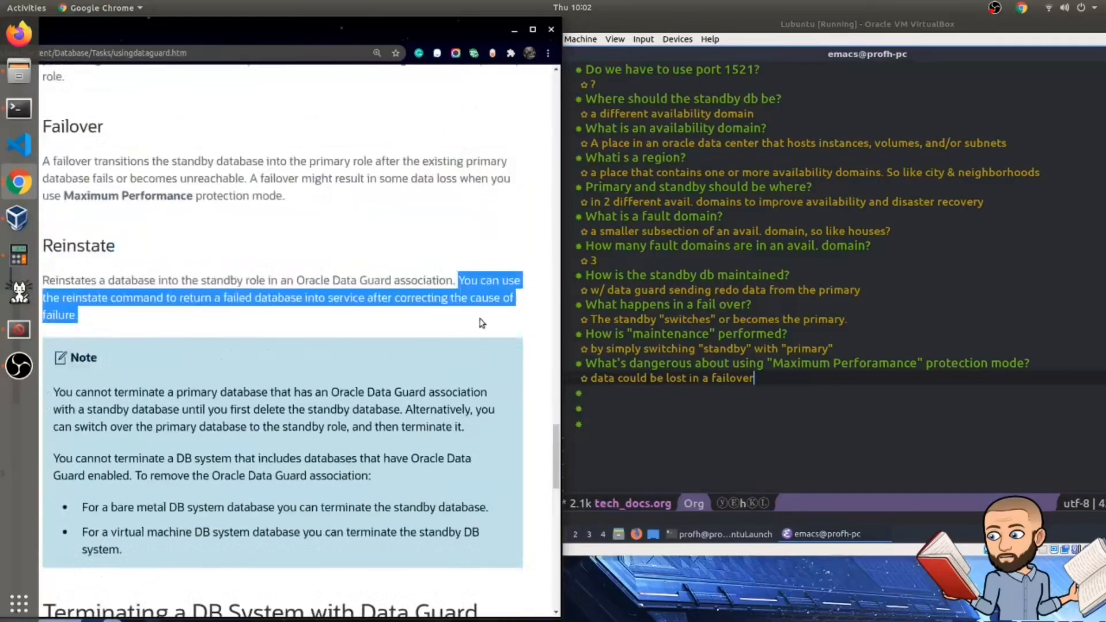
{"action": "mouse_move", "coordinate": [319, 397]}
{"action": "type", "text": "allow you to reinstate a db after you've investigated why it failed"}
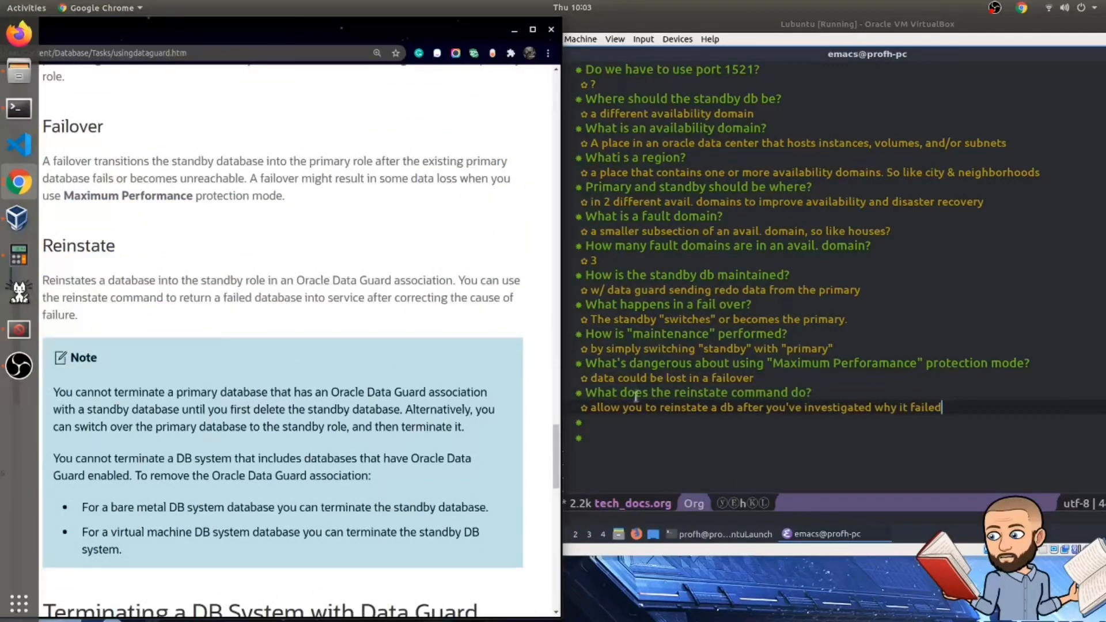
{"action": "scroll", "scroll_direction": "down", "scroll_amount": 3}
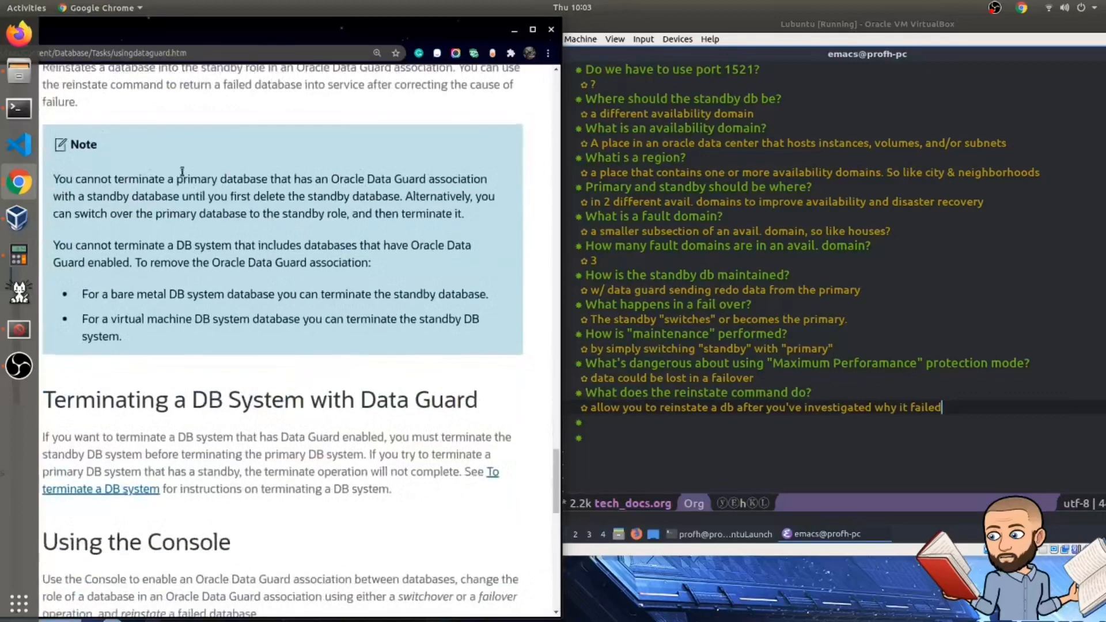
Step: Highlight the Note sentence on removing the Data Guard association when terminating
{"action": "scroll", "scroll_direction": "down", "scroll_amount": 3}
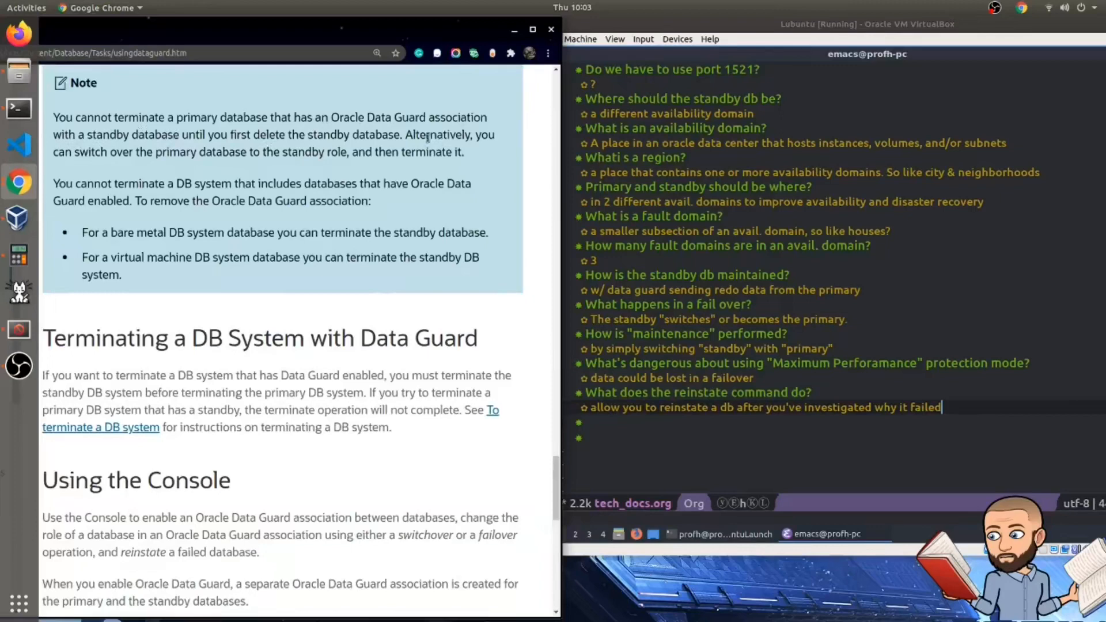
{"action": "left_click_drag", "start_coordinate": [411, 135], "coordinate": [470, 184]}
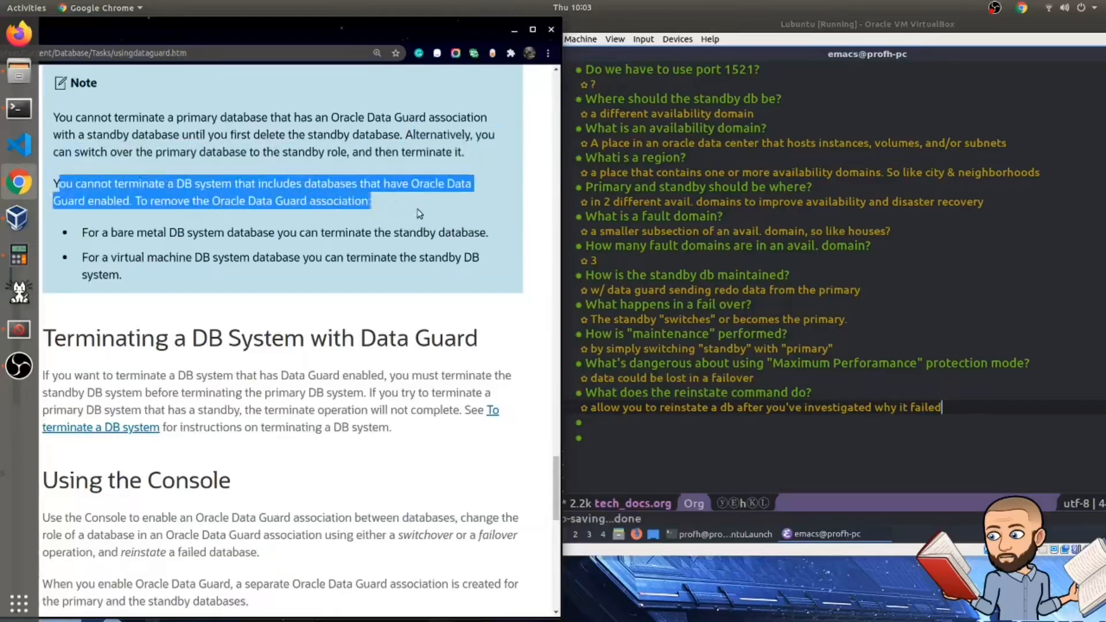
{"action": "left_click", "coordinate": [137, 201]}
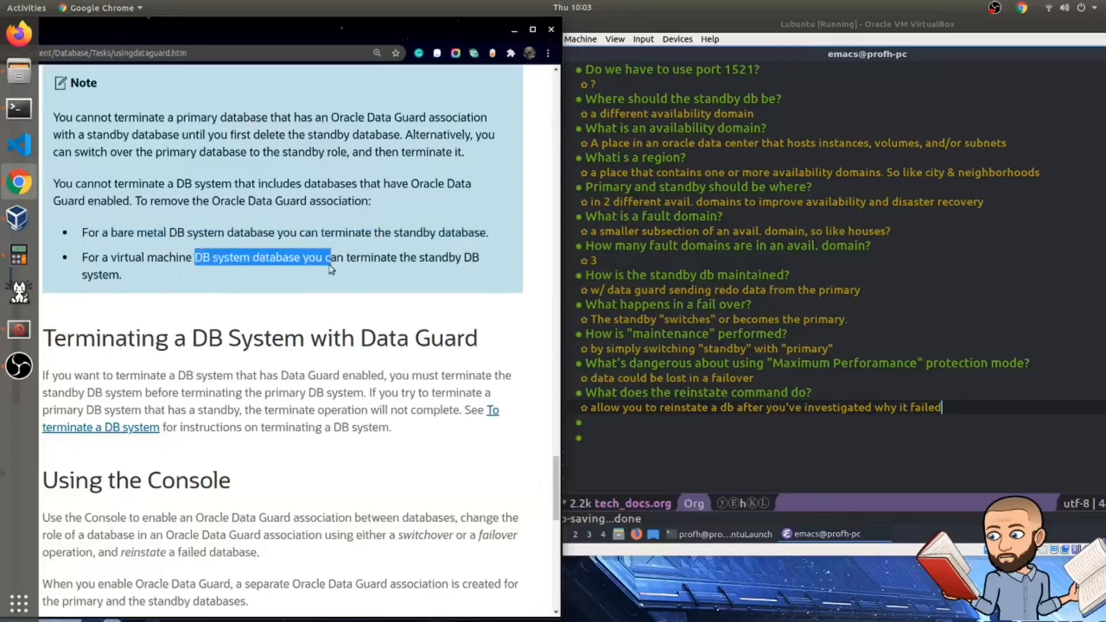
Step: Highlight the virtual machine DB system bullet in the termination Note
{"action": "left_click_drag", "start_coordinate": [332, 269], "coordinate": [511, 266]}
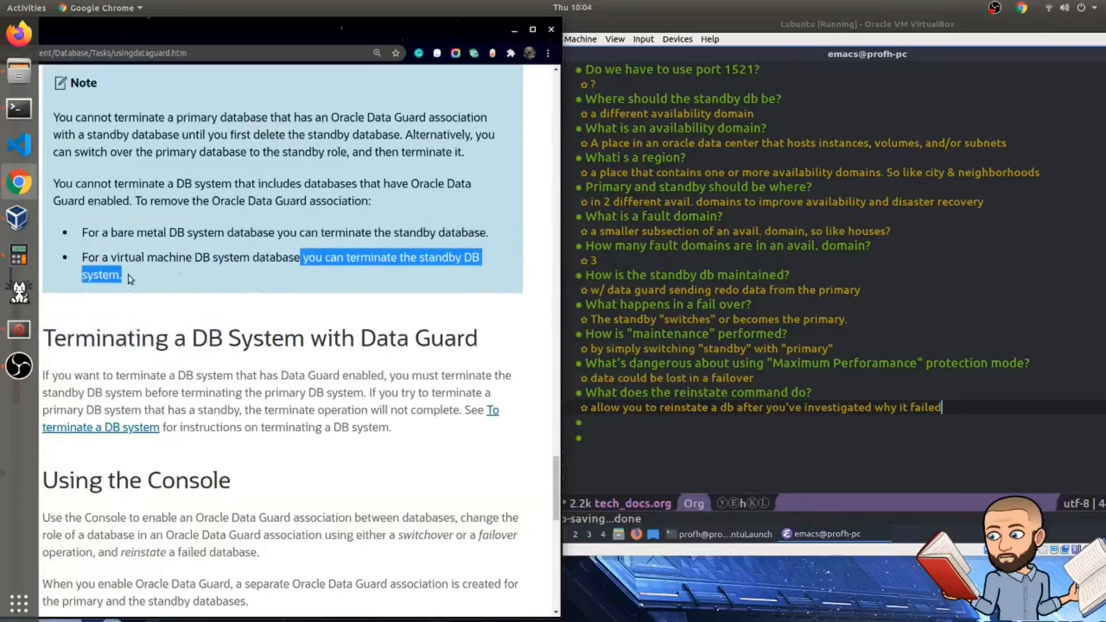
{"action": "left_click", "coordinate": [120, 264]}
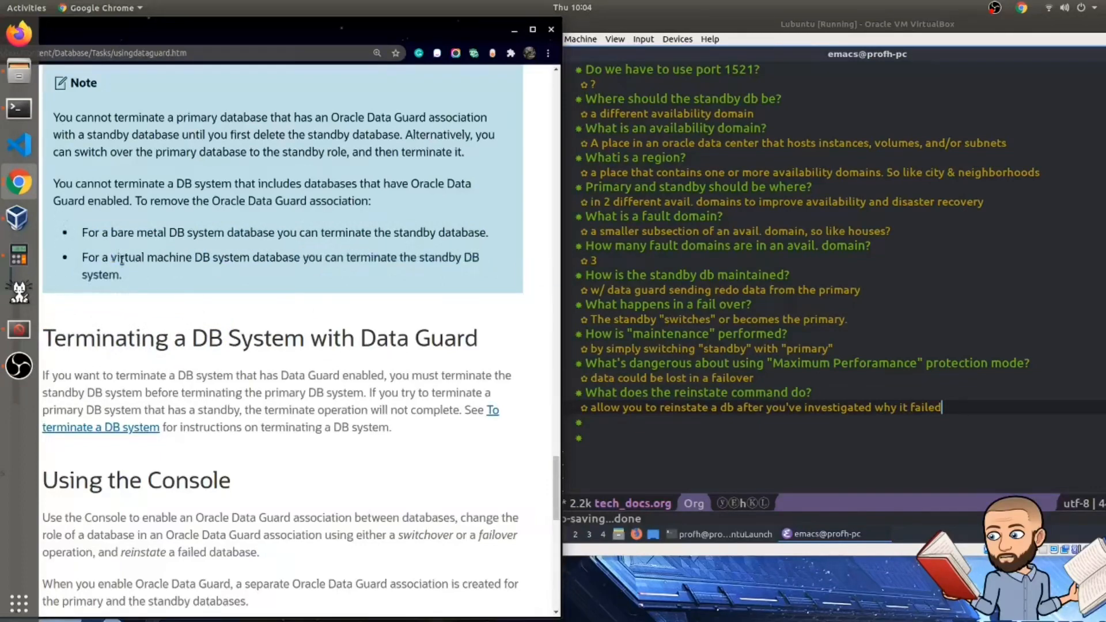
{"action": "left_click_drag", "start_coordinate": [110, 256], "coordinate": [120, 275]}
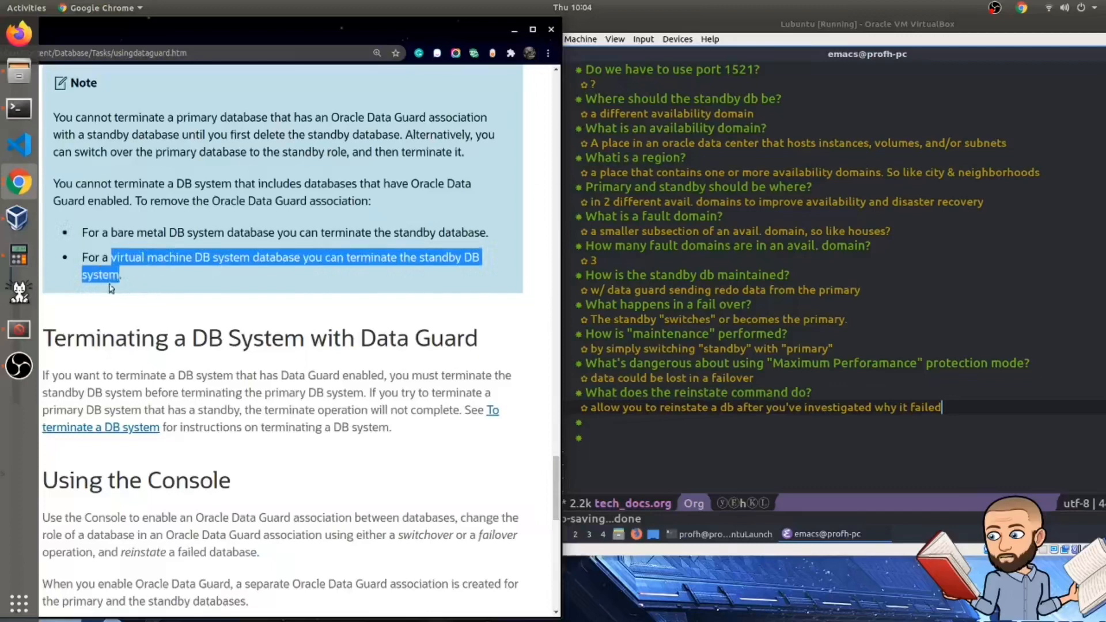
{"action": "left_click", "coordinate": [194, 308]}
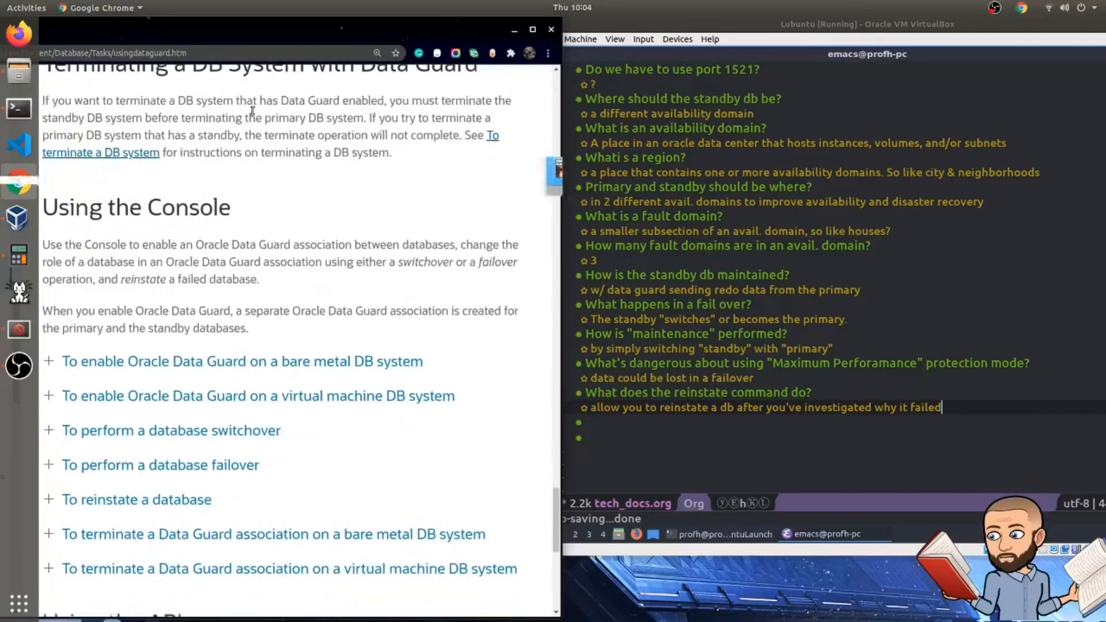
Step: Highlight the rule that the standby DB system must be terminated before the primary, then reach Using the Console
{"action": "scroll", "scroll_direction": "up", "scroll_amount": 3}
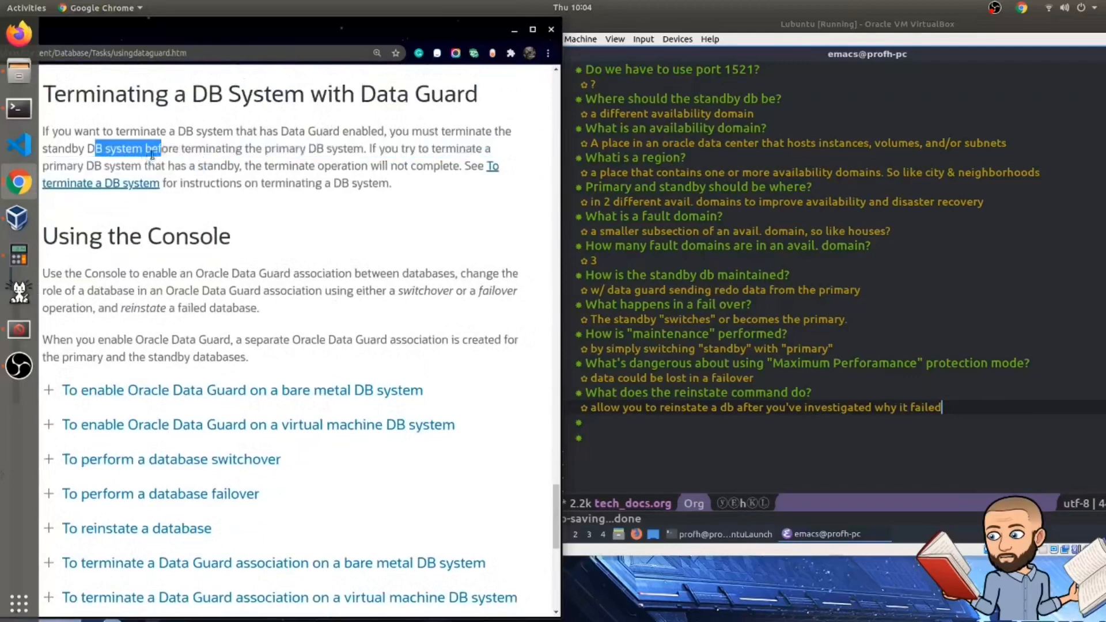
{"action": "left_click_drag", "start_coordinate": [159, 148], "coordinate": [385, 148]}
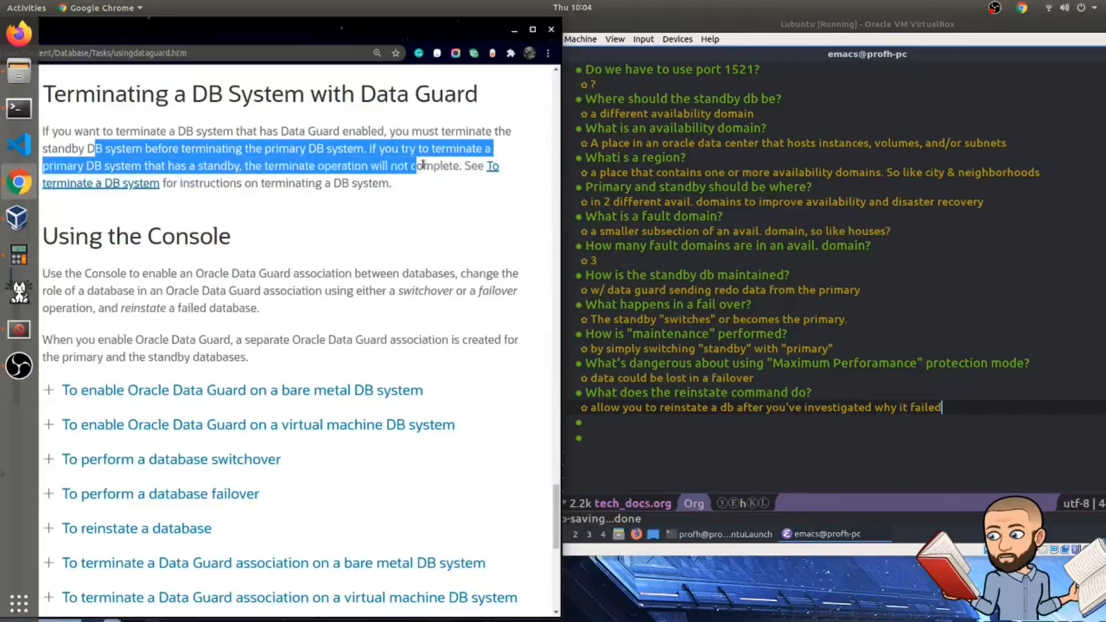
{"action": "scroll", "scroll_direction": "down", "scroll_amount": 3}
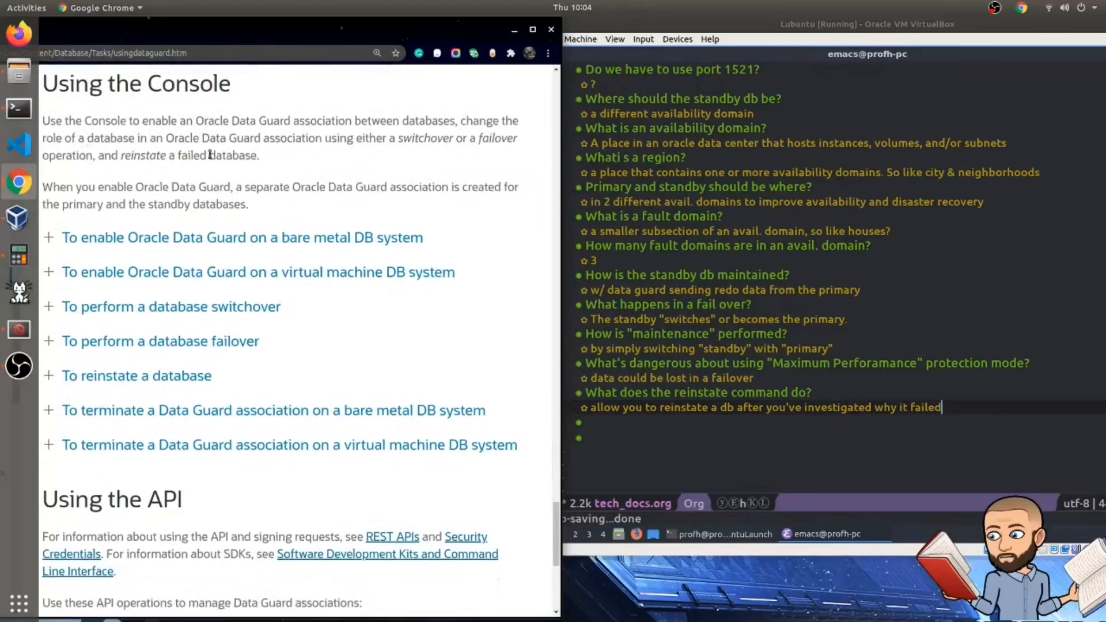
{"action": "scroll", "scroll_direction": "down", "scroll_amount": 3}
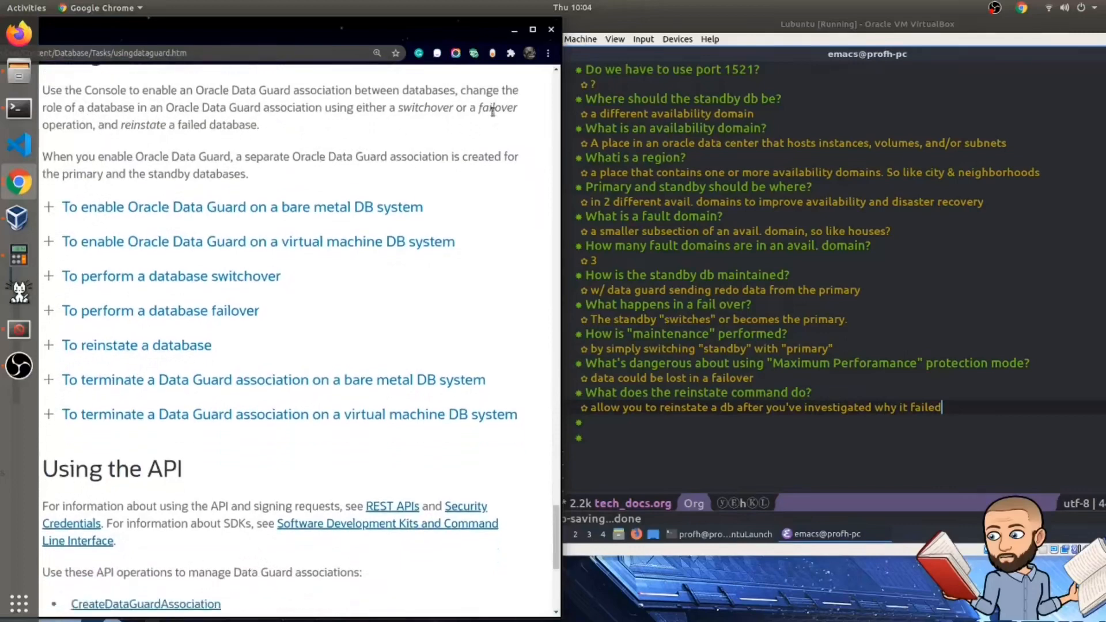
{"action": "double_click", "coordinate": [426, 107]}
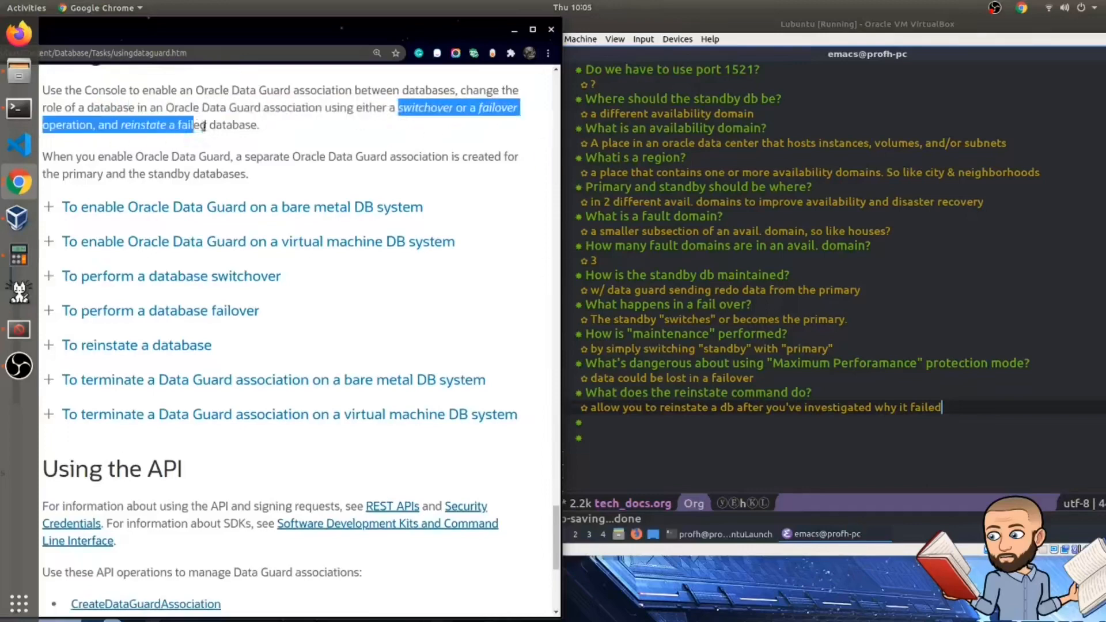
{"action": "scroll", "scroll_direction": "down", "scroll_amount": 3}
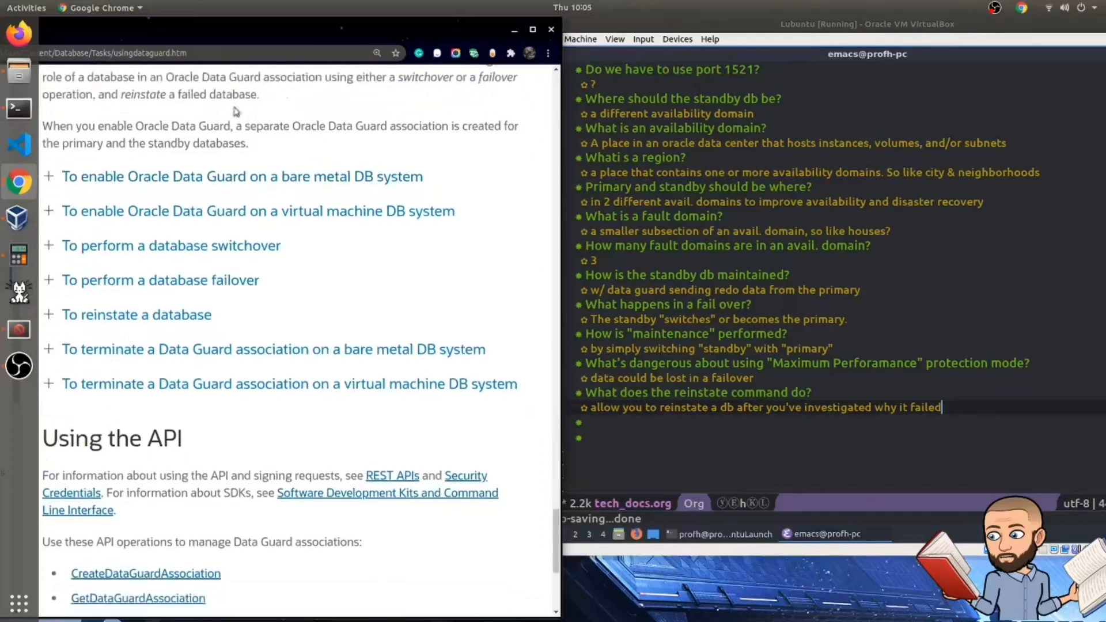
{"action": "scroll", "scroll_direction": "down", "scroll_amount": 3}
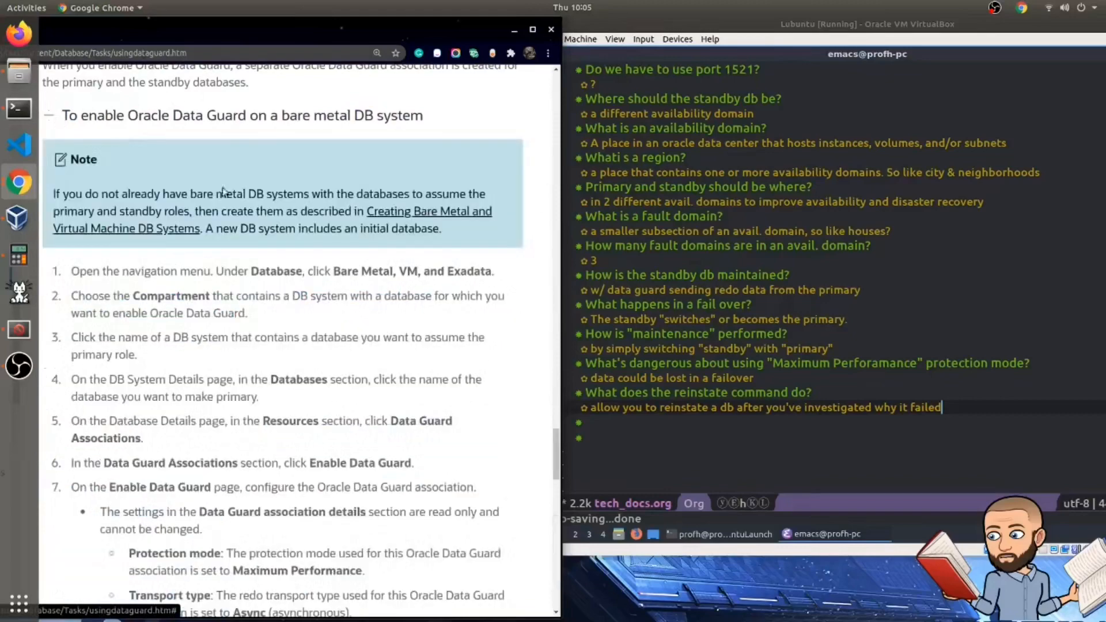
{"action": "scroll", "scroll_direction": "down", "scroll_amount": 3}
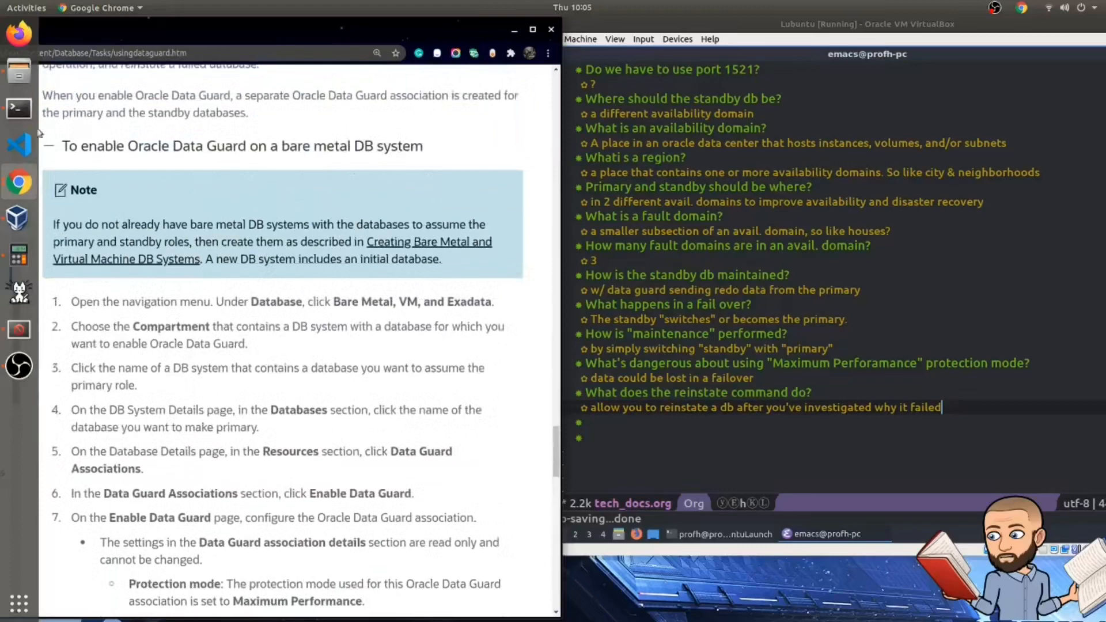
{"action": "left_click", "coordinate": [48, 147]}
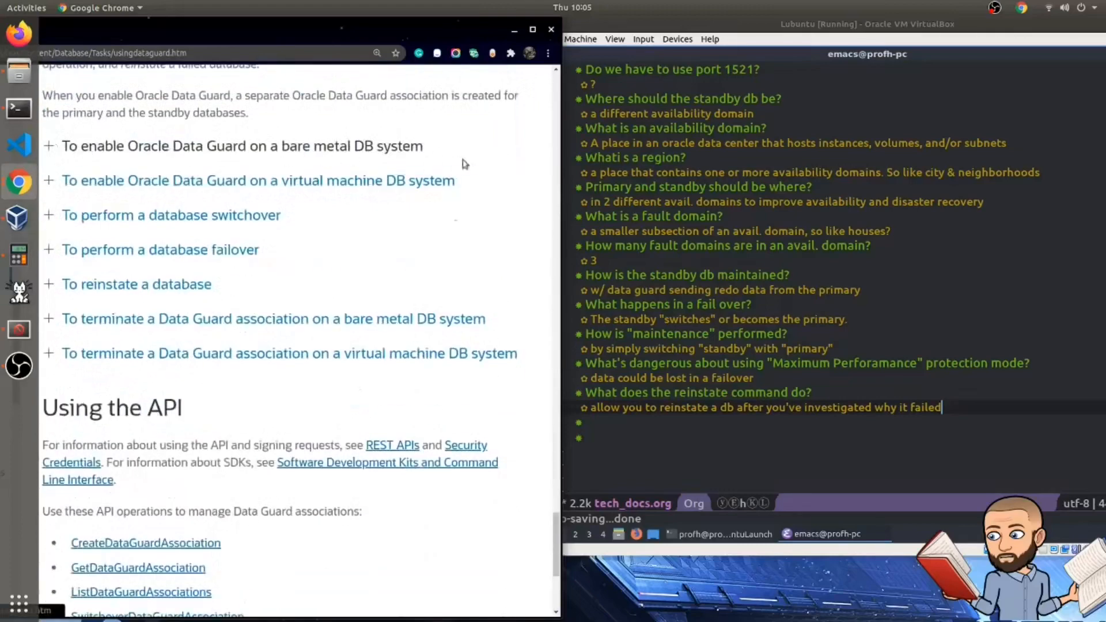
Step: Scroll to the Using the API section listing operations through TerminateDbSystem
{"action": "scroll", "scroll_direction": "down", "scroll_amount": 3}
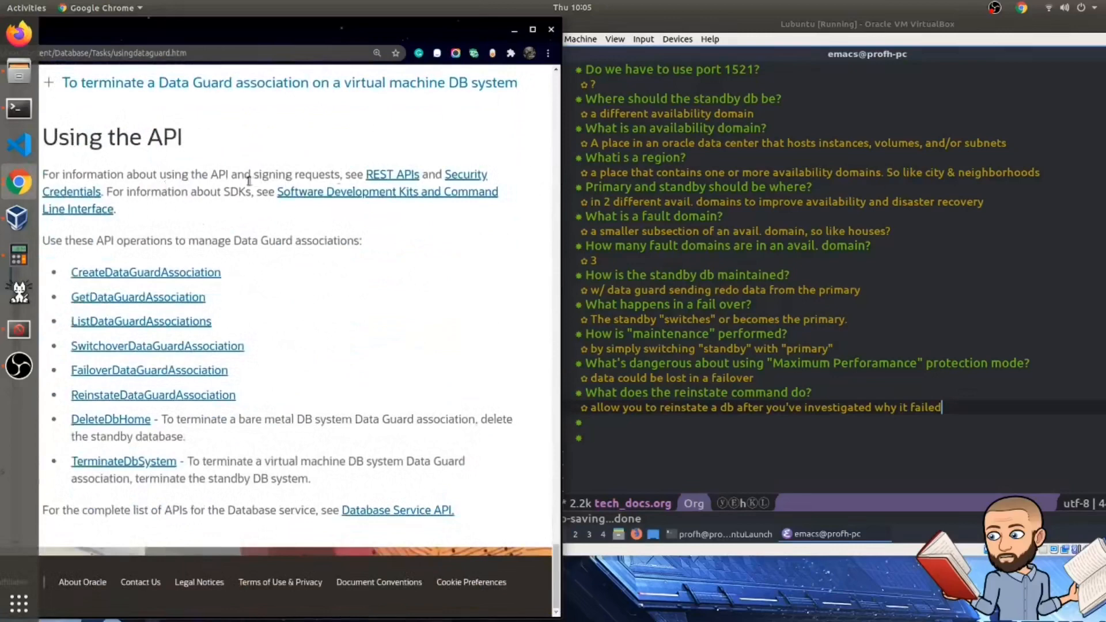
{"action": "mouse_move", "coordinate": [119, 281]}
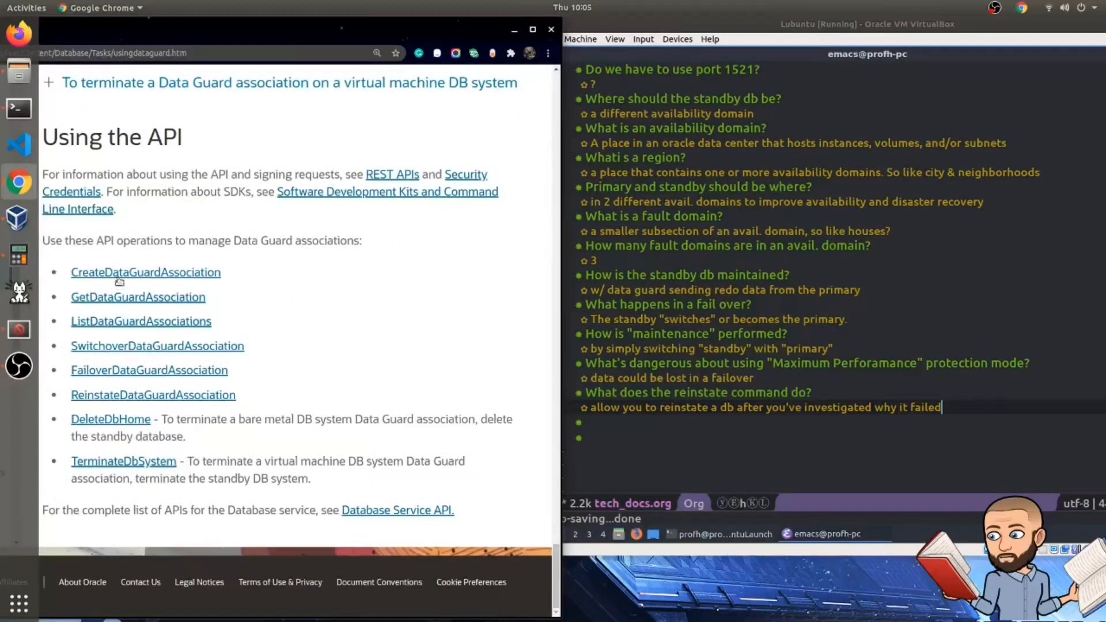
{"action": "mouse_move", "coordinate": [219, 213]}
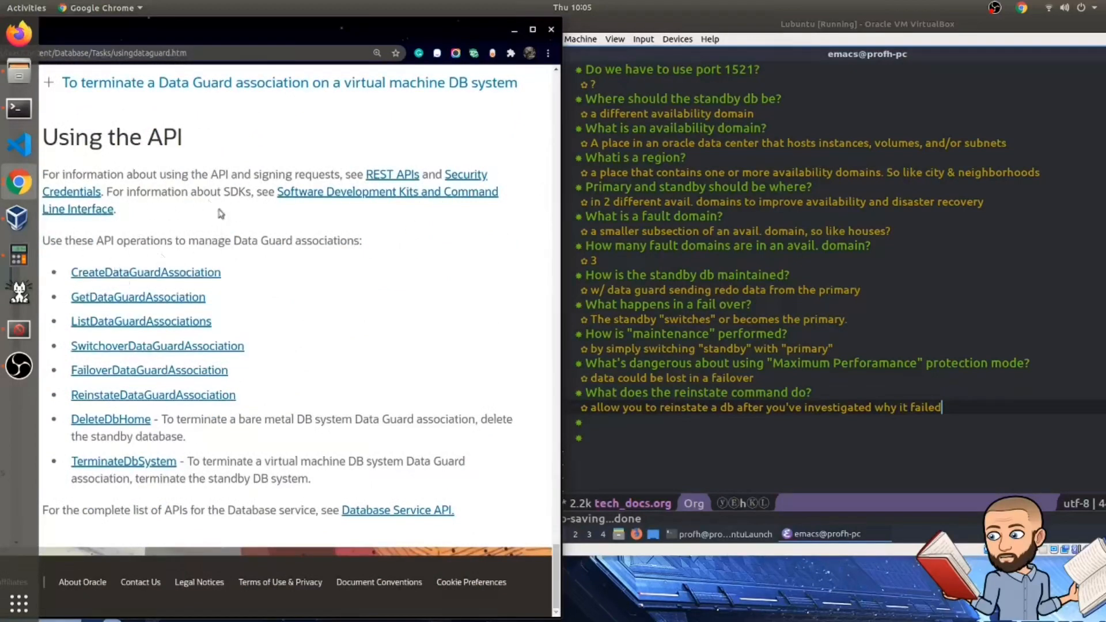
{"action": "mouse_move", "coordinate": [99, 288]}
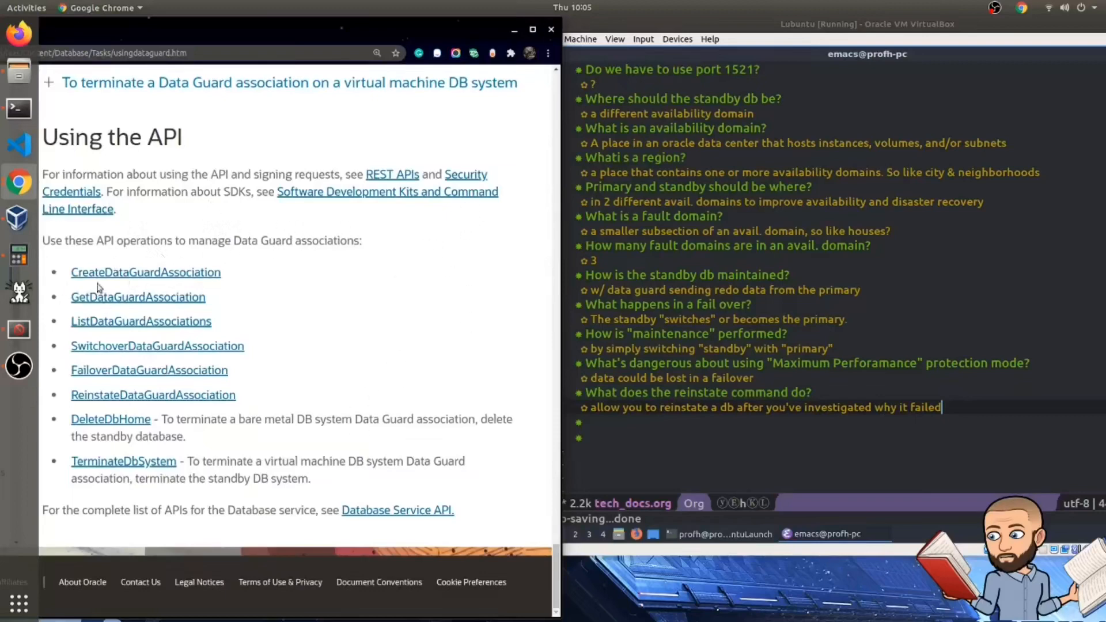